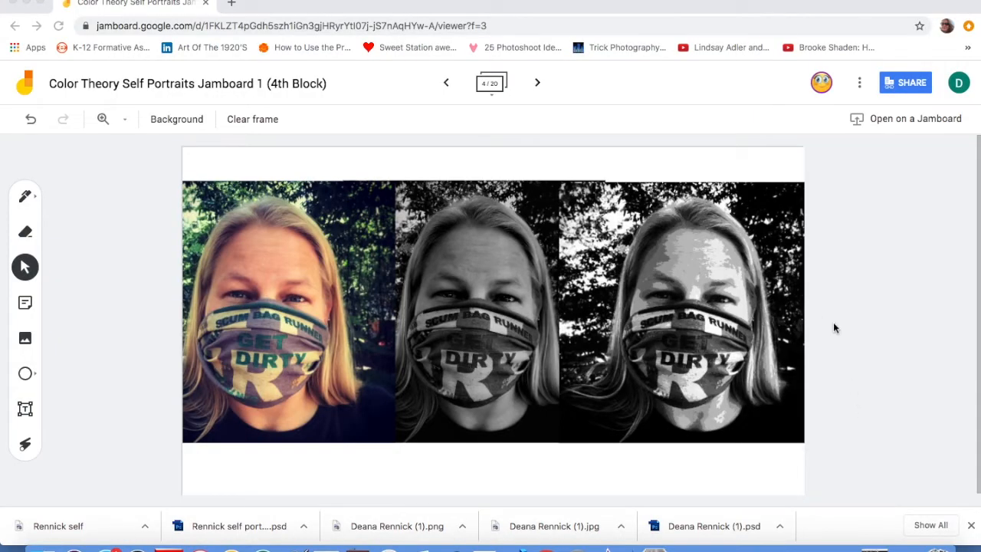
pyautogui.moveTo(249, 366)
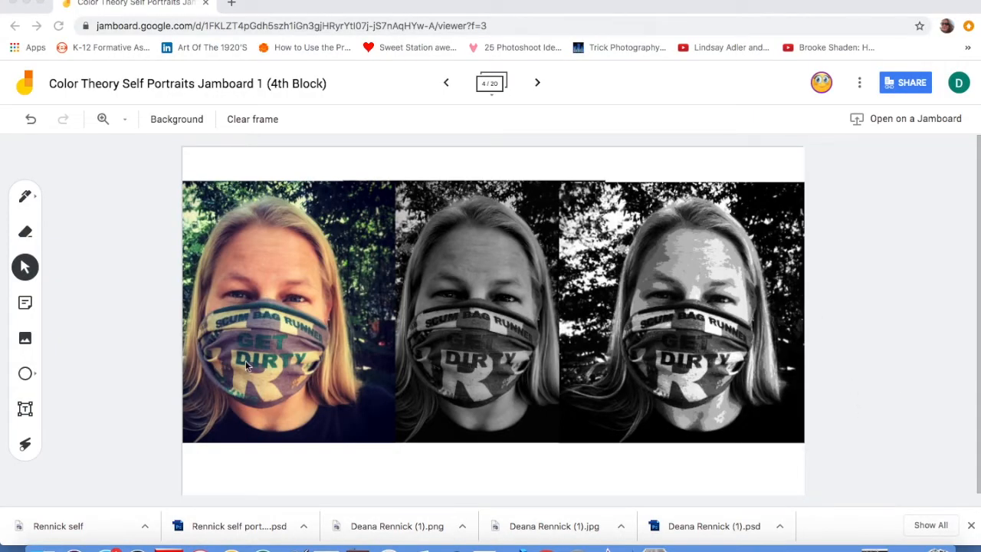
pyautogui.moveTo(288, 429)
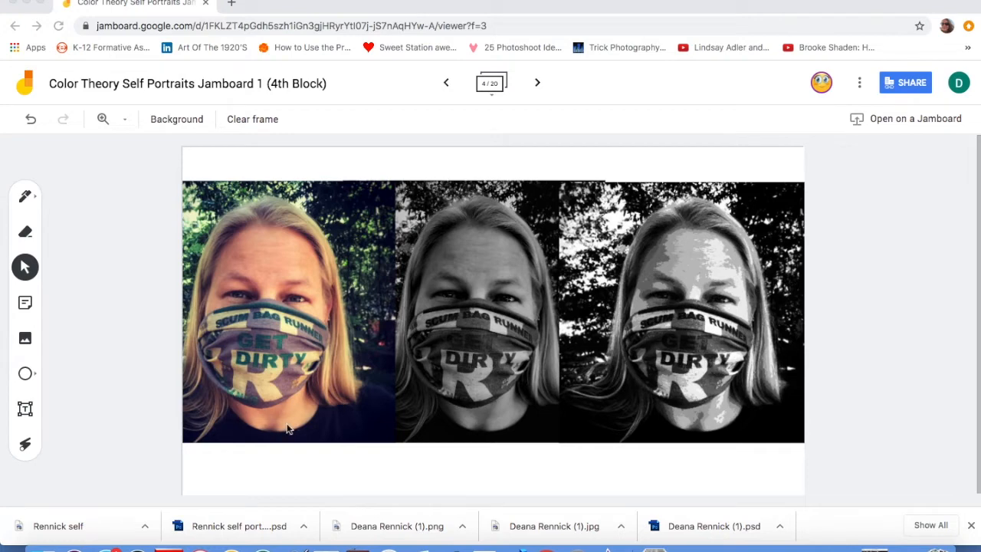
pyautogui.moveTo(545, 415)
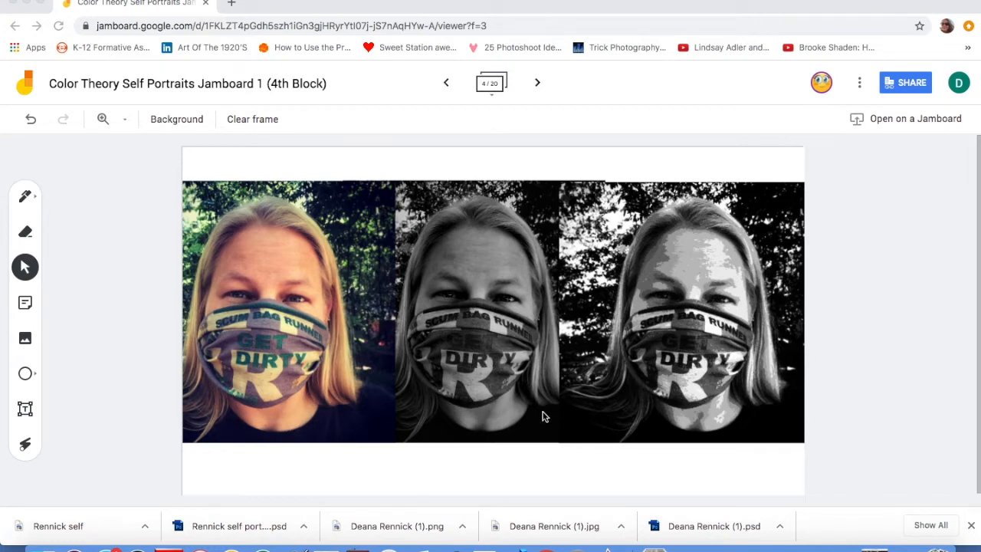
pyautogui.moveTo(680, 414)
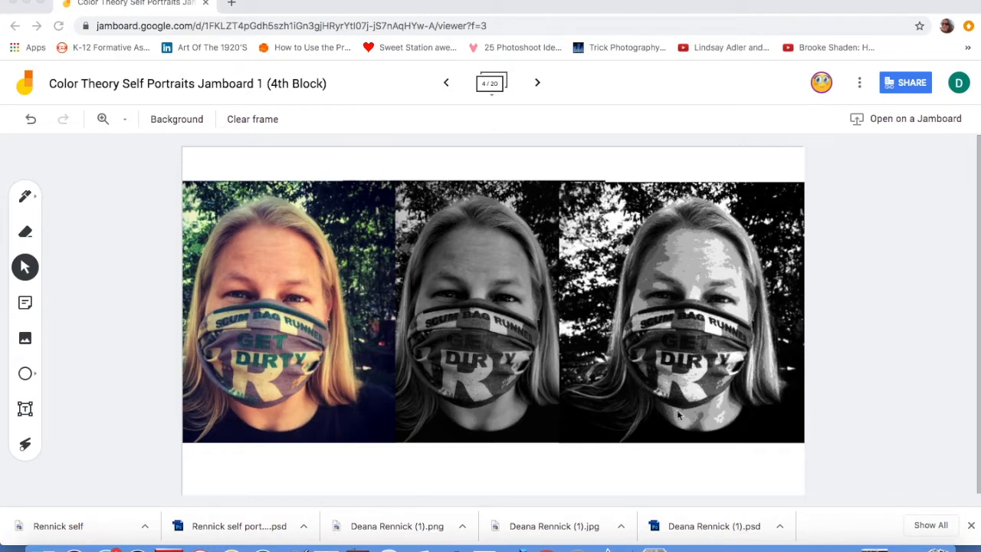
pyautogui.moveTo(95, 116)
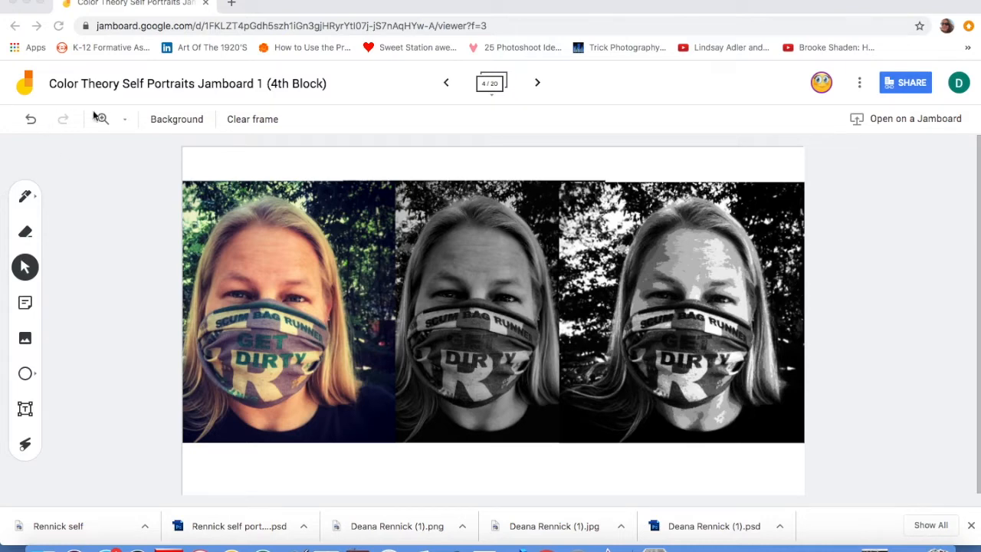
# Zoom in on the portraits, then view previous frame 3 and return to frame 4.
pyautogui.click(125, 119)
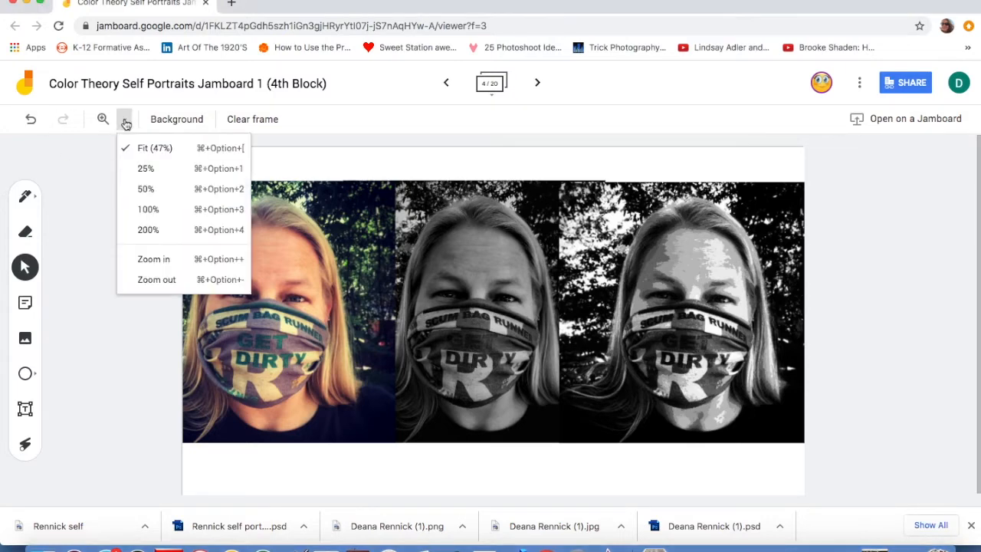
pyautogui.click(148, 209)
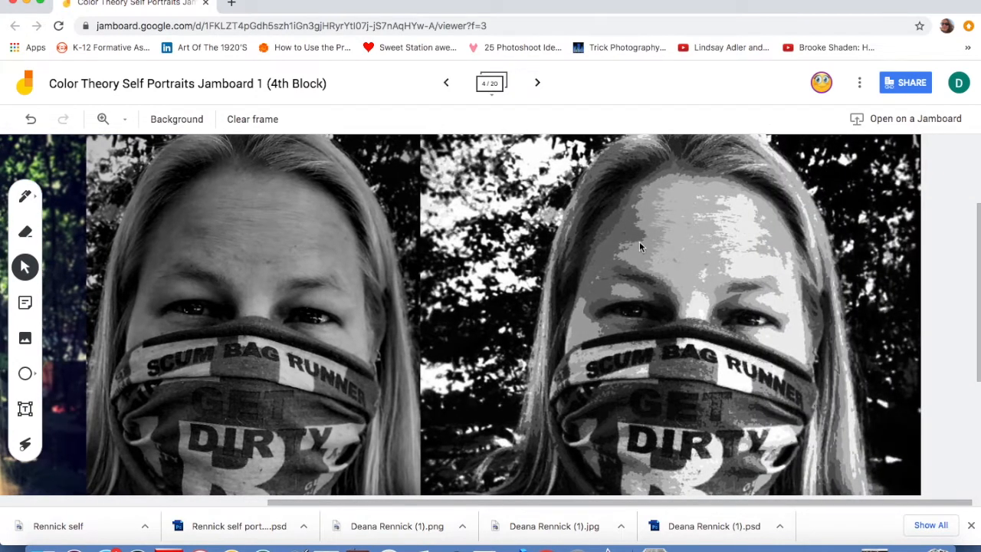
pyautogui.moveTo(526, 238)
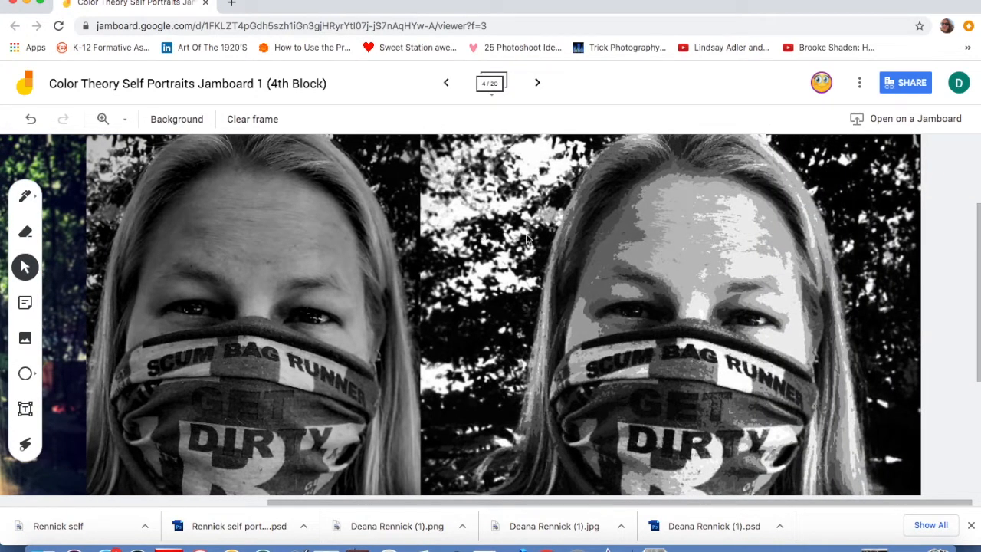
pyautogui.moveTo(622, 231)
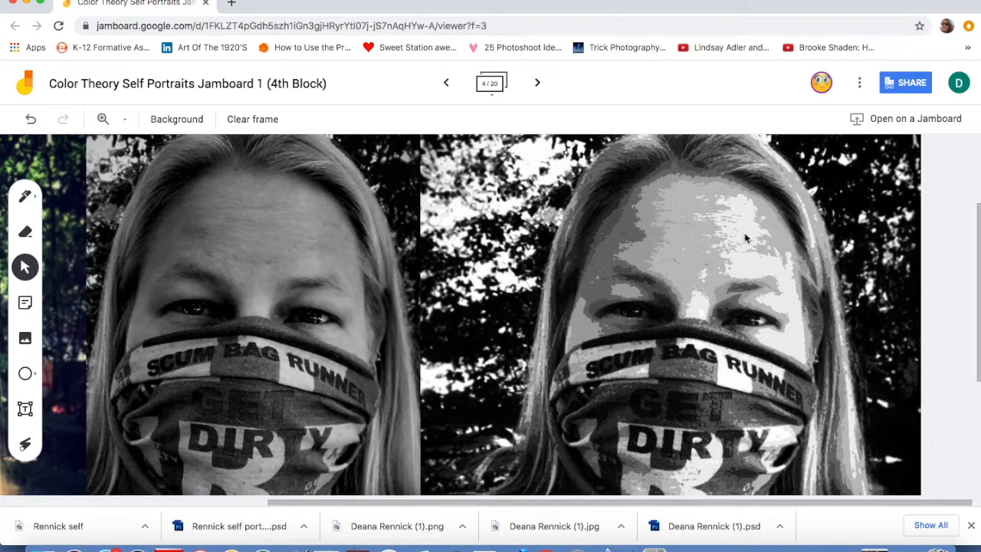
pyautogui.moveTo(781, 238)
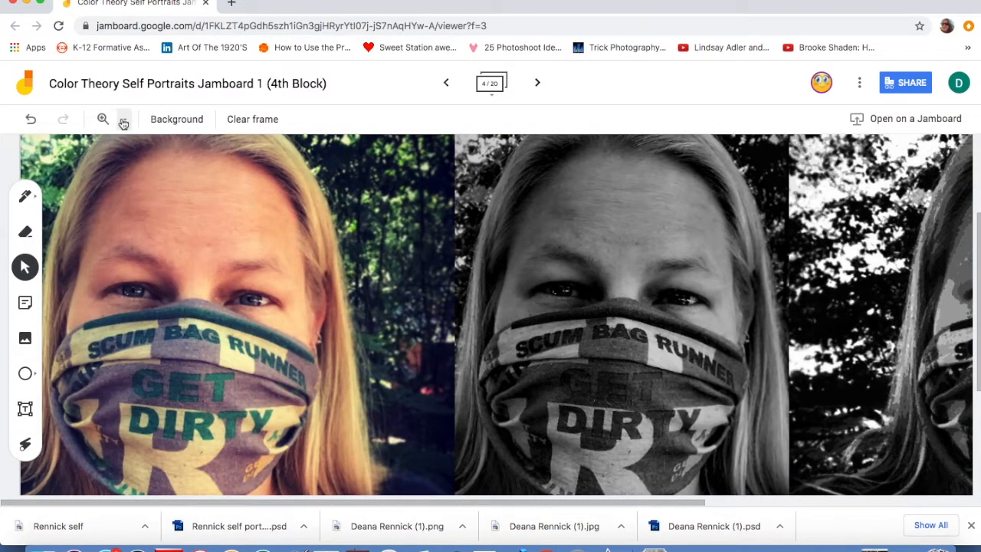
pyautogui.click(123, 119)
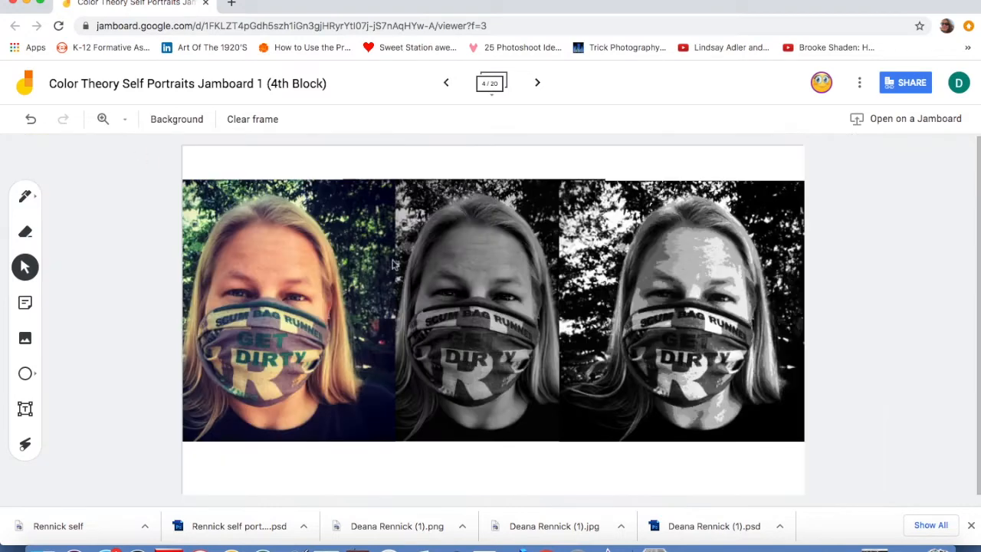
pyautogui.click(445, 82)
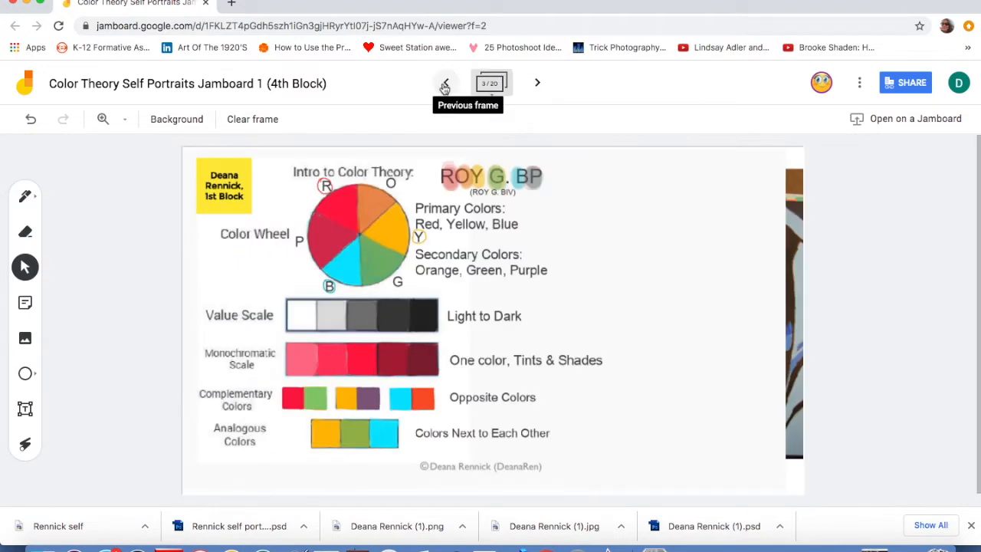
pyautogui.moveTo(418, 303)
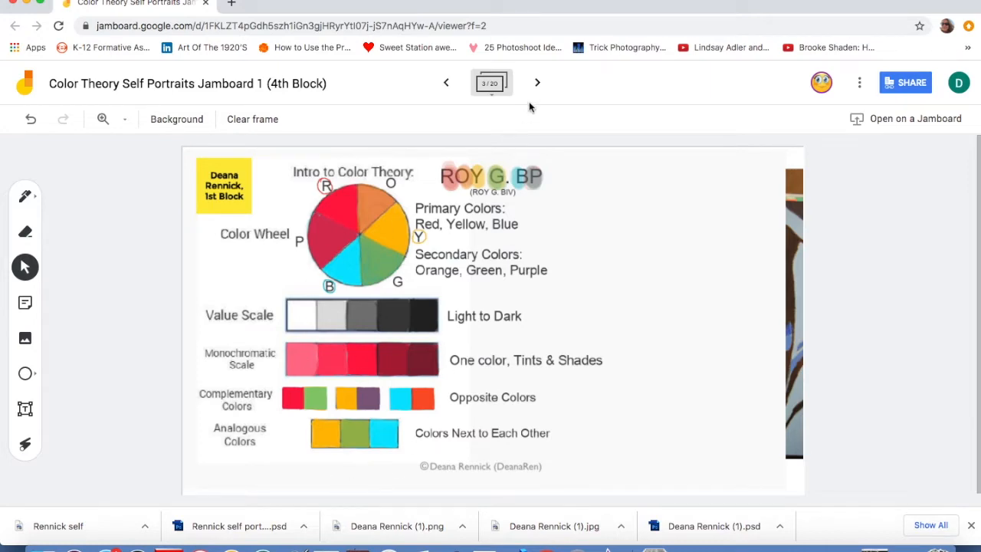
pyautogui.click(538, 82)
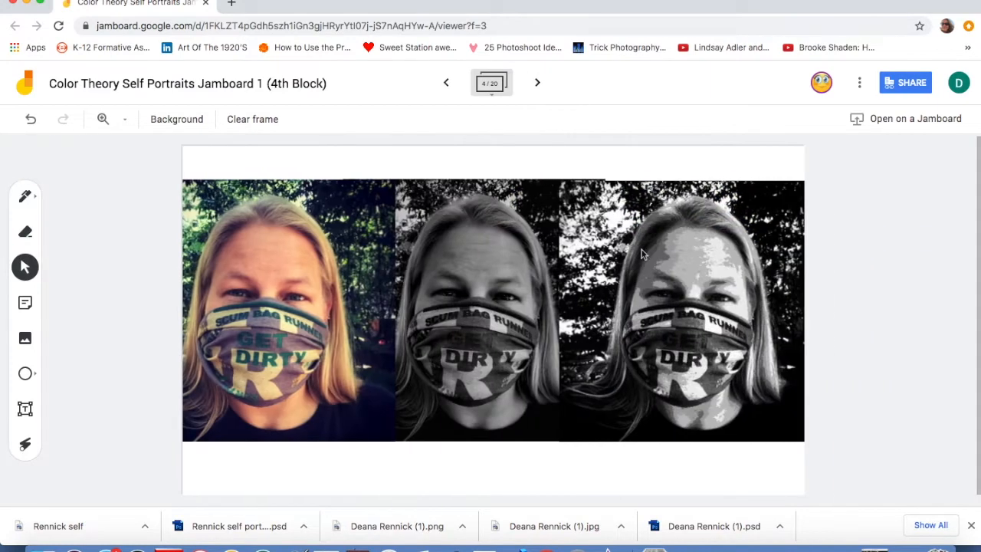
pyautogui.moveTo(726, 307)
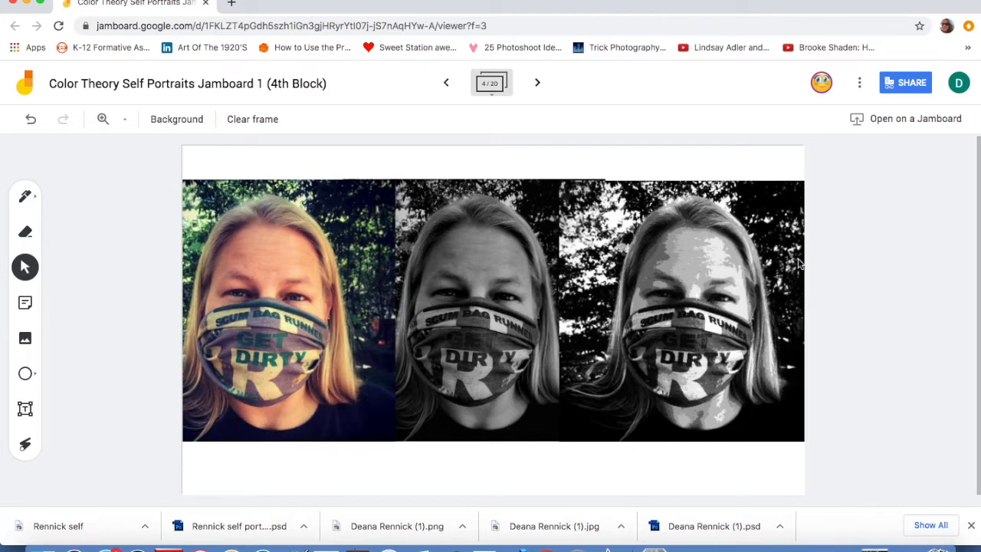
pyautogui.moveTo(447, 83)
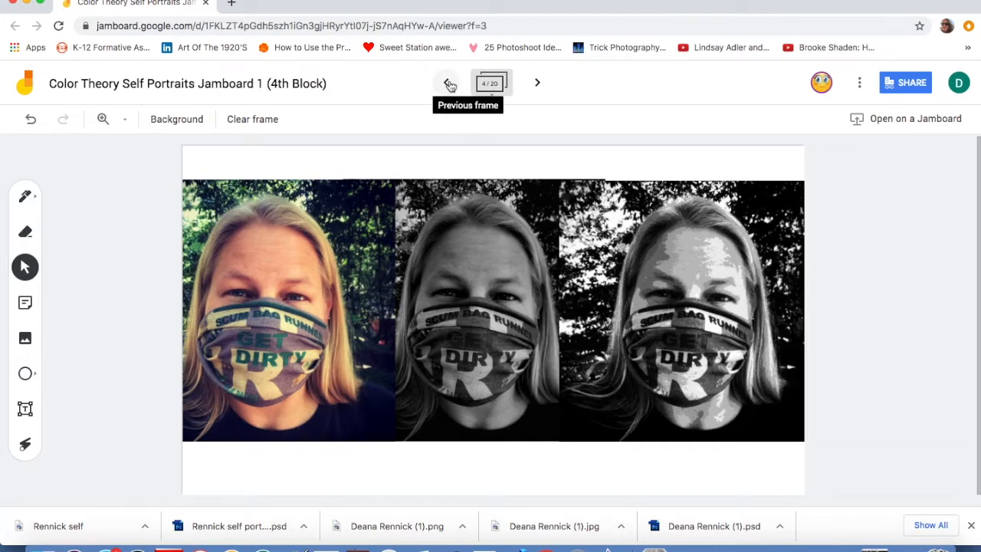
pyautogui.moveTo(462, 112)
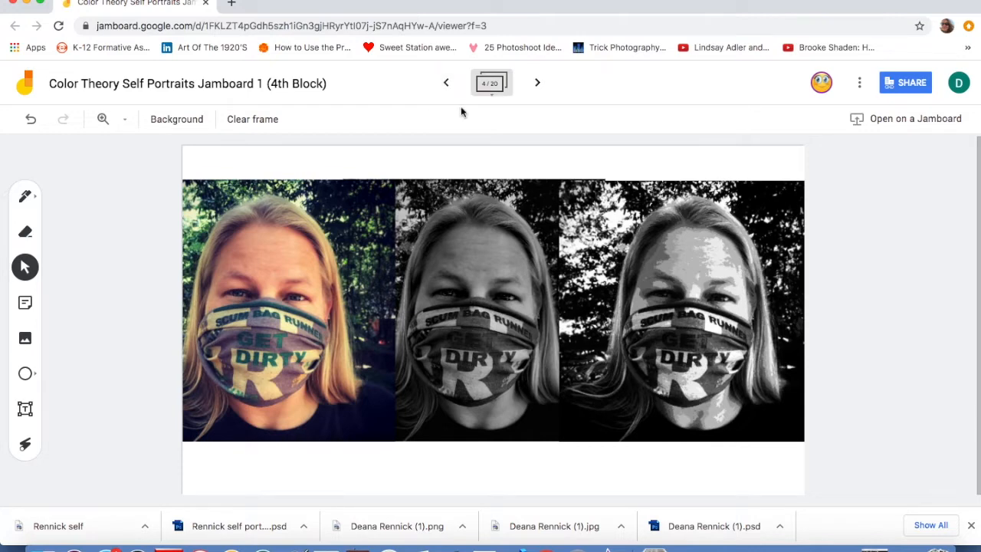
pyautogui.moveTo(413, 117)
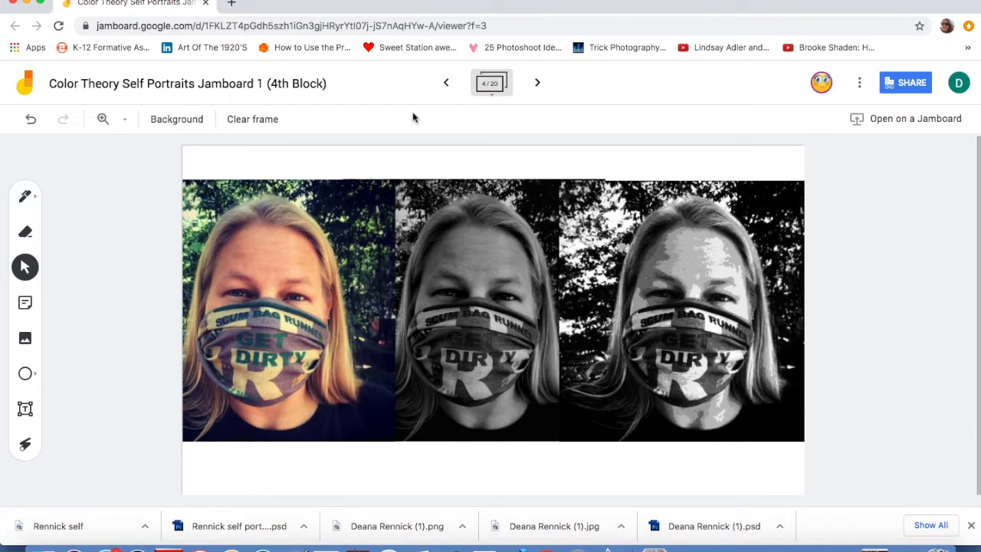
pyautogui.moveTo(248, 6)
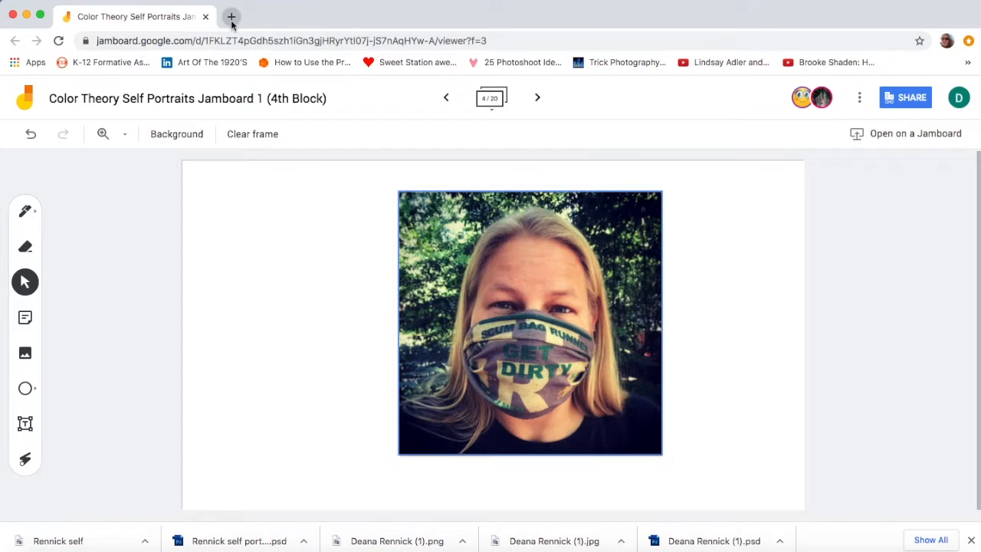
# Open a new browser tab for photopea.com.
pyautogui.click(232, 17)
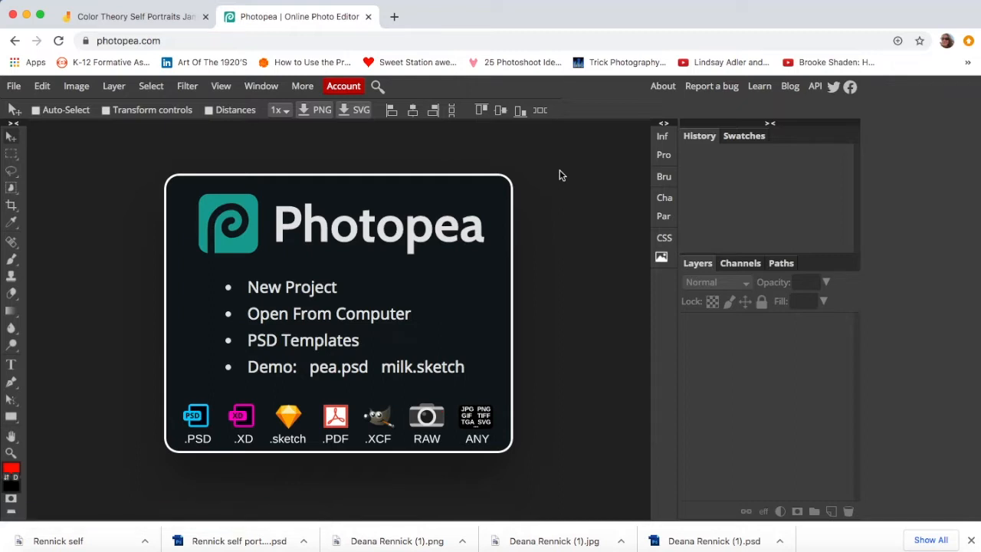
pyautogui.moveTo(86, 191)
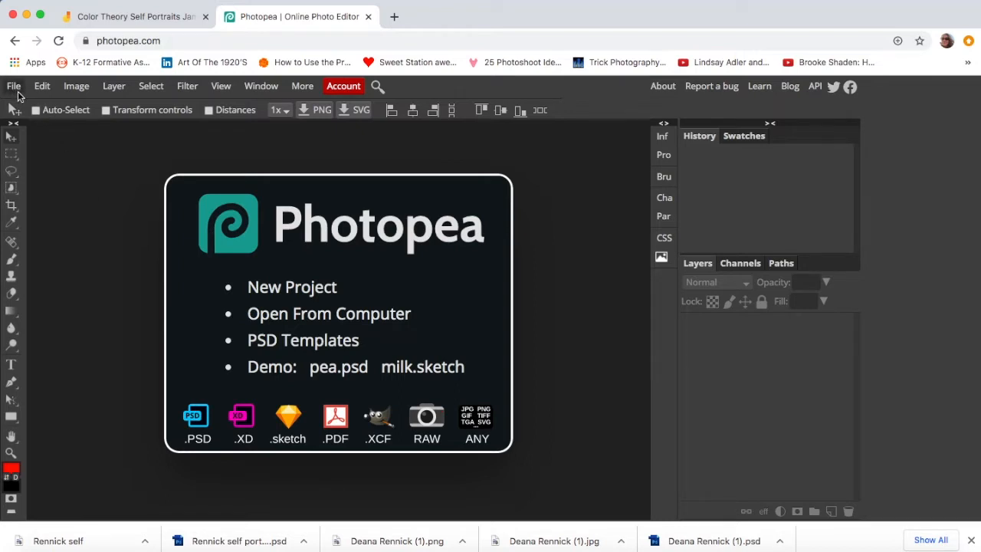
# Create a new 1280×720 white document named 'Deana self-Portrait'.
pyautogui.click(13, 85)
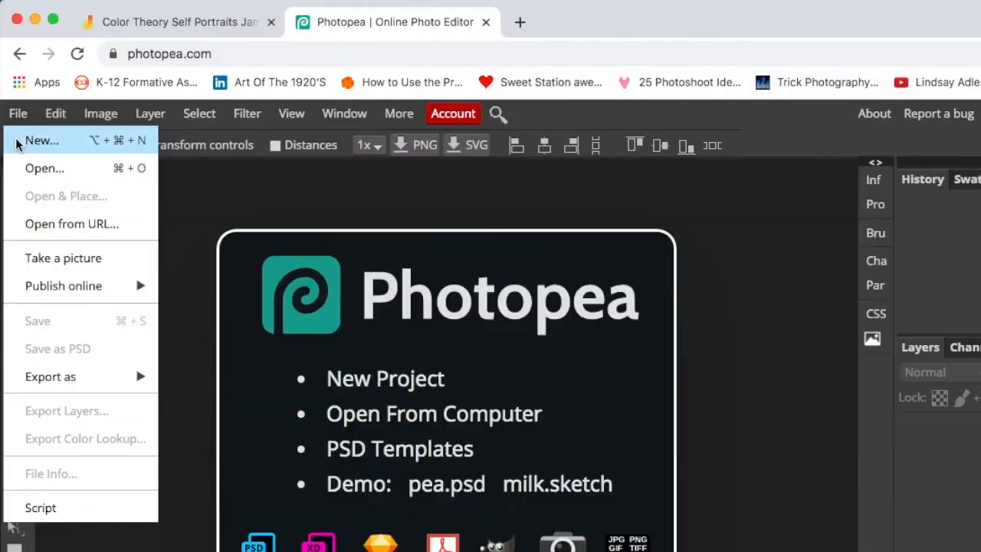
pyautogui.moveTo(41, 140)
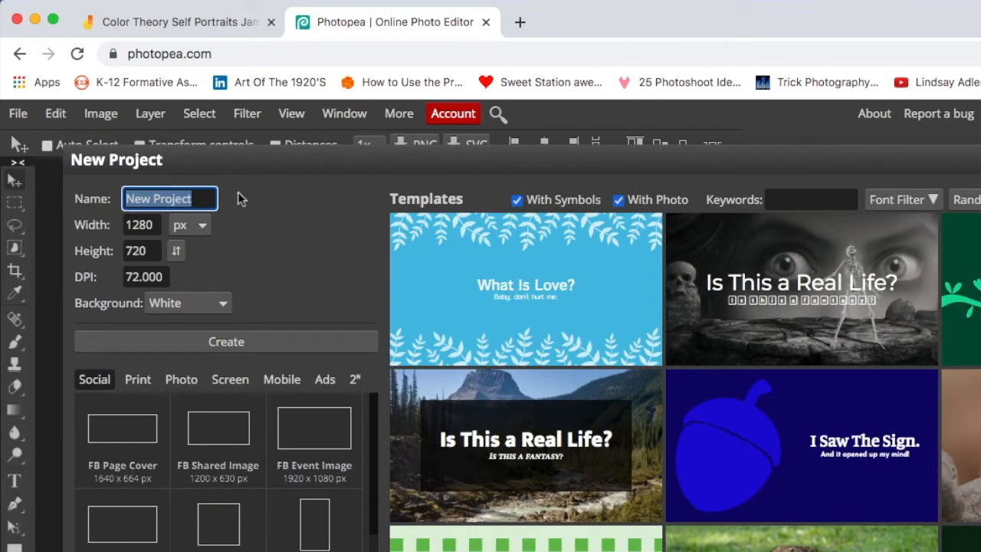
pyautogui.write('Deana')
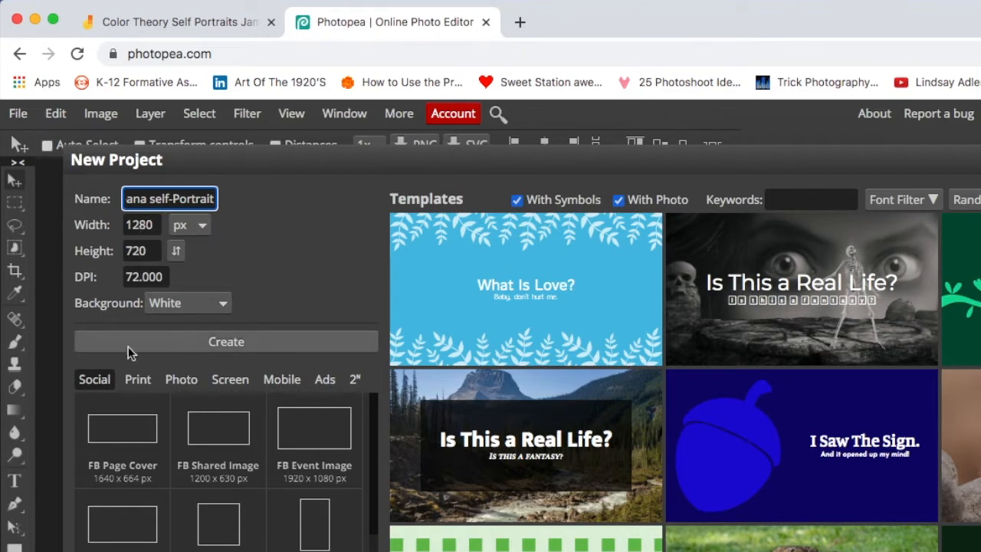
pyautogui.moveTo(318, 348)
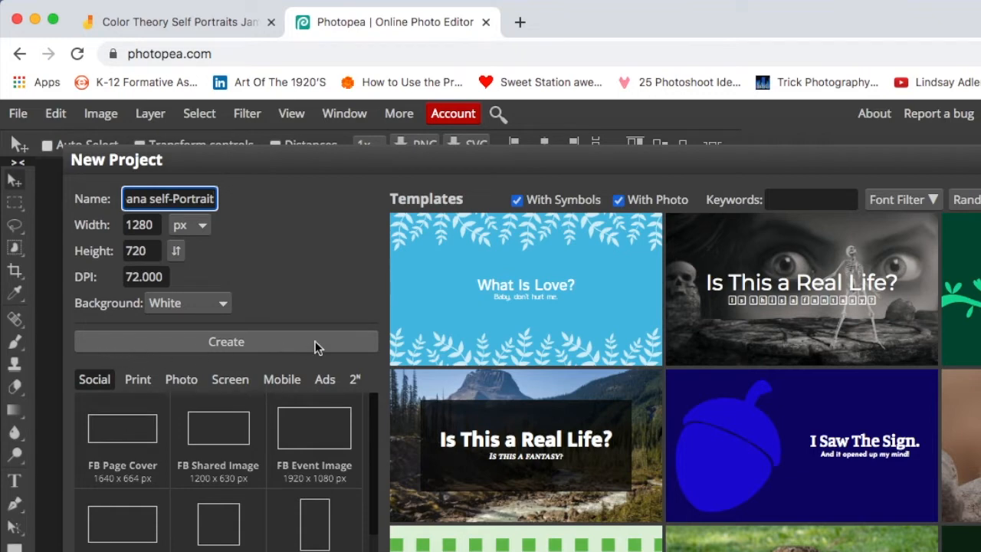
pyautogui.click(227, 341)
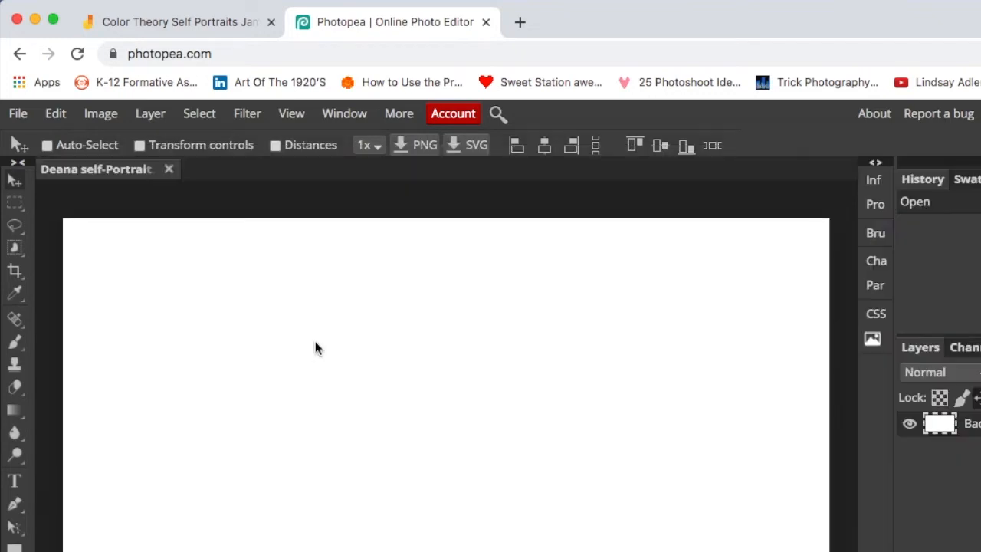
pyautogui.moveTo(590, 204)
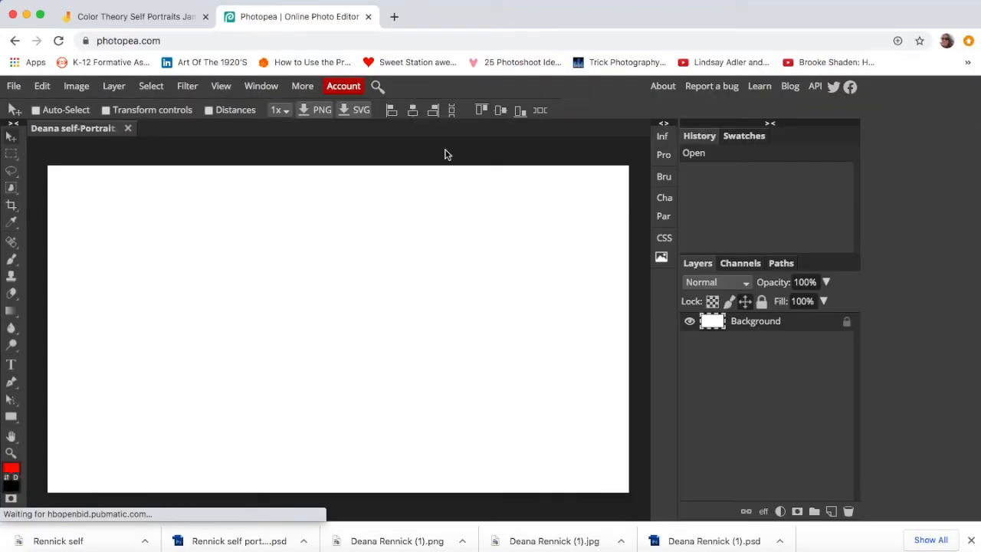
pyautogui.moveTo(376, 171)
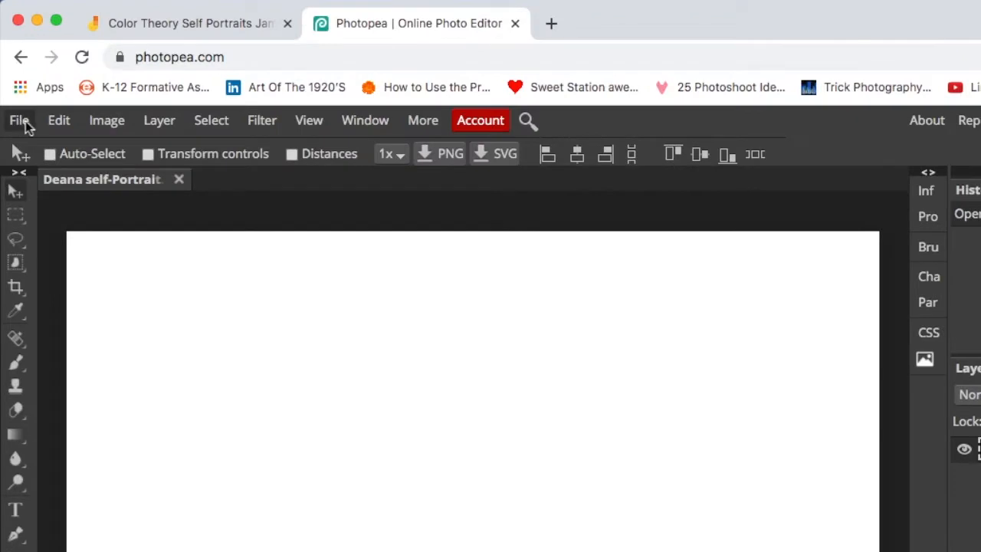
pyautogui.moveTo(159, 127)
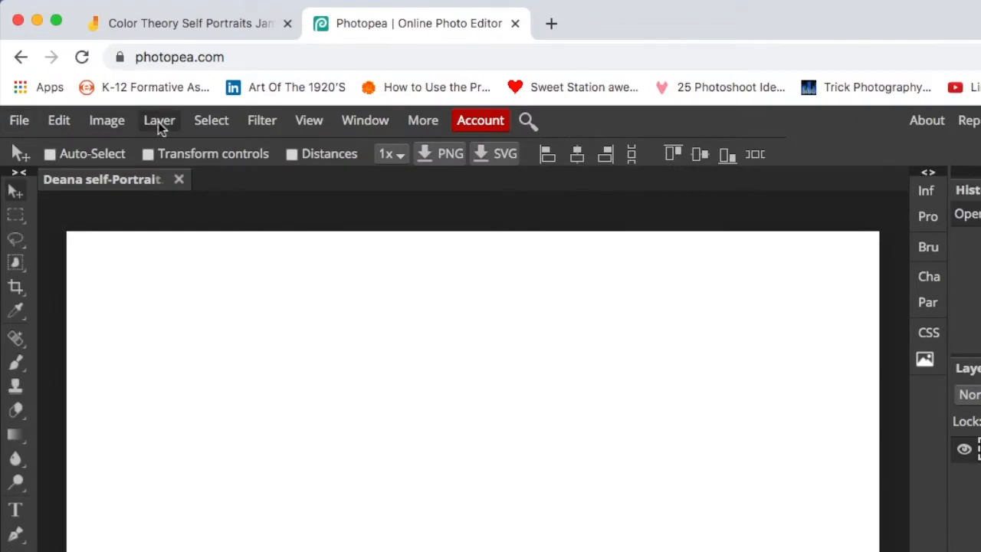
# Add an empty Layer 1 above the Background via Layer > New > Layer.
pyautogui.click(159, 120)
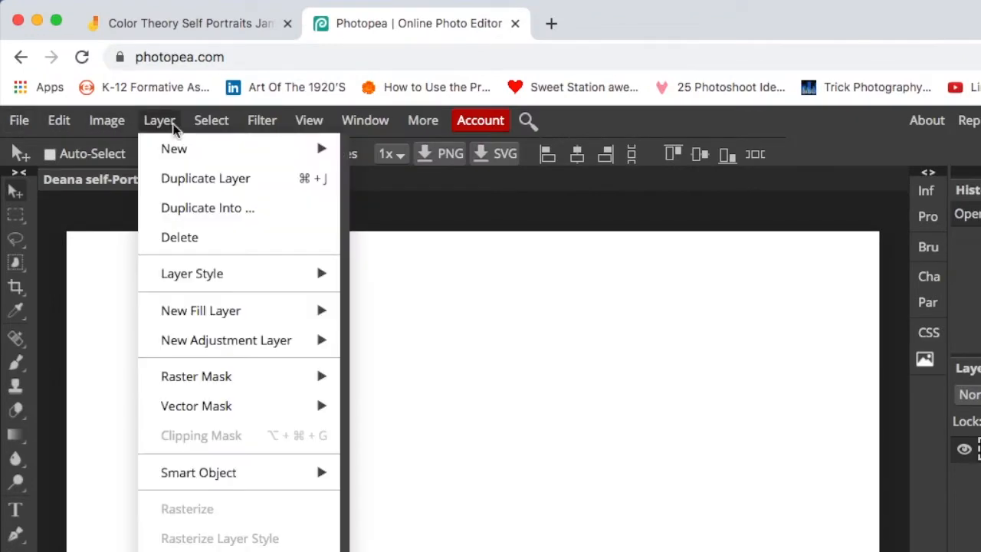
pyautogui.moveTo(174, 149)
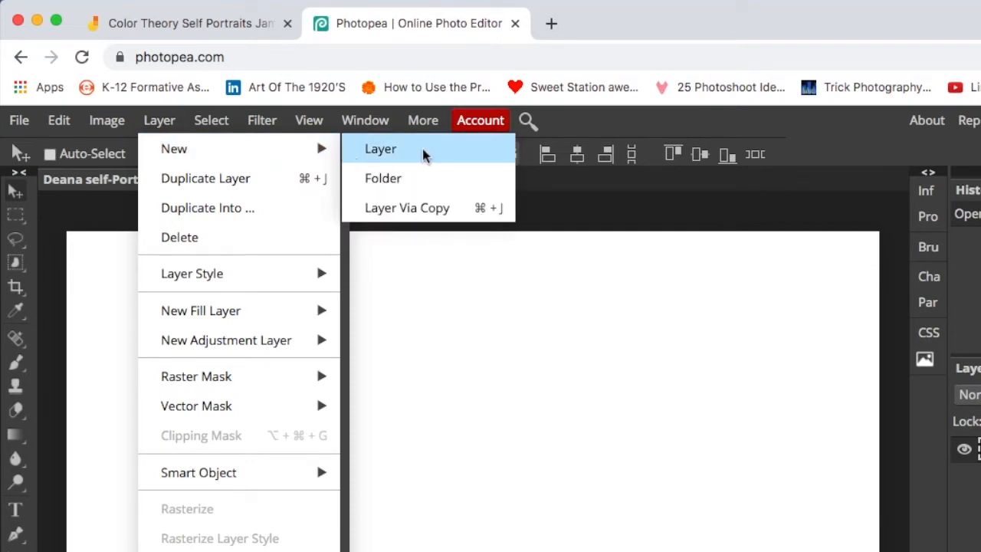
pyautogui.click(380, 148)
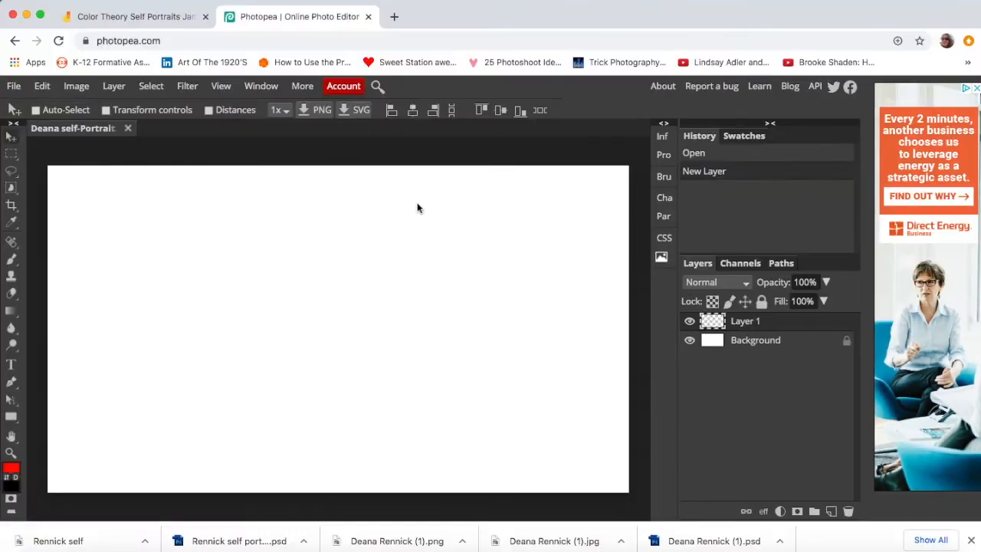
pyautogui.moveTo(375, 284)
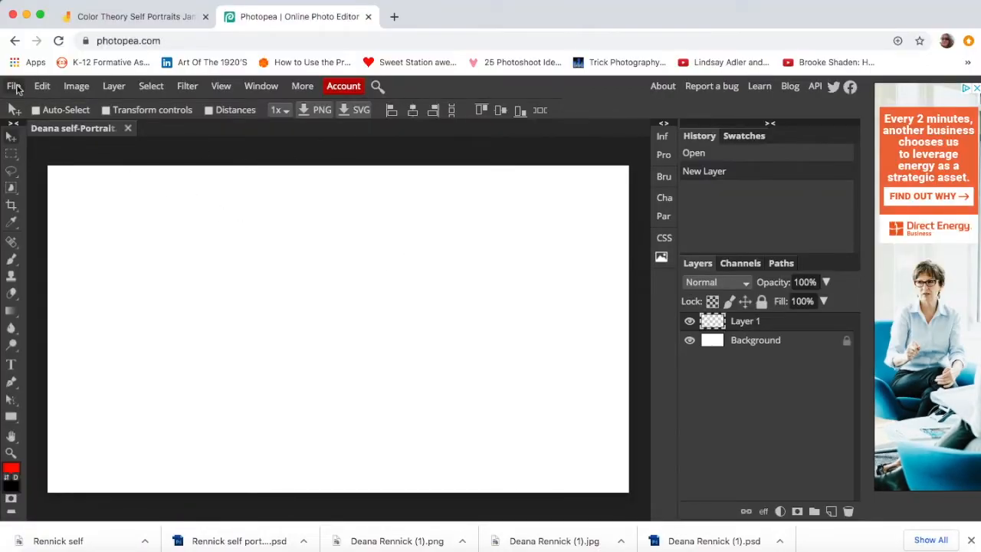
# Place the masked self-portrait photo and scale it to fill the canvas height.
pyautogui.click(13, 85)
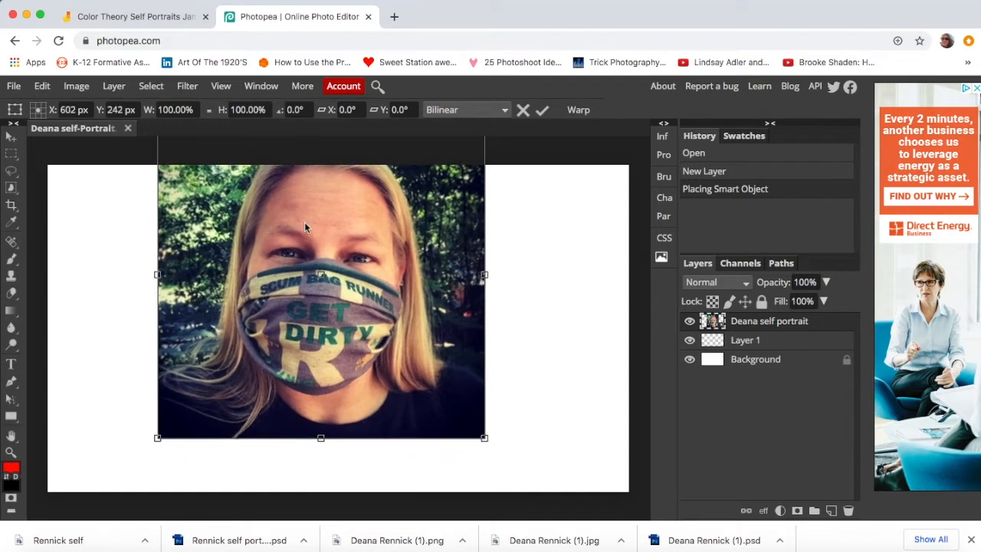
pyautogui.moveTo(305, 228); pyautogui.dragTo(297, 214)
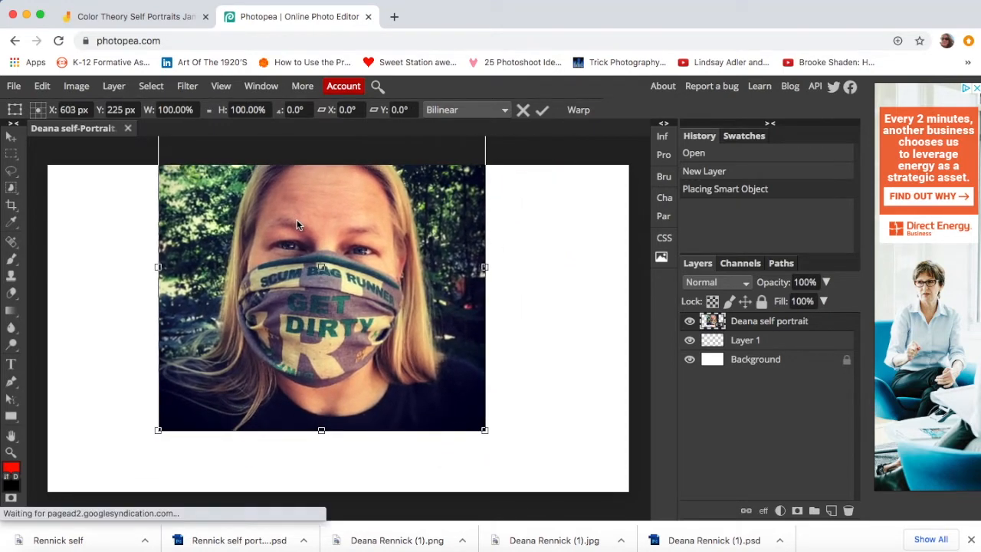
pyautogui.moveTo(483, 429)
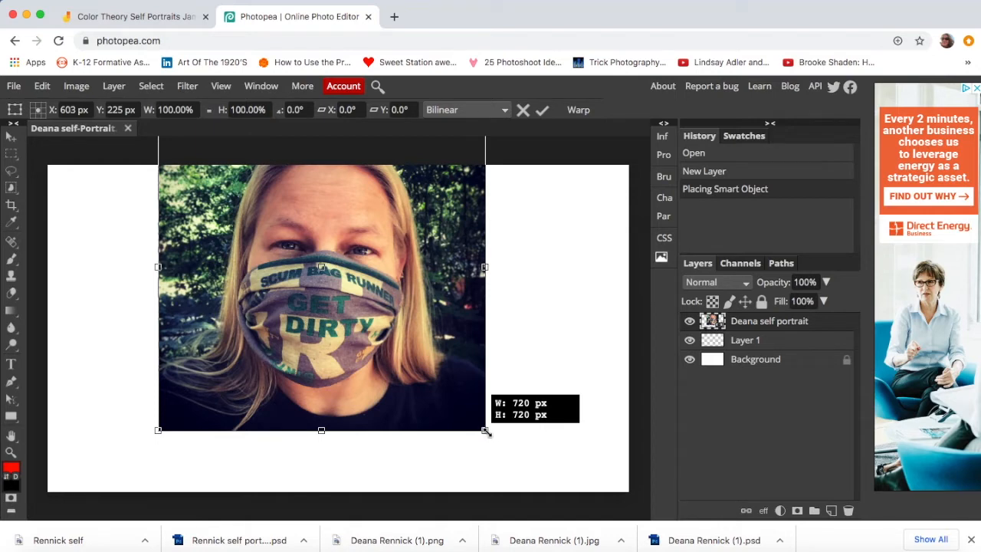
pyautogui.moveTo(485, 430); pyautogui.dragTo(448, 396)
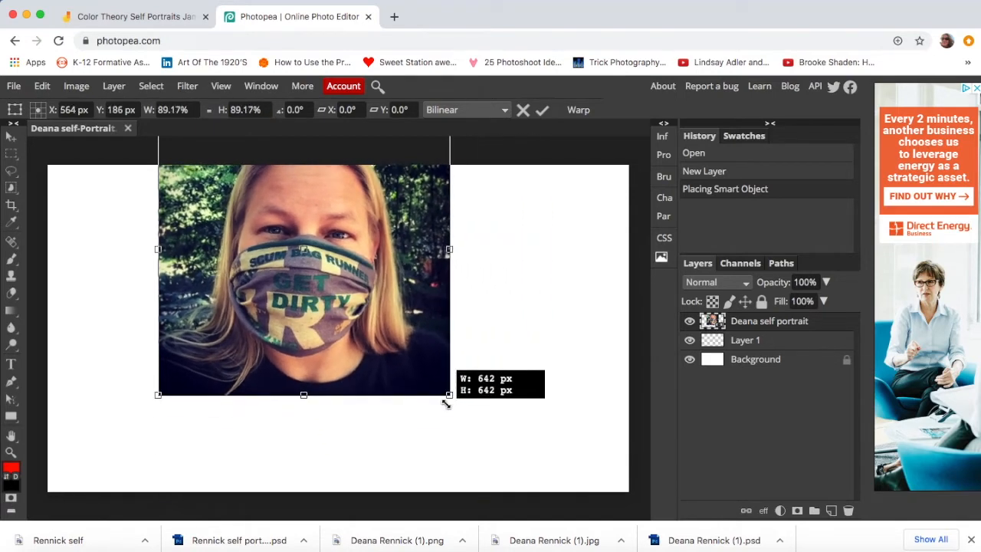
pyautogui.moveTo(449, 395); pyautogui.dragTo(526, 471)
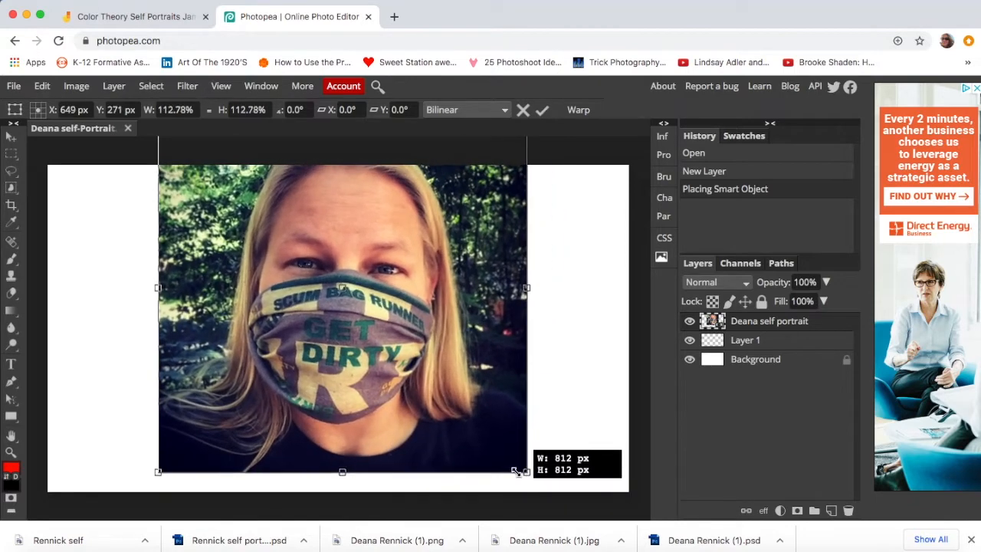
pyautogui.moveTo(526, 471); pyautogui.dragTo(501, 445)
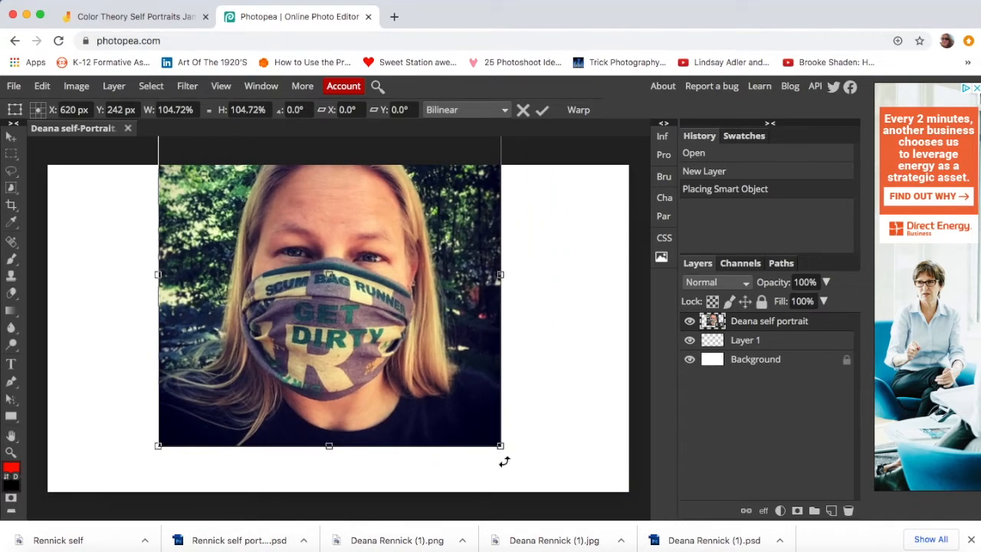
pyautogui.moveTo(501, 445); pyautogui.dragTo(536, 461)
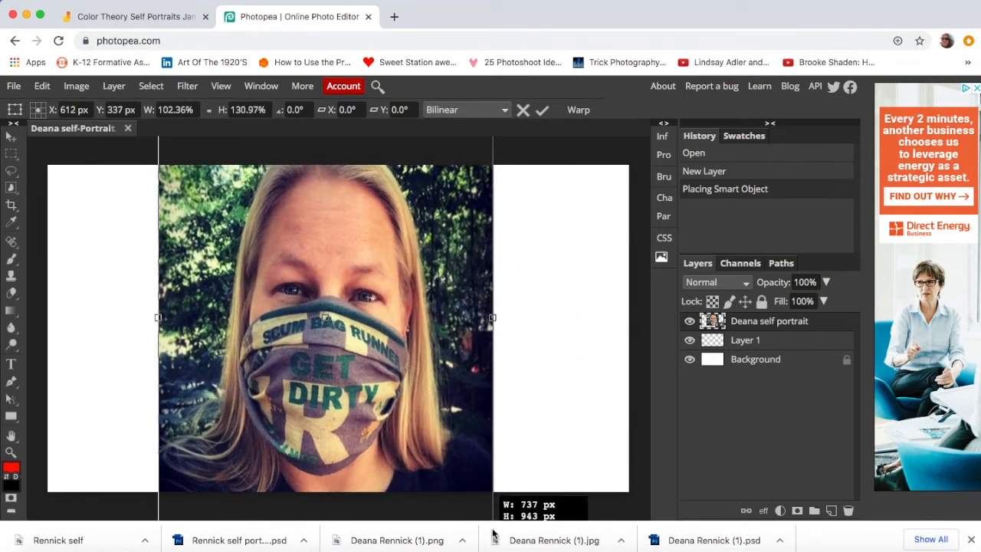
pyautogui.moveTo(492, 317); pyautogui.dragTo(490, 483)
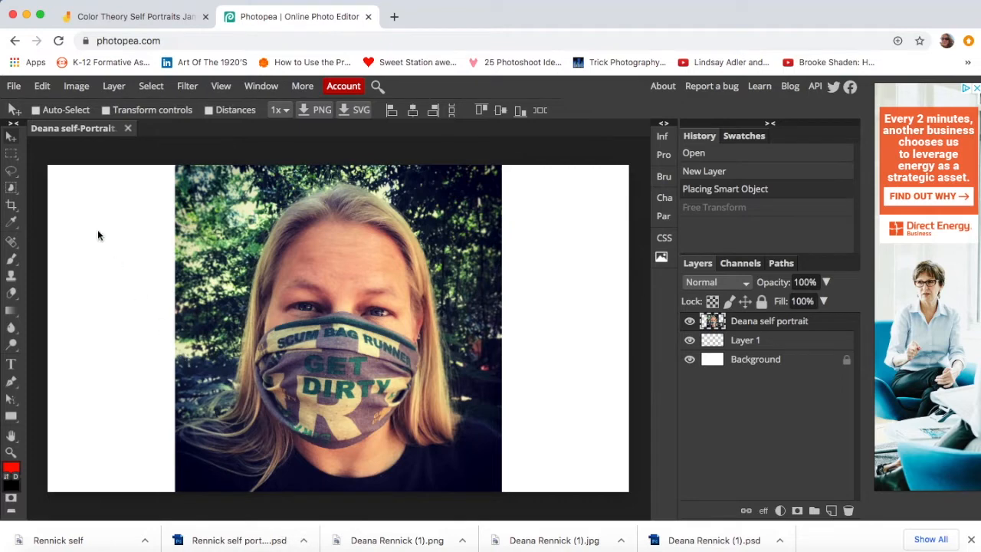
pyautogui.moveTo(102, 205)
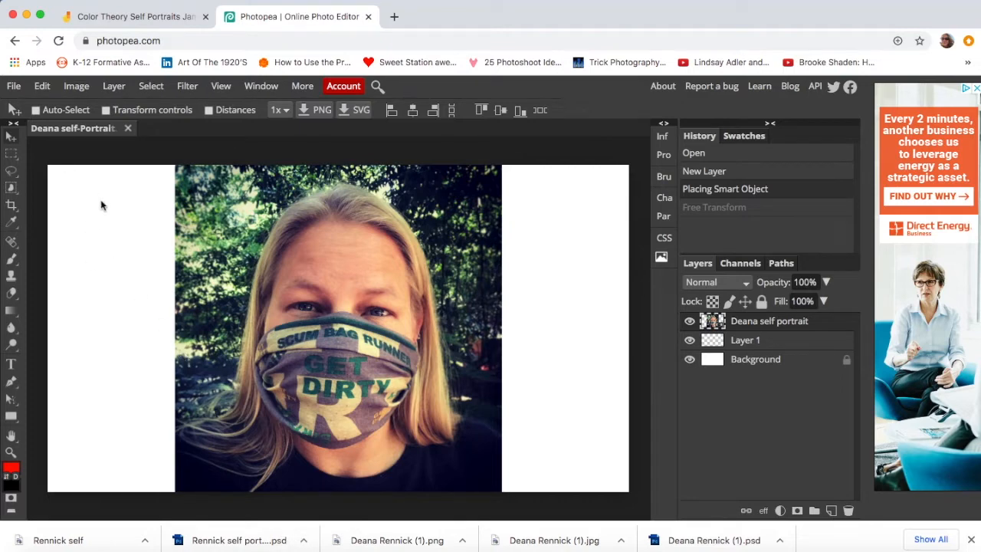
pyautogui.moveTo(103, 312)
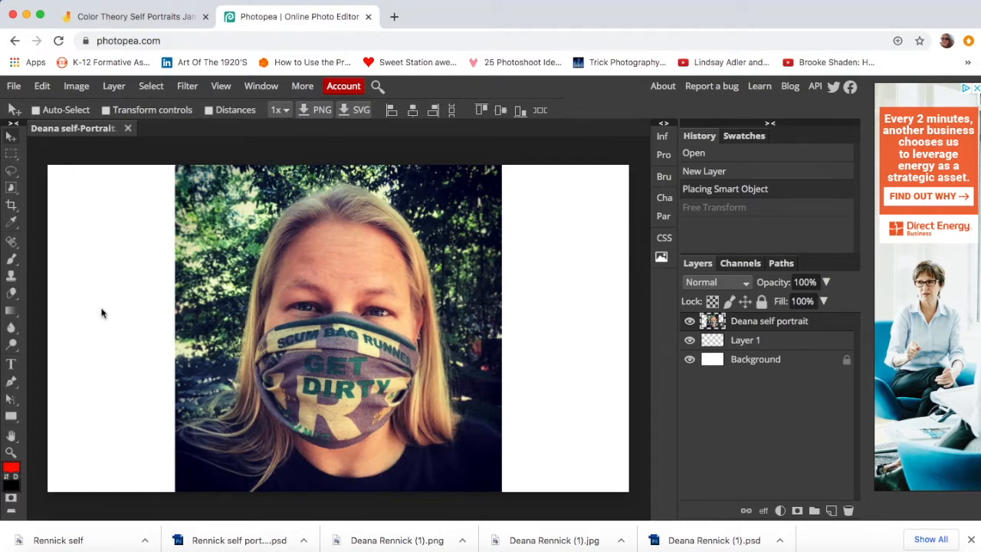
pyautogui.moveTo(108, 333)
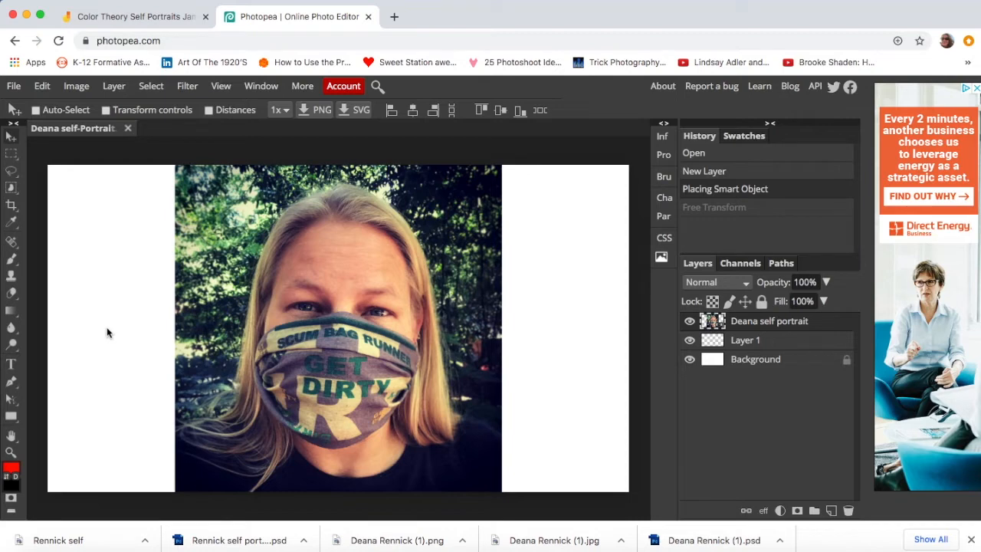
pyautogui.moveTo(102, 236)
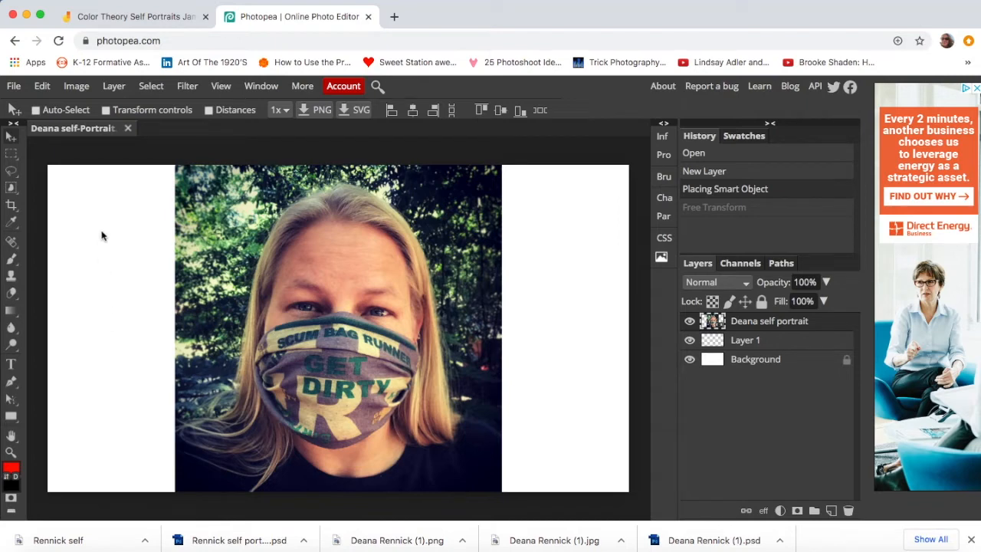
pyautogui.moveTo(130, 269)
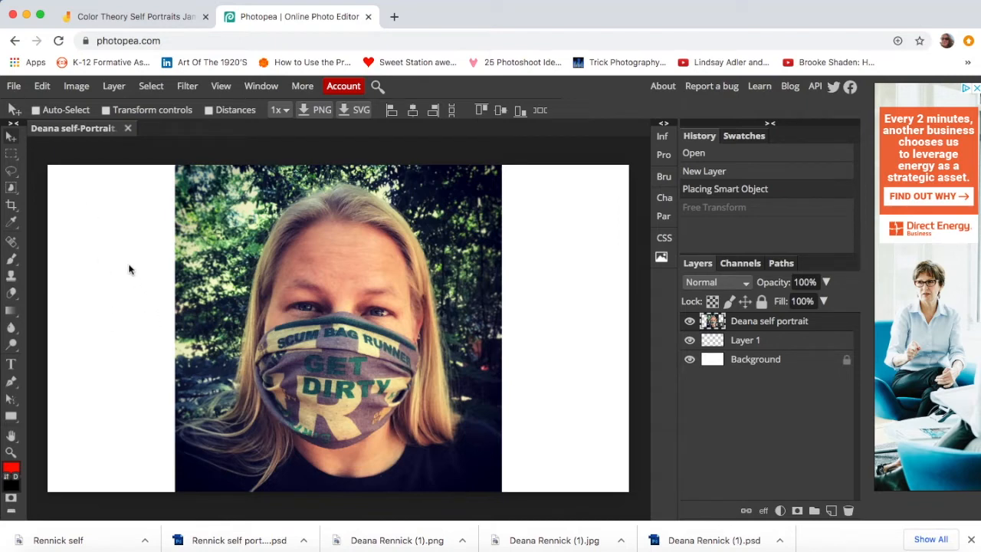
pyautogui.moveTo(114, 283)
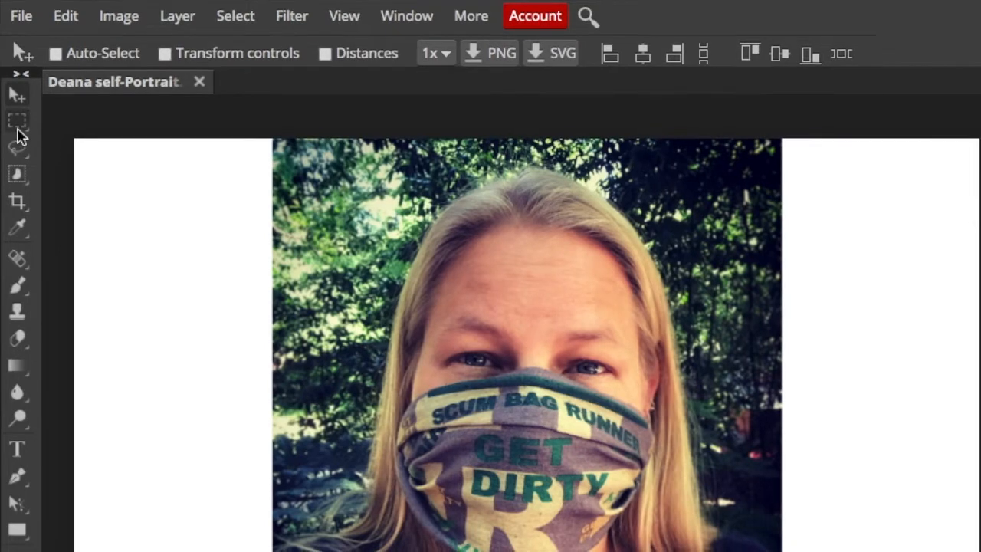
pyautogui.moveTo(20, 132)
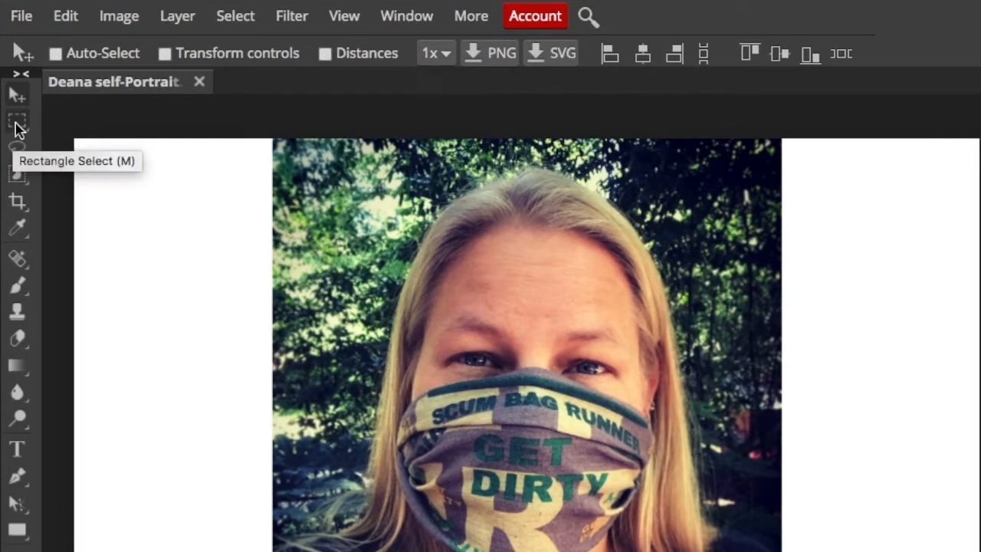
# Draw a rectangular marquee selection around the roughly 718×720 portrait photo.
pyautogui.click(17, 123)
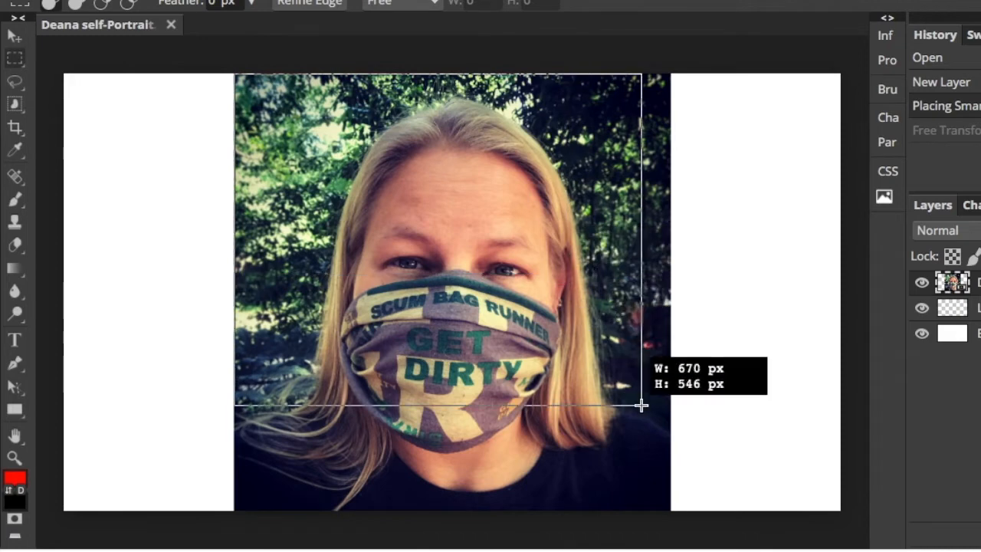
pyautogui.moveTo(641, 404); pyautogui.dragTo(671, 508)
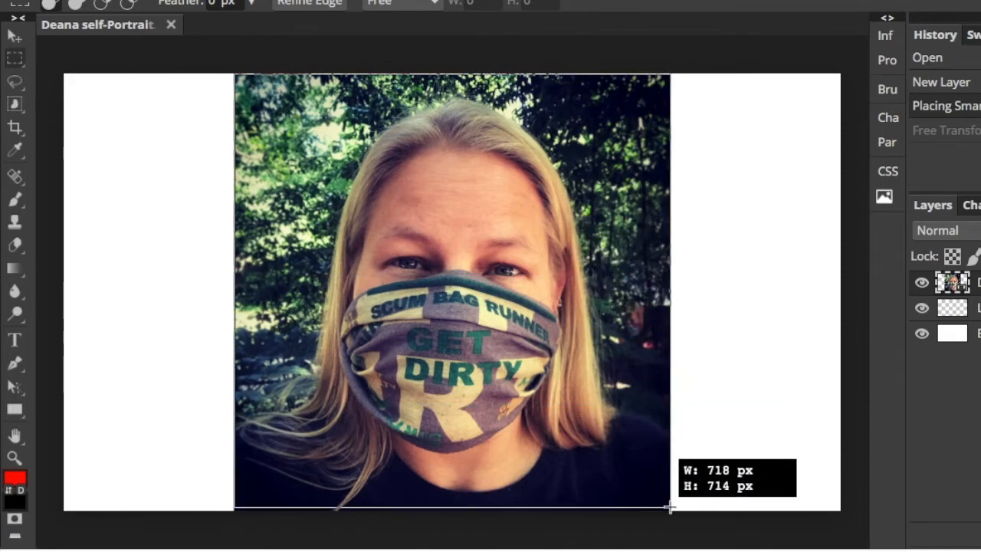
pyautogui.moveTo(670, 506); pyautogui.dragTo(670, 510)
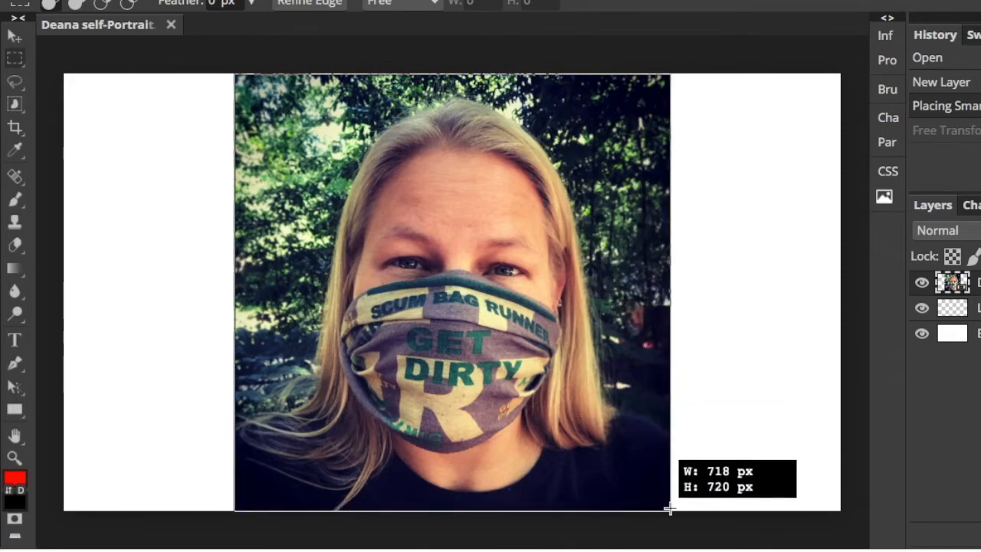
pyautogui.moveTo(235, 74); pyautogui.dragTo(669, 510)
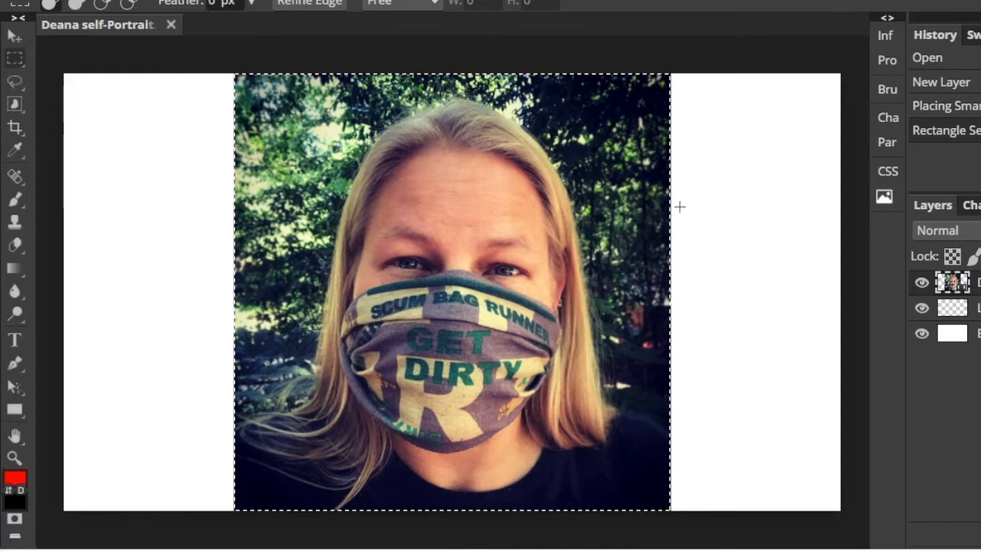
pyautogui.moveTo(675, 226)
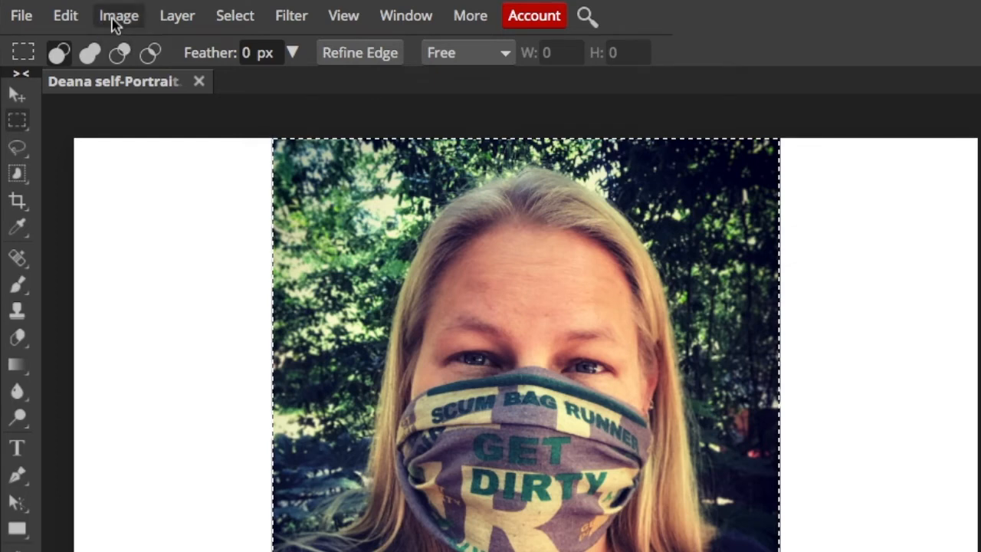
pyautogui.moveTo(121, 26)
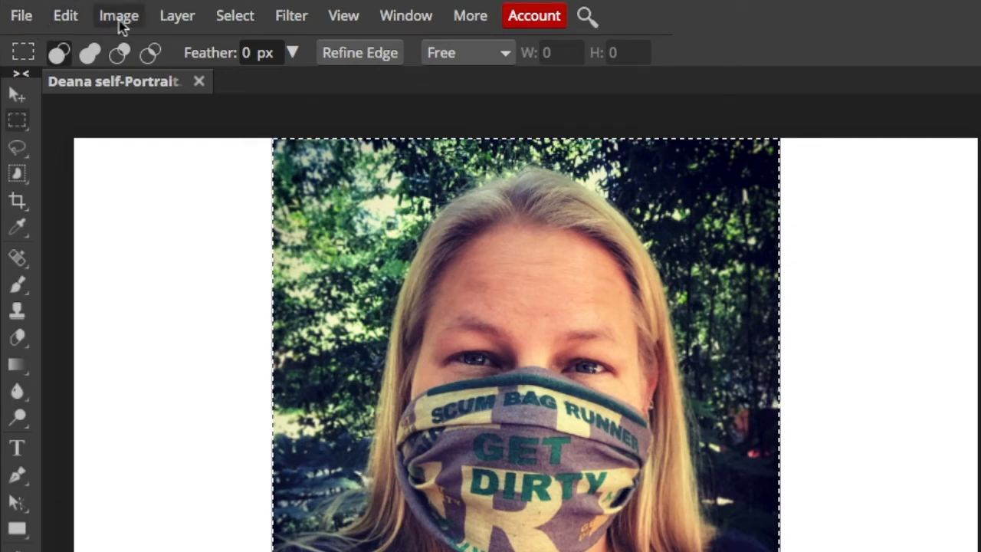
# Crop the canvas to the selected square portrait, removing the white margins.
pyautogui.click(119, 15)
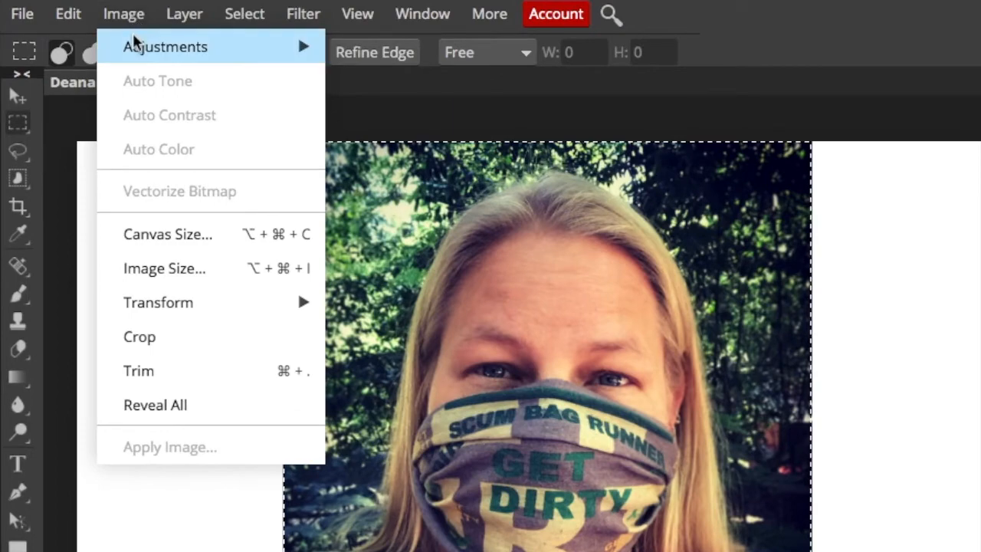
pyautogui.moveTo(150, 346)
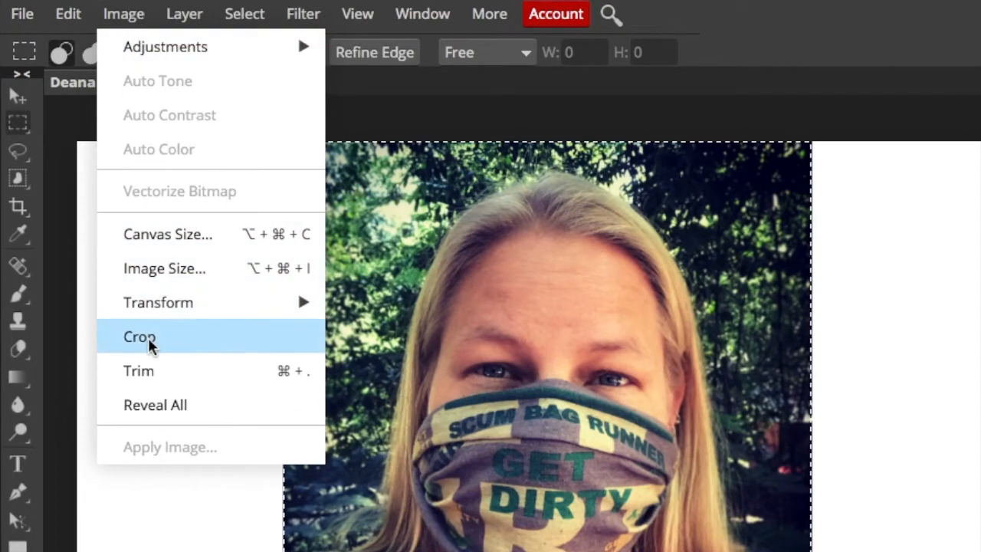
pyautogui.click(140, 337)
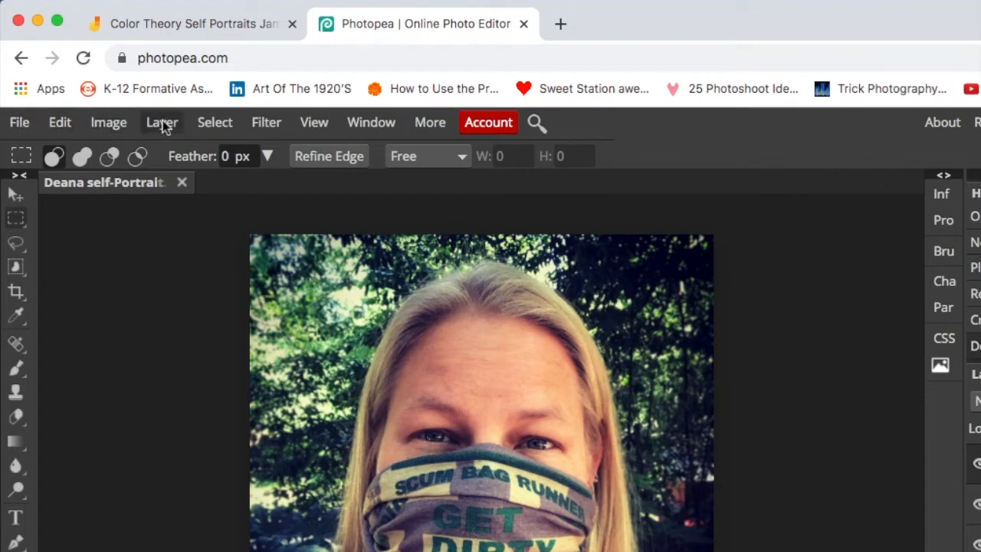
# Duplicate the portrait layer to create 'Deana self portrait copy'.
pyautogui.click(162, 123)
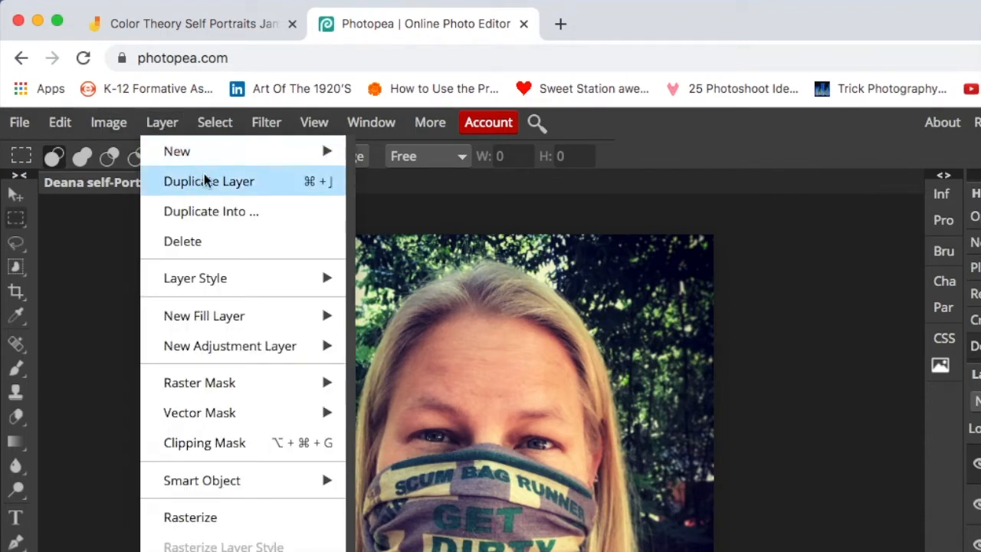
pyautogui.moveTo(229, 190)
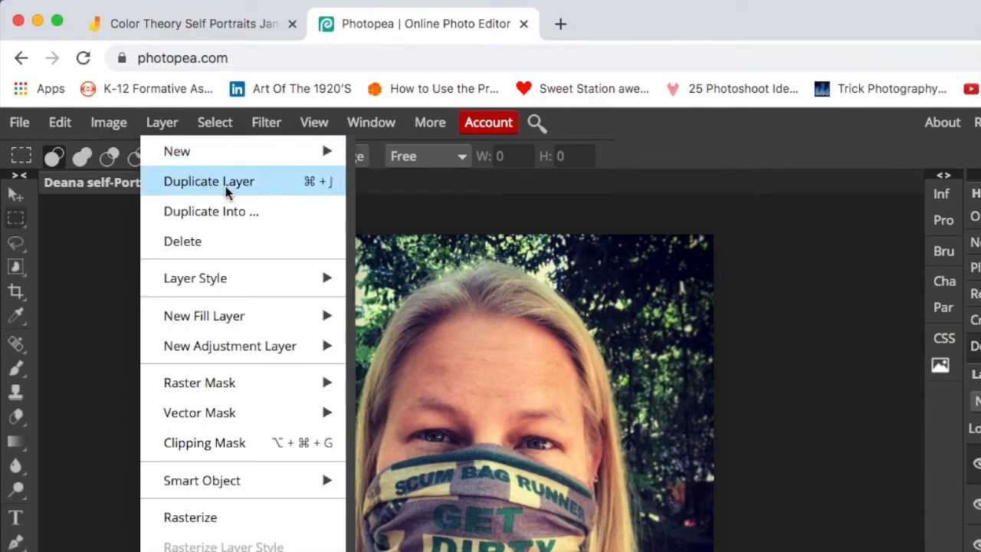
pyautogui.click(209, 181)
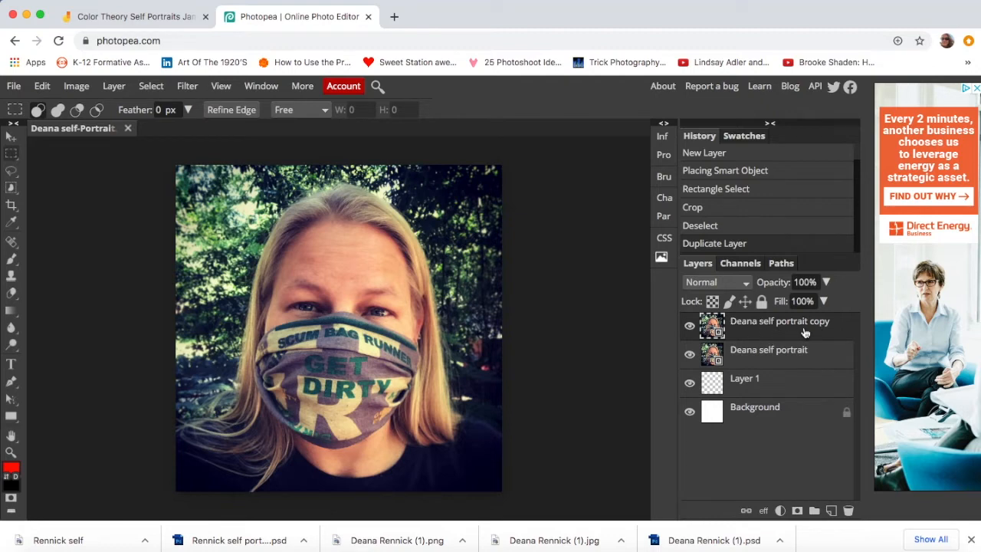
pyautogui.moveTo(86, 231)
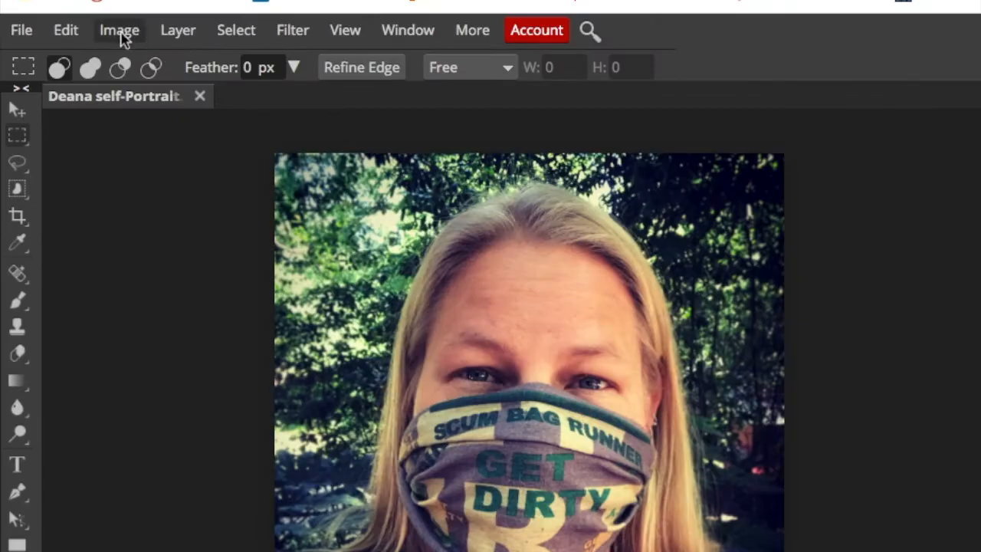
# Apply a Black & White adjustment to the copied portrait layer.
pyautogui.click(119, 30)
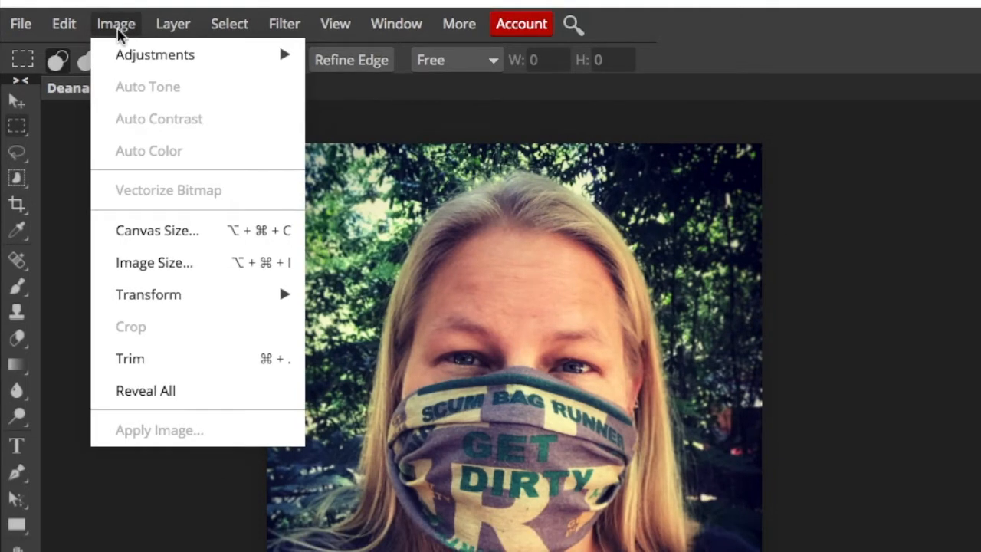
pyautogui.moveTo(155, 55)
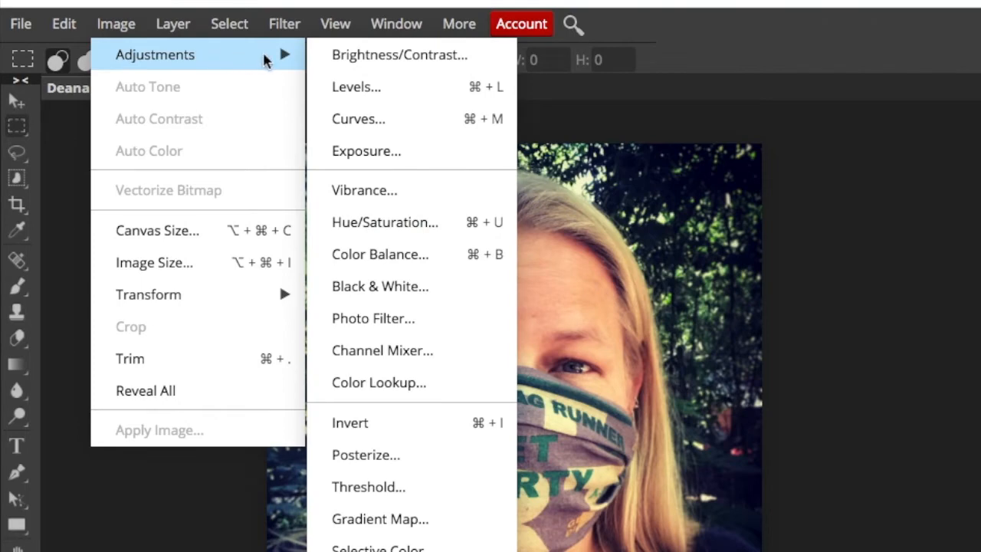
pyautogui.moveTo(400, 187)
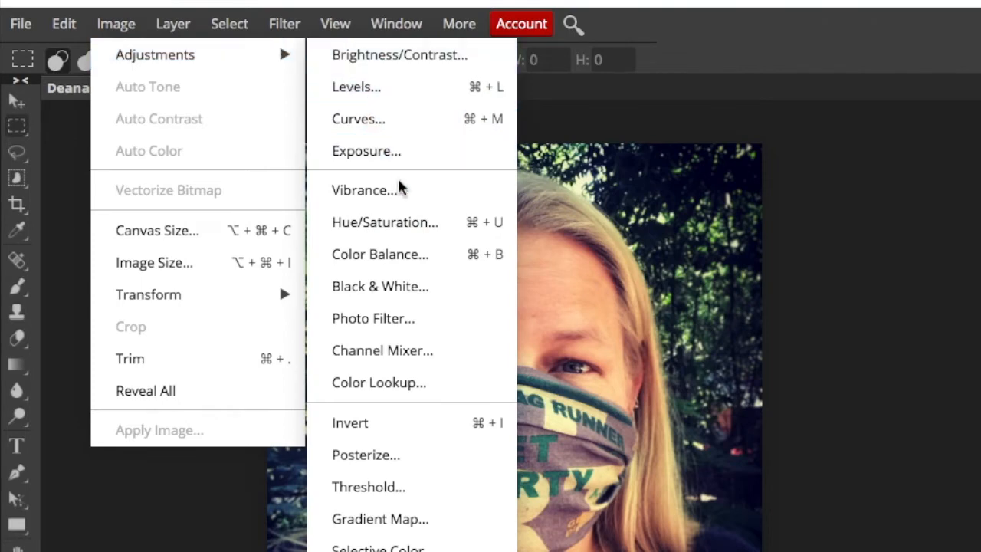
pyautogui.moveTo(435, 292)
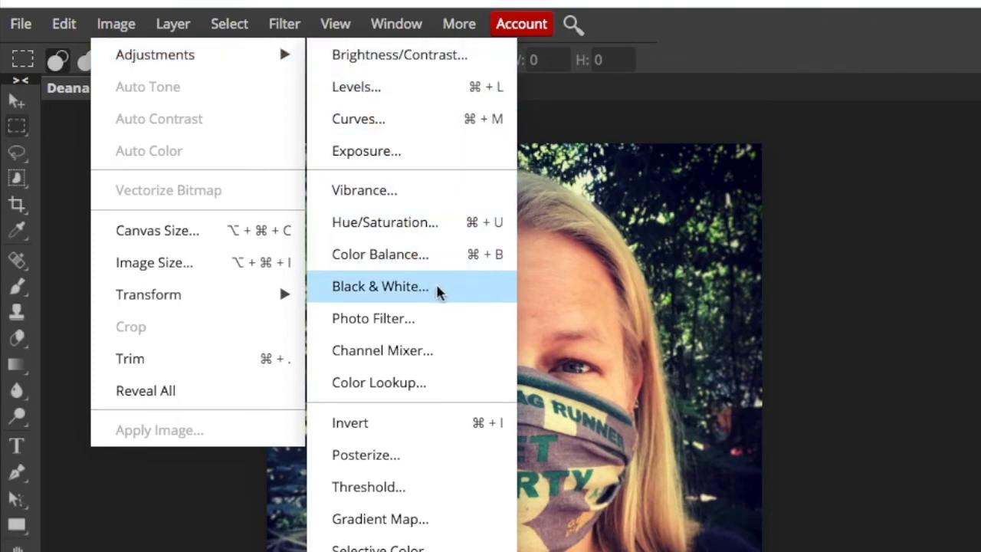
pyautogui.click(379, 286)
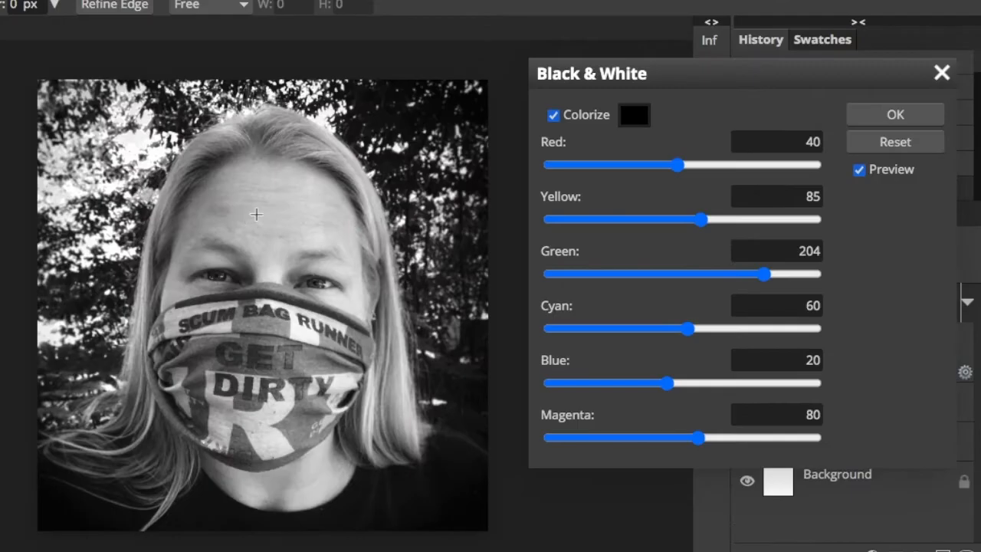
pyautogui.click(894, 114)
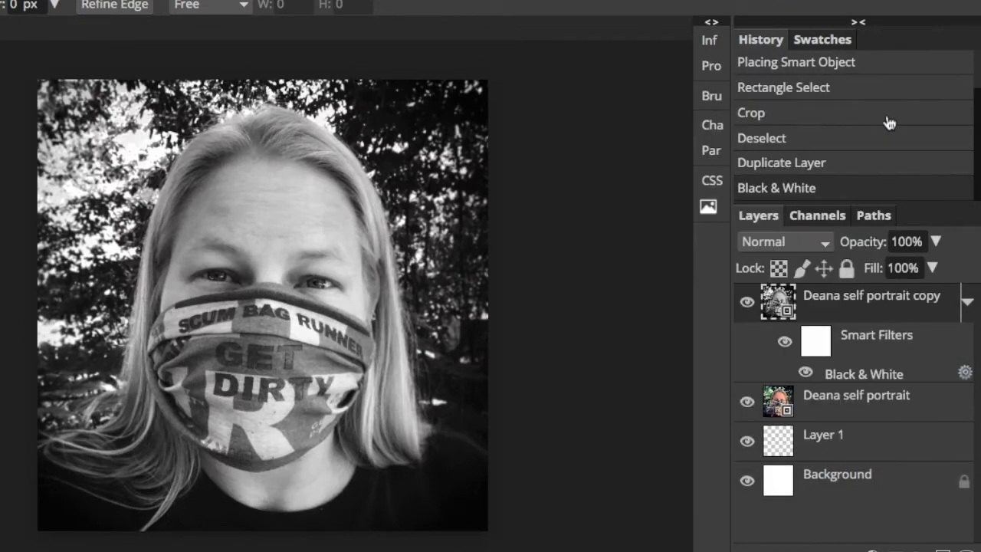
pyautogui.moveTo(382, 133)
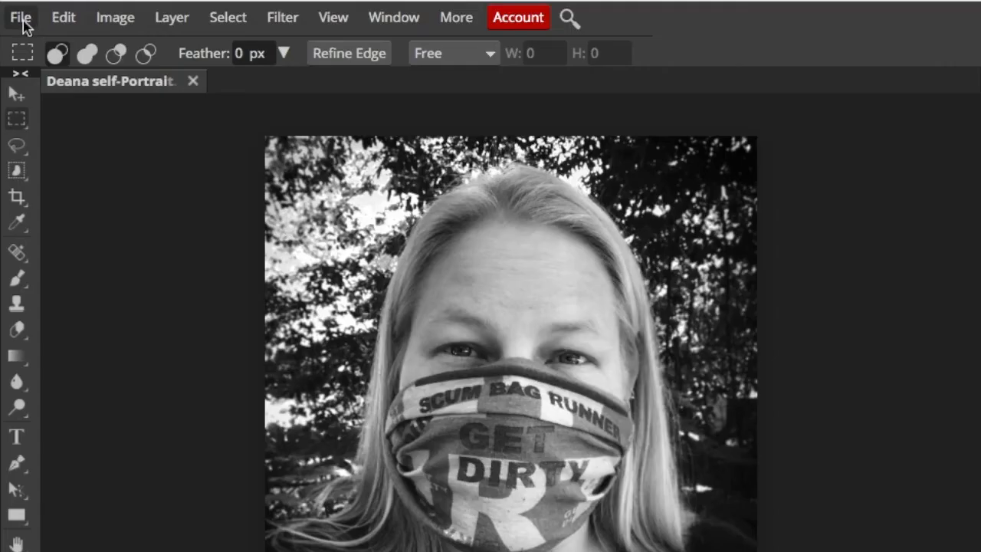
# Save the grayscale self-portrait document as a PSD file.
pyautogui.click(20, 17)
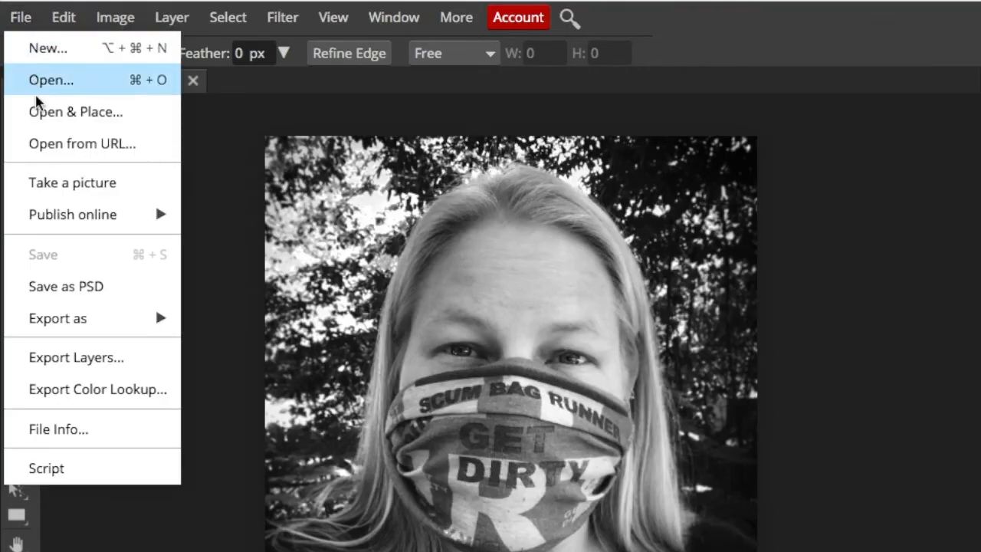
pyautogui.moveTo(67, 286)
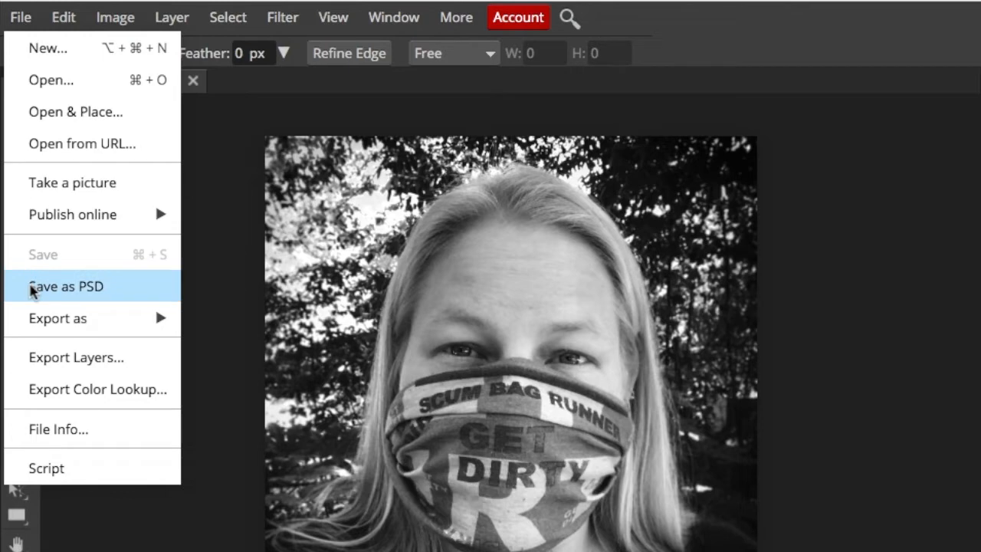
pyautogui.moveTo(18, 288)
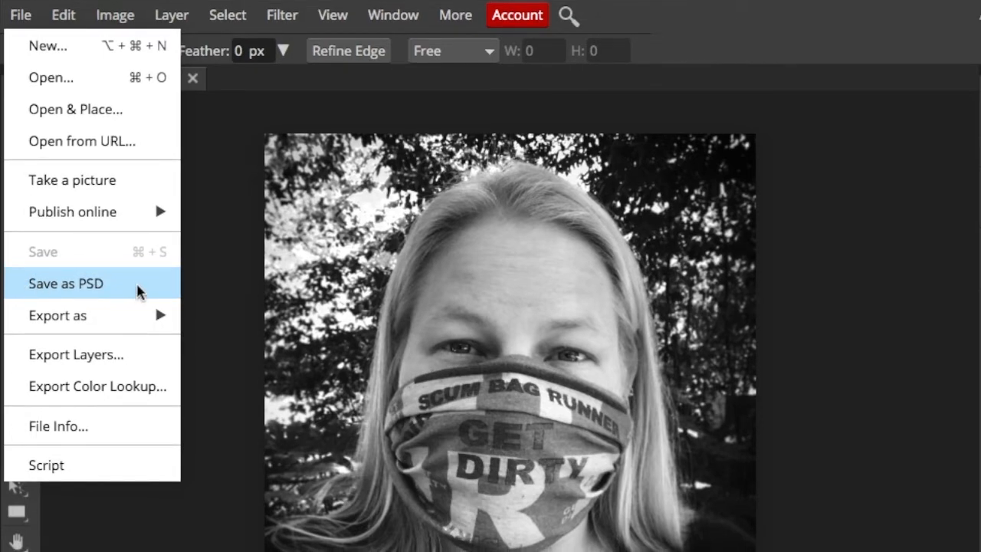
pyautogui.click(65, 283)
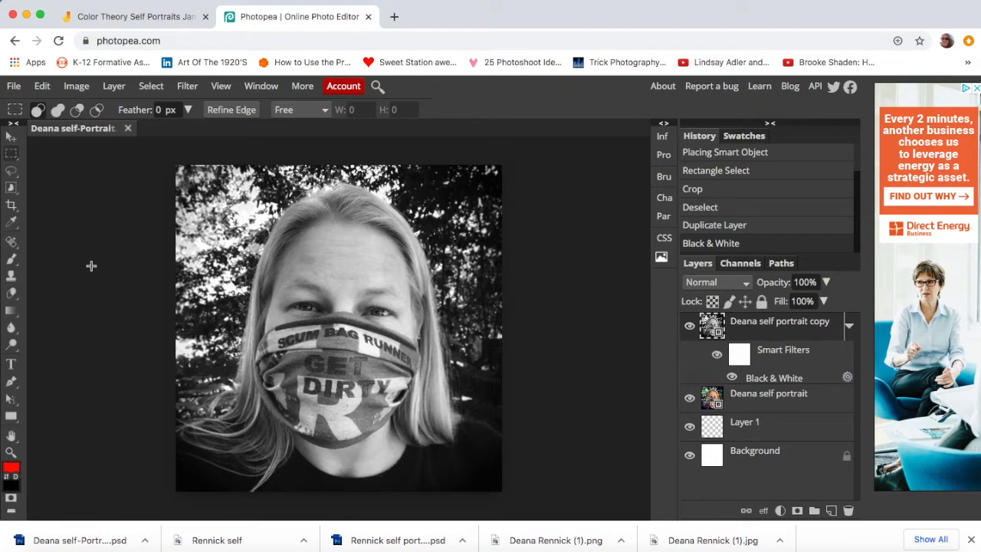
pyautogui.moveTo(21, 244)
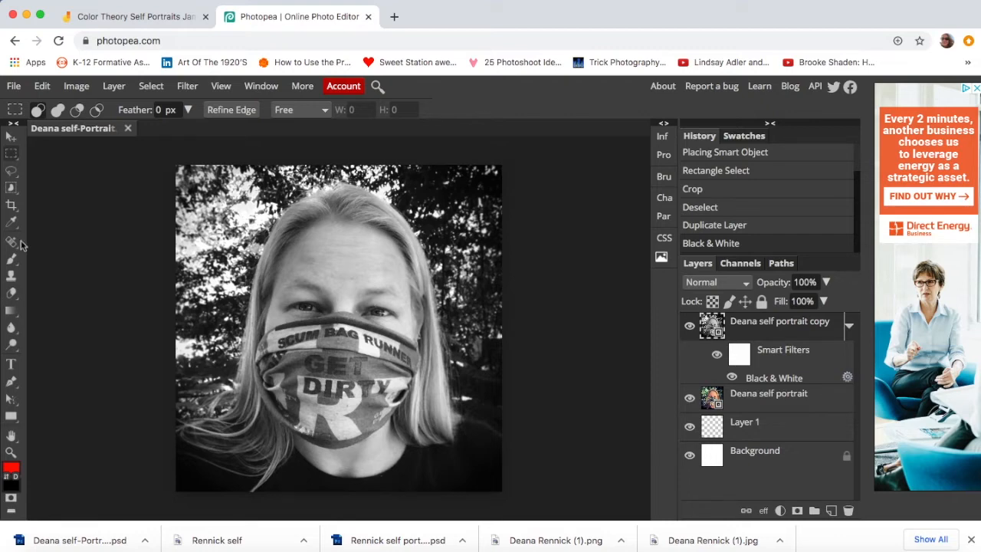
# Export the black-and-white portrait as a 718×720 JPG at 70% quality.
pyautogui.click(13, 85)
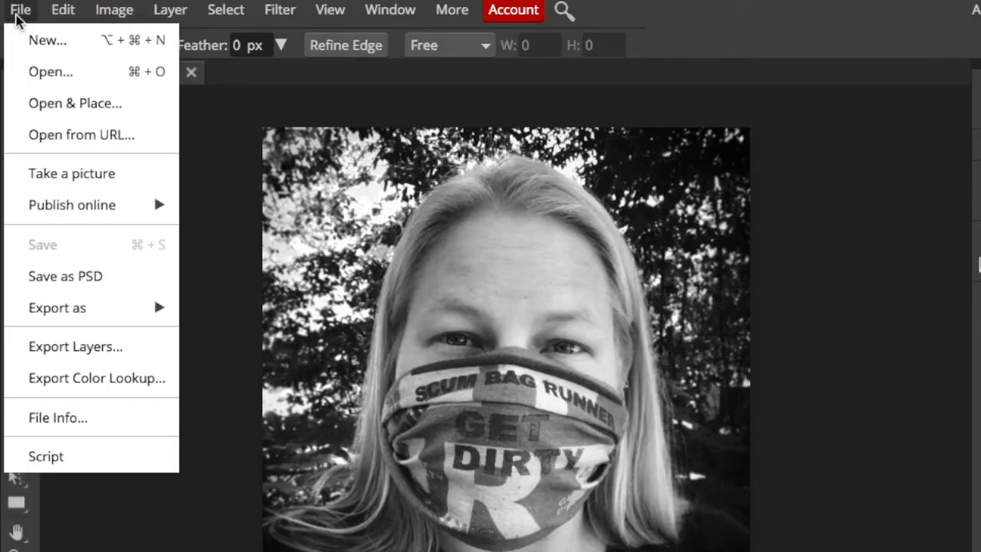
pyautogui.moveTo(57, 308)
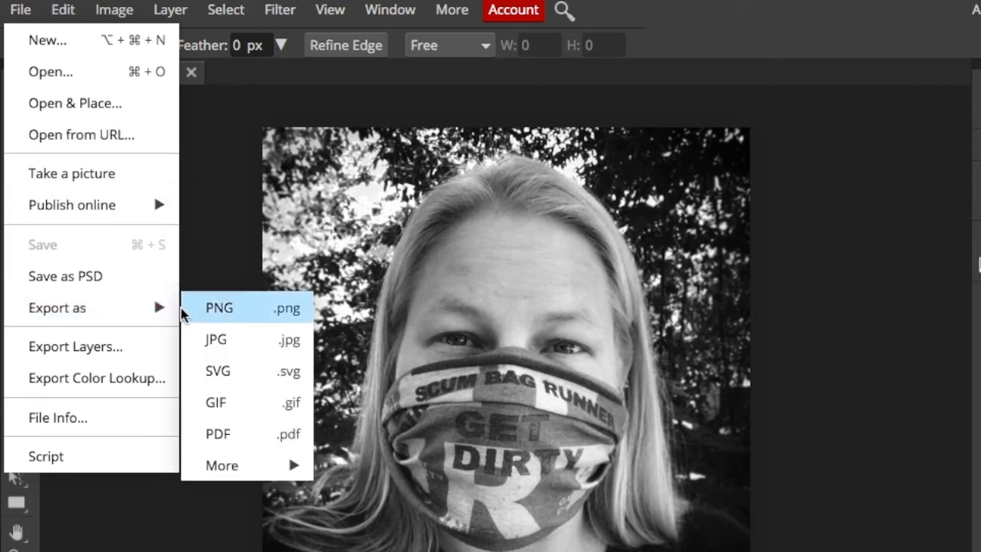
pyautogui.click(215, 340)
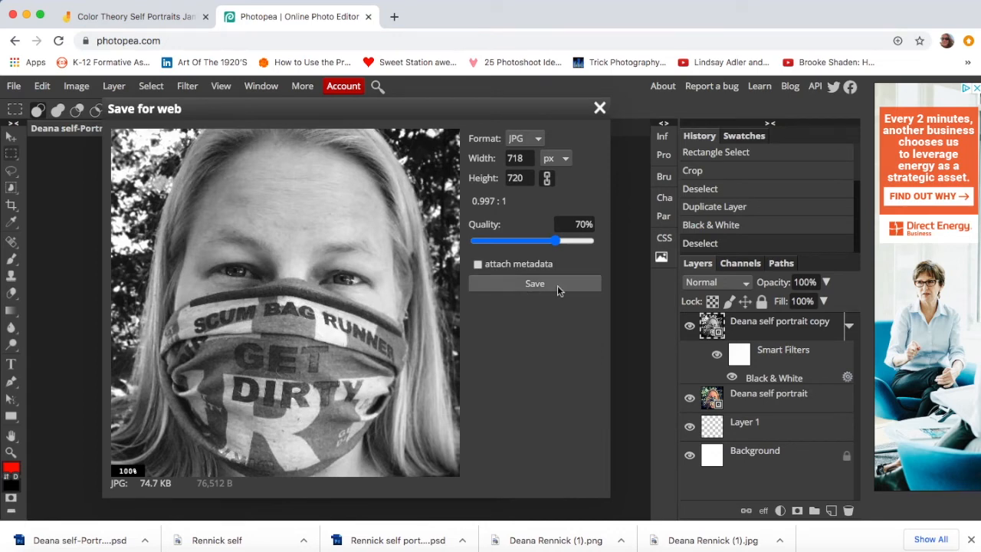
pyautogui.click(534, 282)
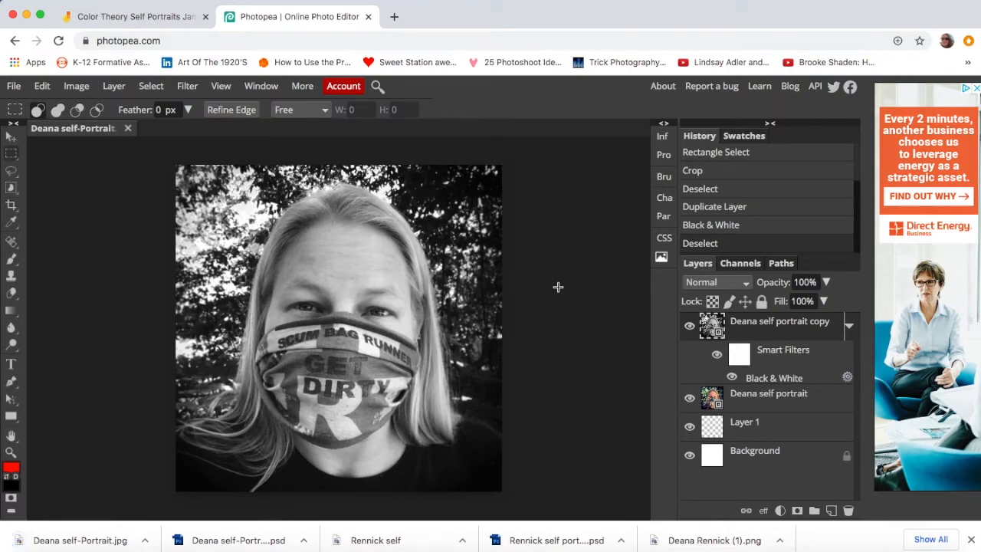
# Export the grayscale portrait as PNG, then bring up the Image menu.
pyautogui.click(13, 86)
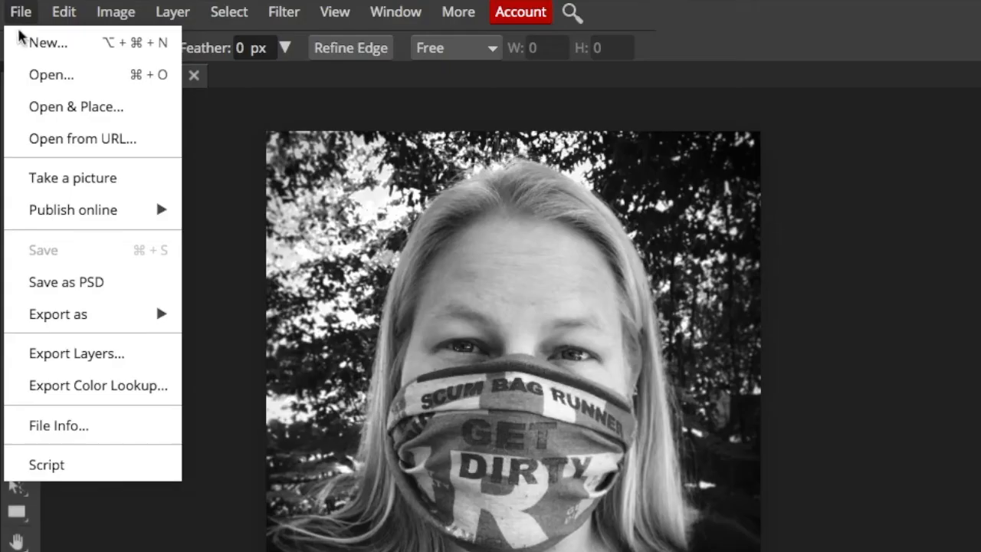
pyautogui.moveTo(58, 314)
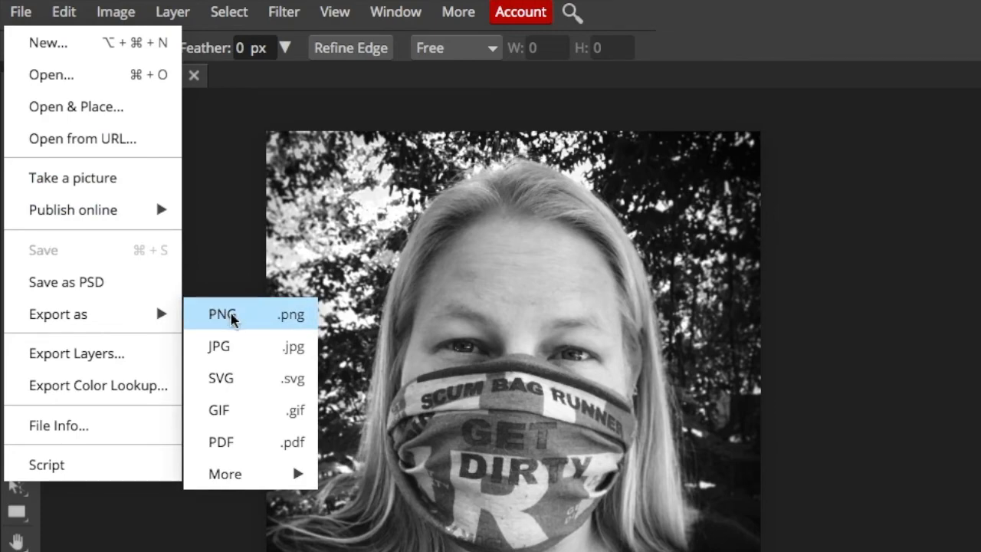
pyautogui.moveTo(255, 320)
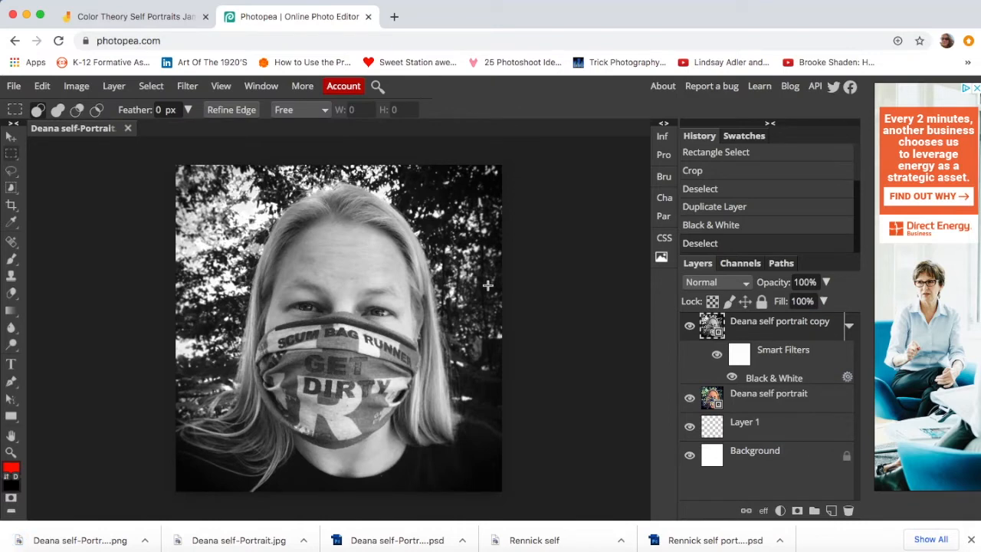
pyautogui.moveTo(96, 229)
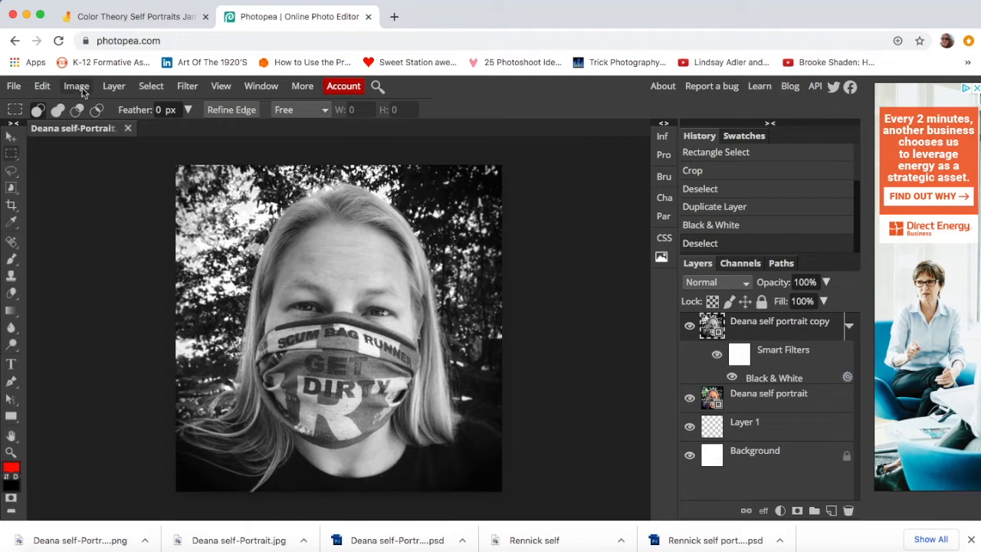
pyautogui.click(76, 86)
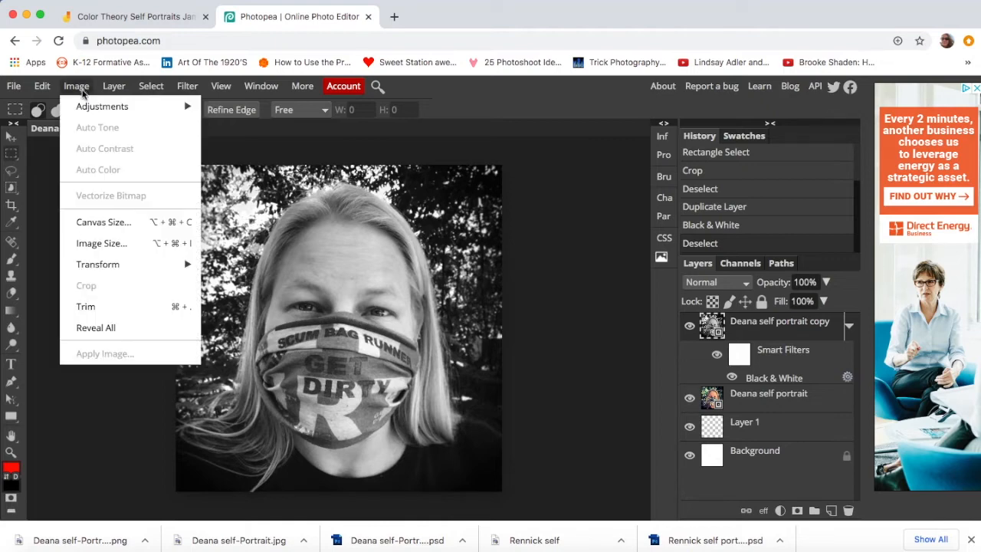
pyautogui.moveTo(102, 106)
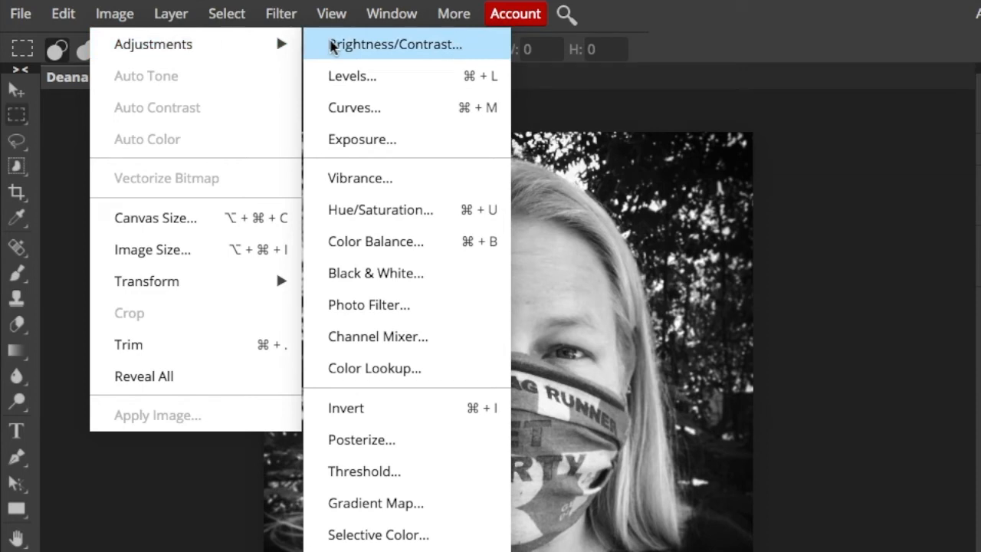
pyautogui.moveTo(402, 440)
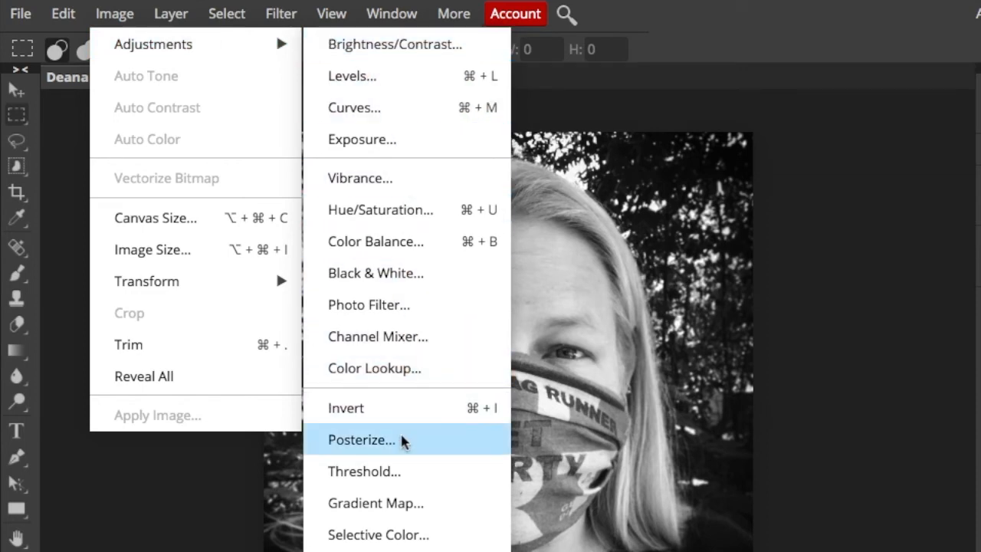
# Apply a Posterize adjustment previewing 3 levels on the portrait copy.
pyautogui.click(362, 440)
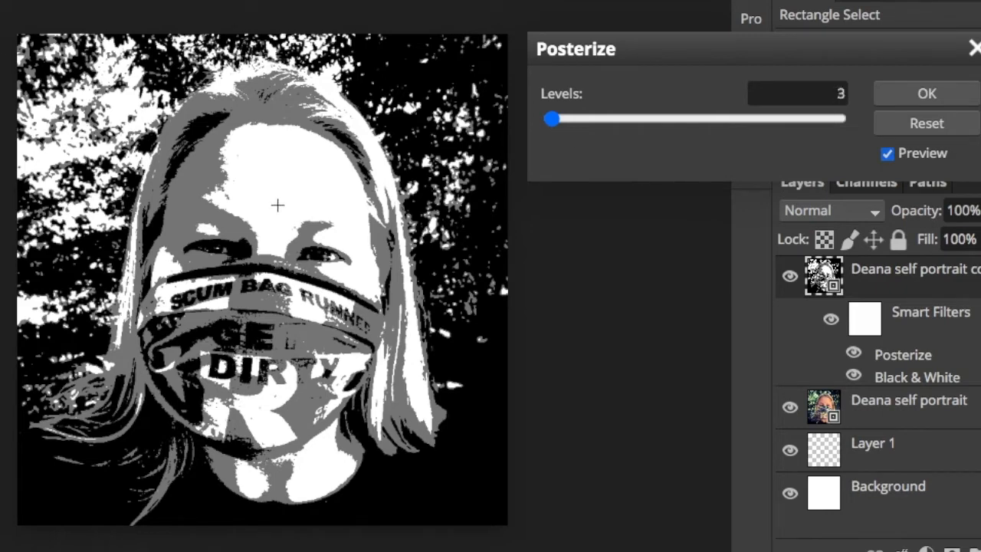
pyautogui.moveTo(264, 235)
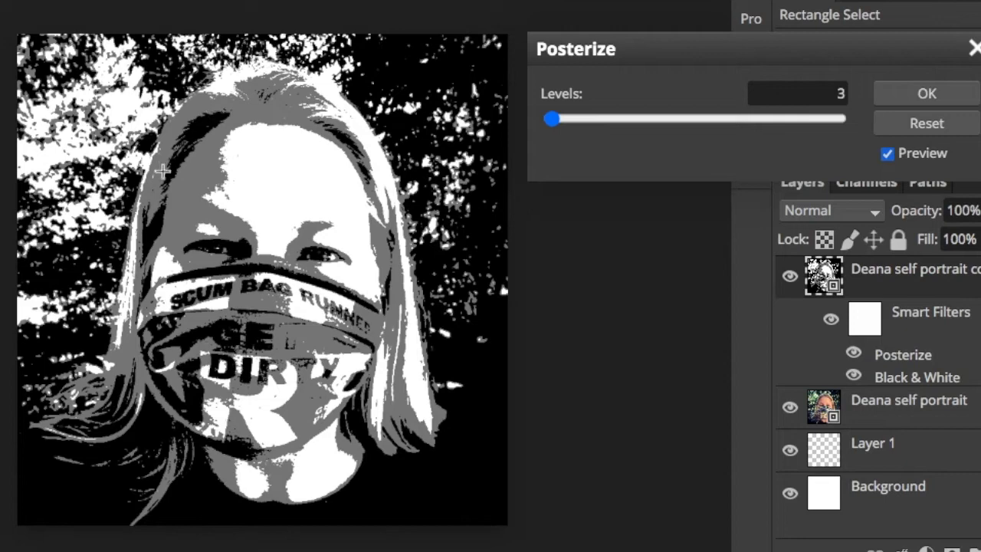
pyautogui.moveTo(624, 283)
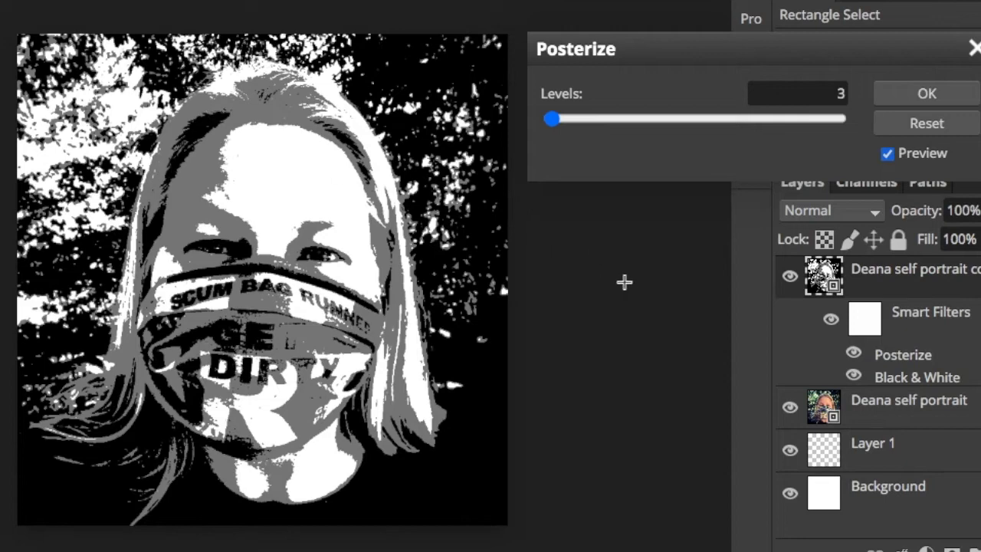
pyautogui.moveTo(553, 134)
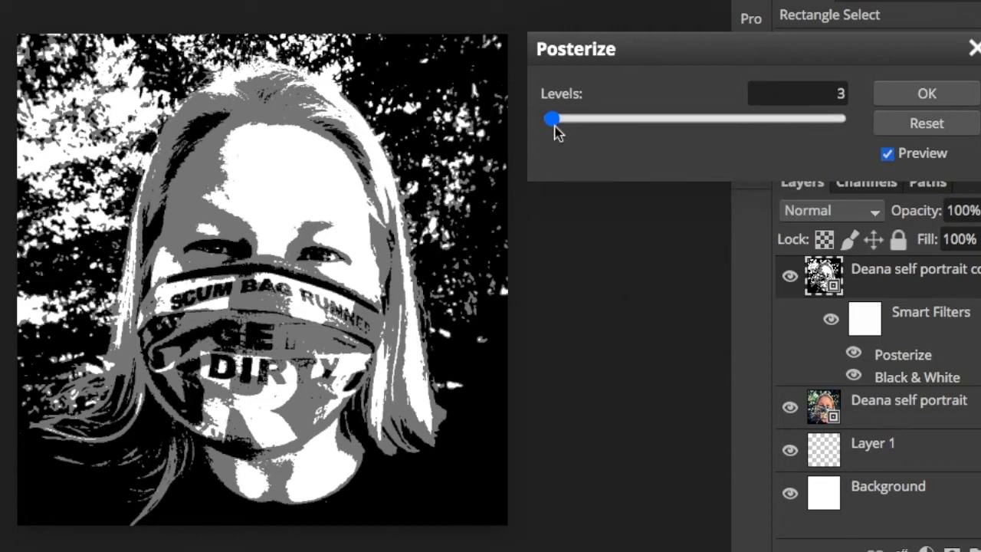
# Adjust the Posterize levels slider to settle on 11 and confirm.
pyautogui.moveTo(553, 119); pyautogui.dragTo(609, 144)
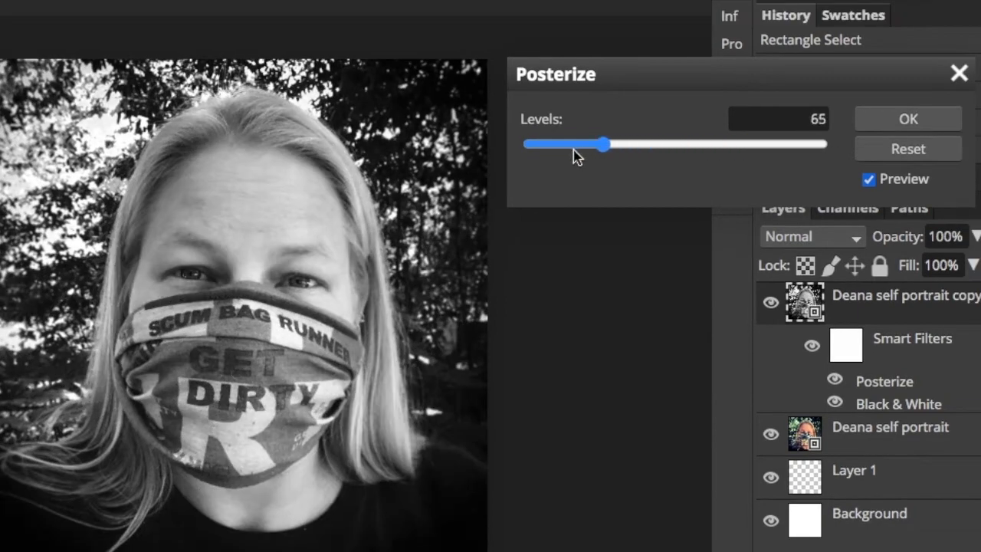
pyautogui.moveTo(586, 144); pyautogui.dragTo(534, 144)
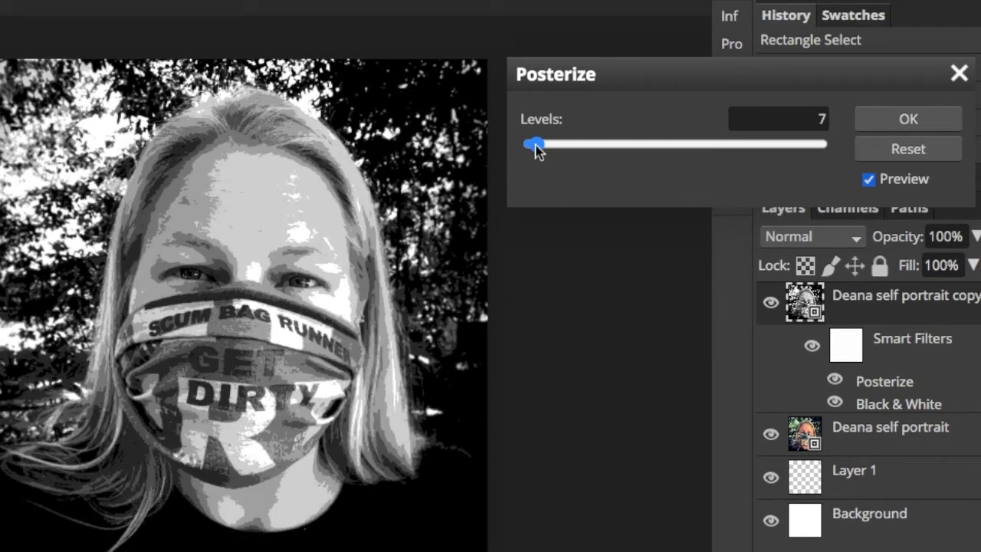
pyautogui.moveTo(535, 144); pyautogui.dragTo(532, 144)
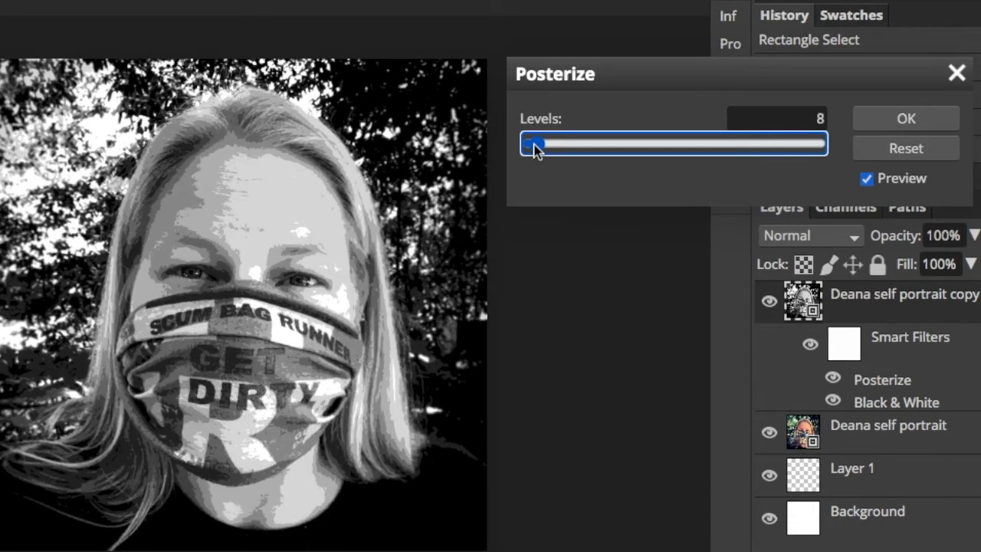
pyautogui.moveTo(534, 144); pyautogui.dragTo(548, 143)
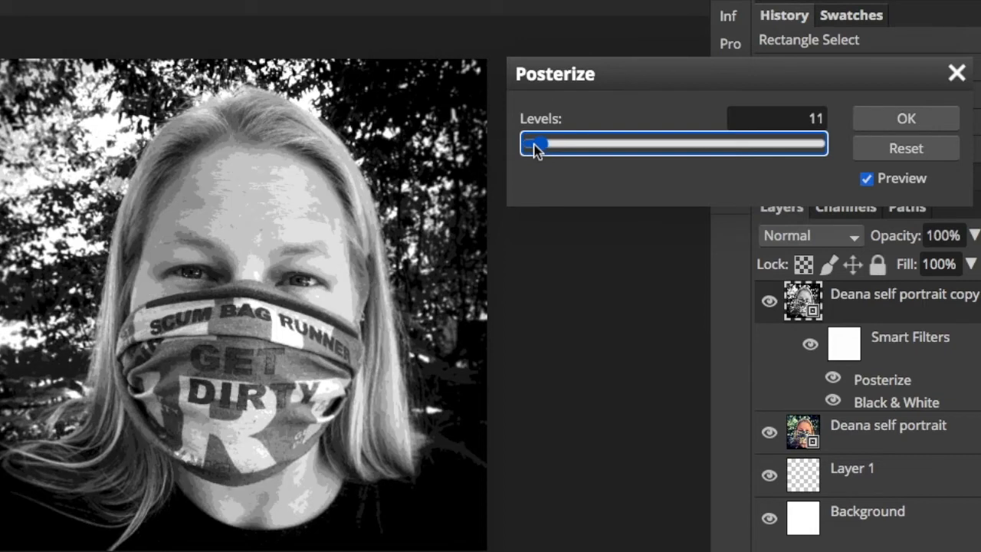
pyautogui.moveTo(536, 143); pyautogui.dragTo(532, 143)
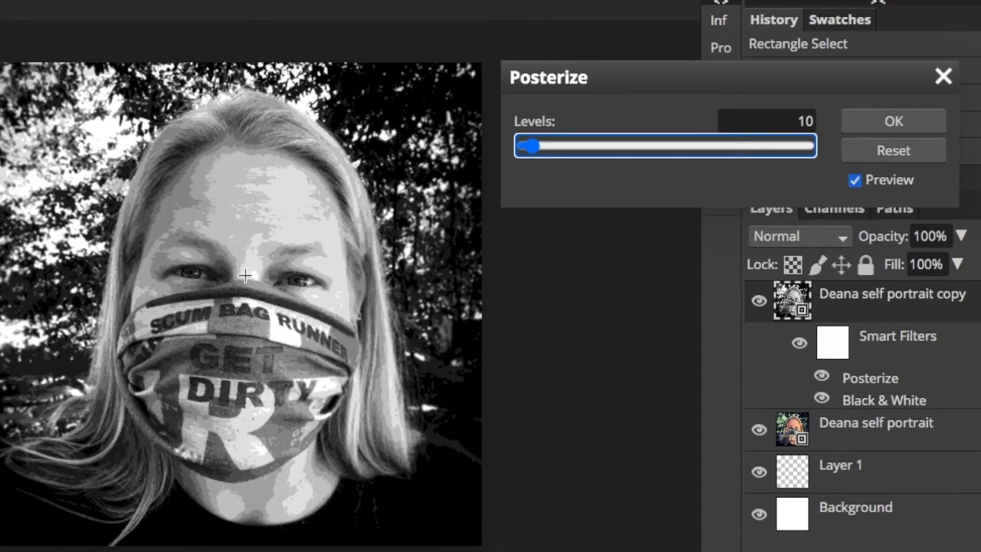
pyautogui.moveTo(322, 270)
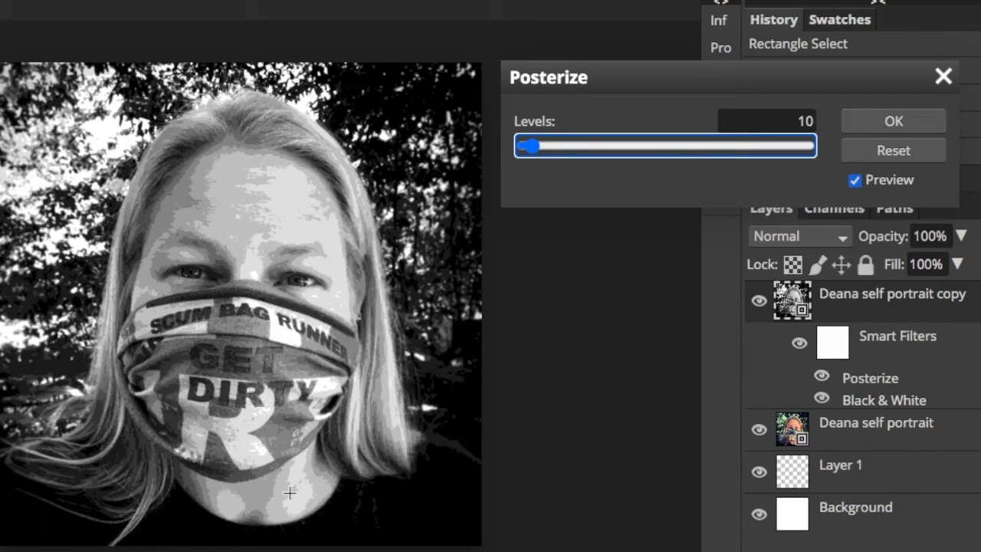
pyautogui.moveTo(365, 179)
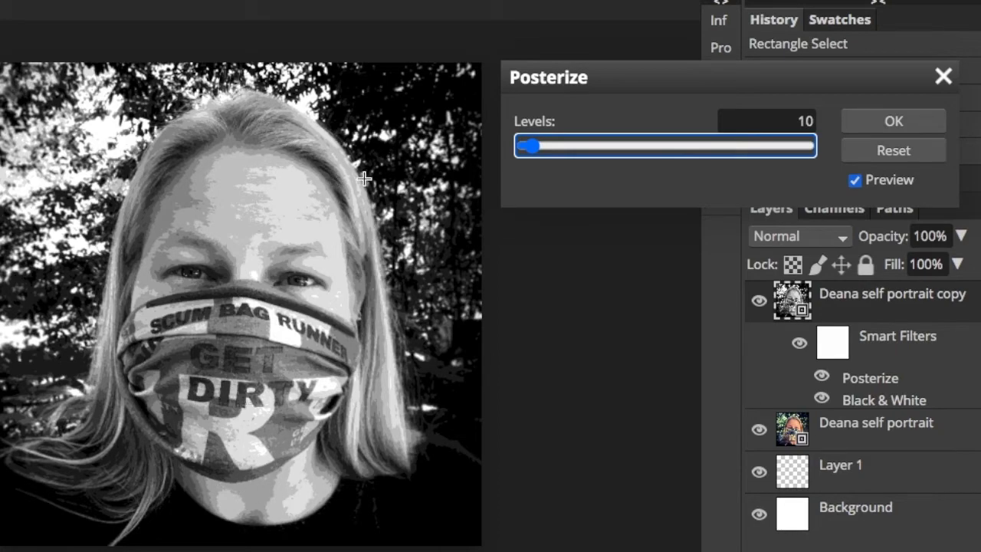
pyautogui.moveTo(527, 145); pyautogui.dragTo(525, 146)
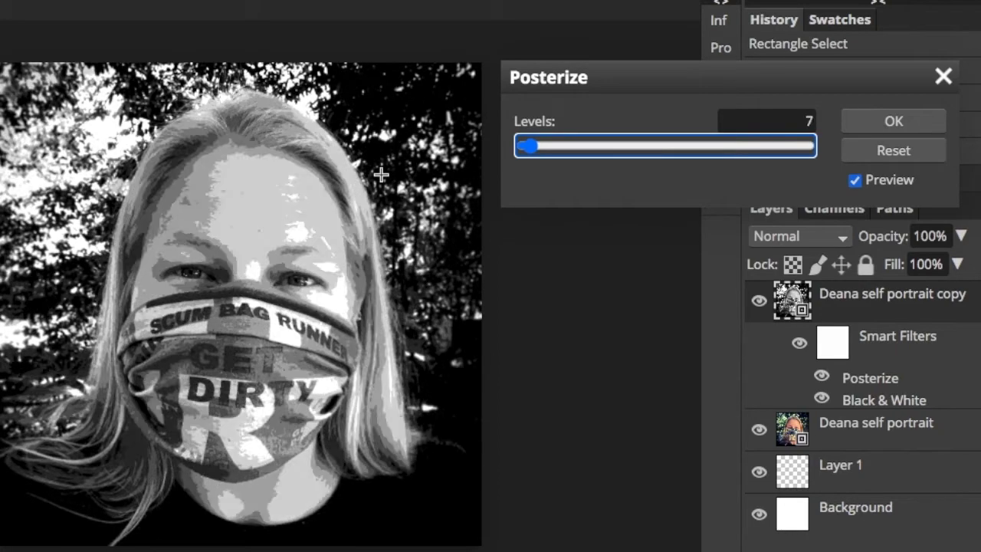
pyautogui.moveTo(529, 146); pyautogui.dragTo(533, 145)
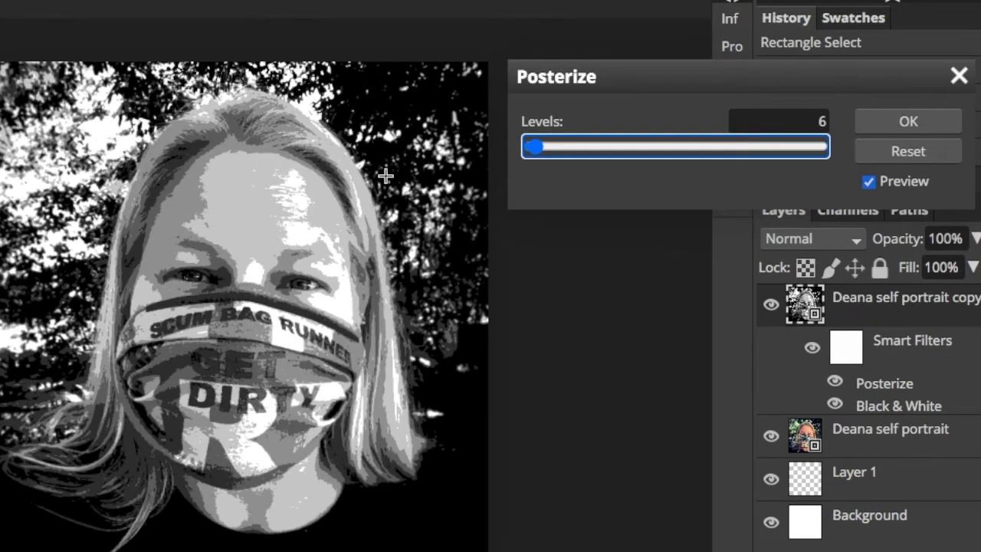
pyautogui.moveTo(531, 146); pyautogui.dragTo(540, 136)
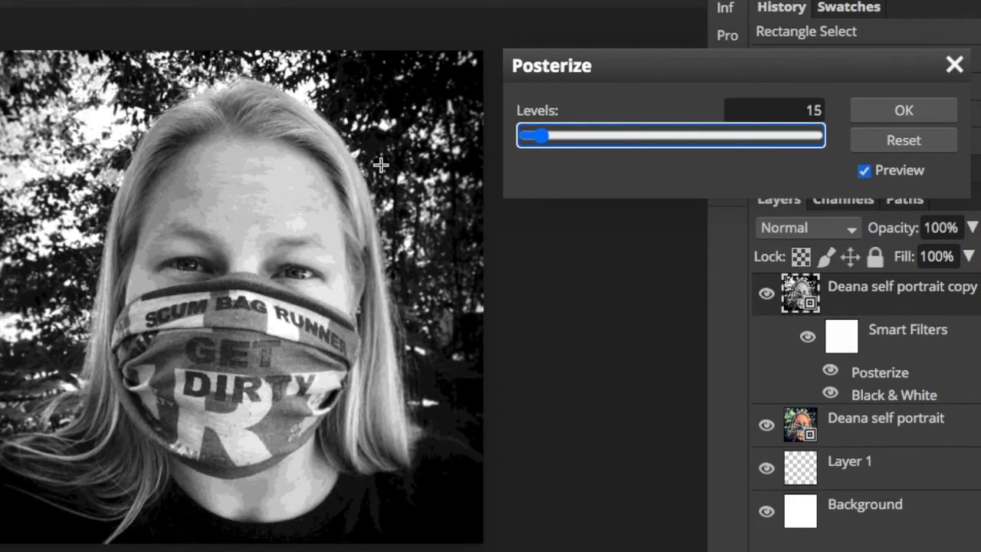
pyautogui.moveTo(539, 136); pyautogui.dragTo(534, 135)
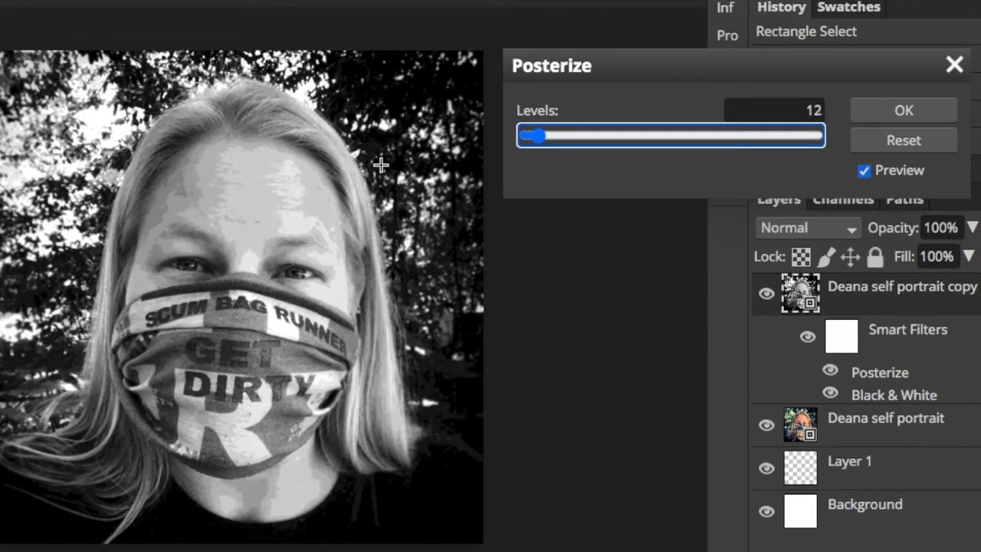
pyautogui.moveTo(537, 135); pyautogui.dragTo(532, 136)
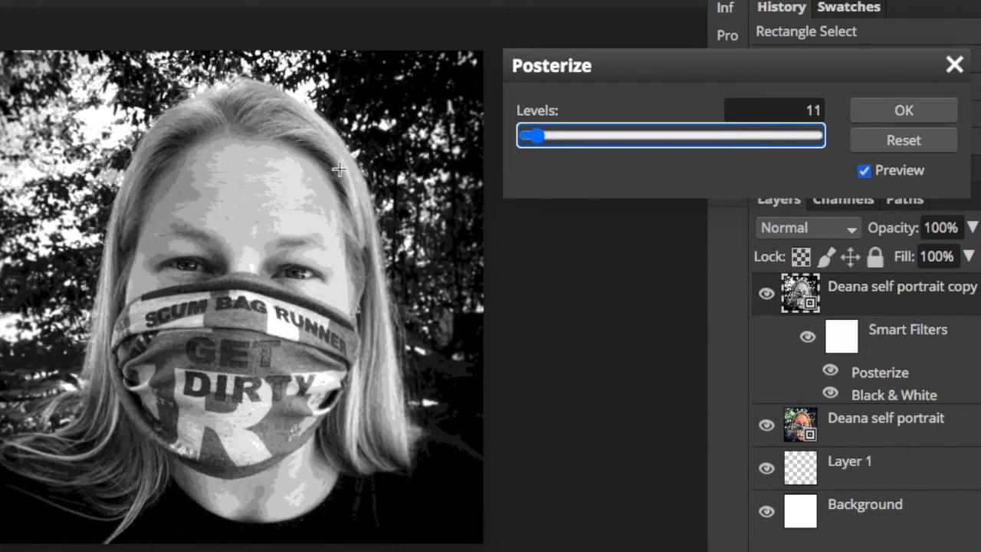
pyautogui.moveTo(329, 268)
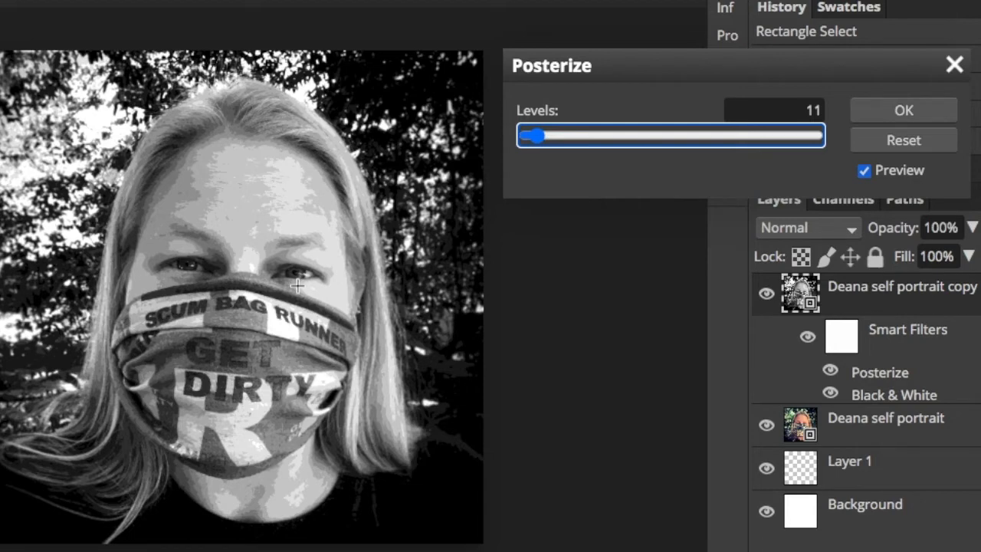
pyautogui.moveTo(291, 254)
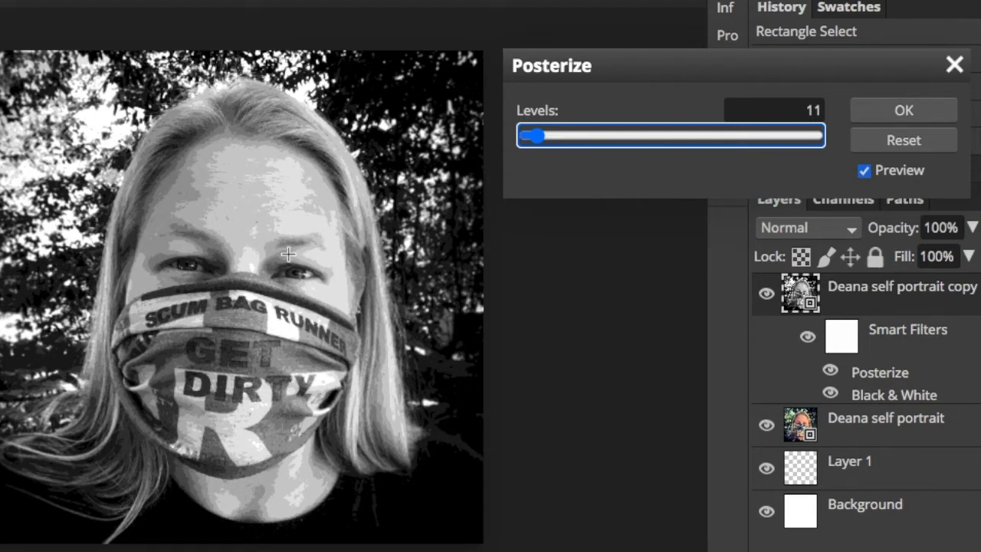
pyautogui.moveTo(237, 167)
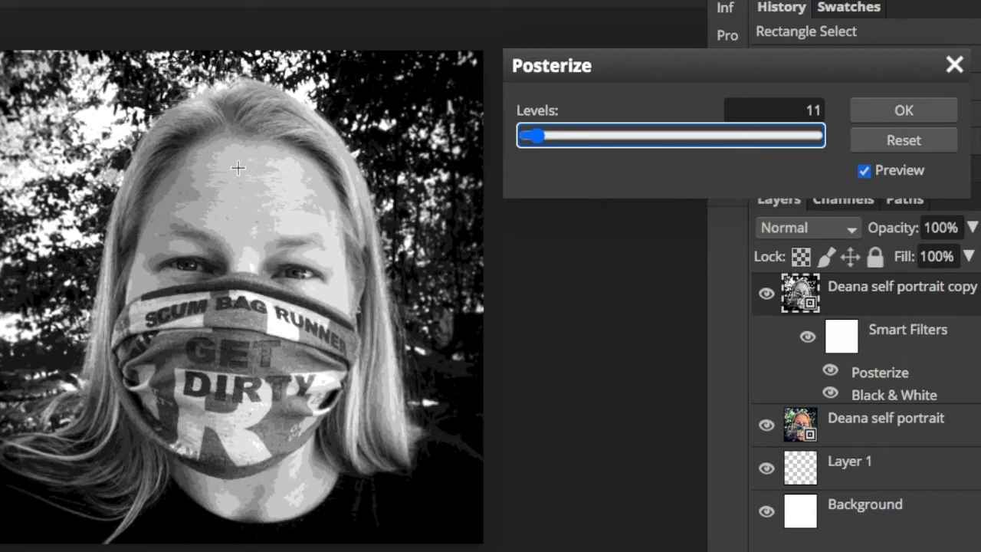
pyautogui.moveTo(171, 184)
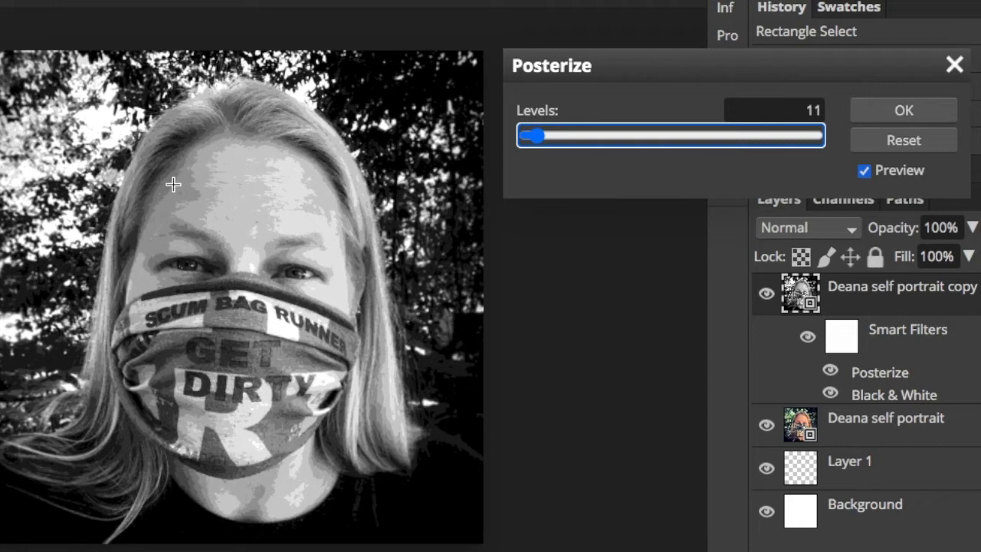
pyautogui.moveTo(420, 172)
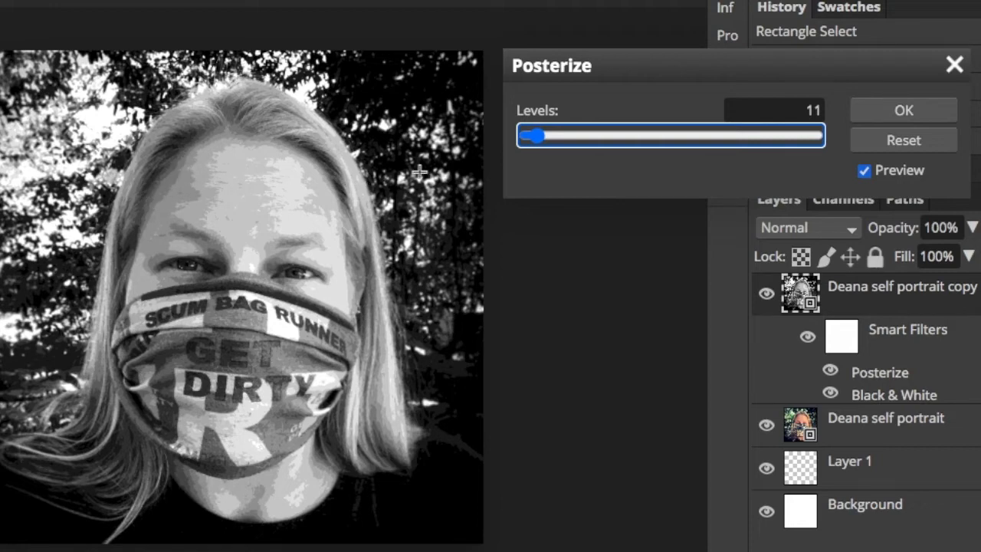
pyautogui.moveTo(535, 136); pyautogui.dragTo(532, 136)
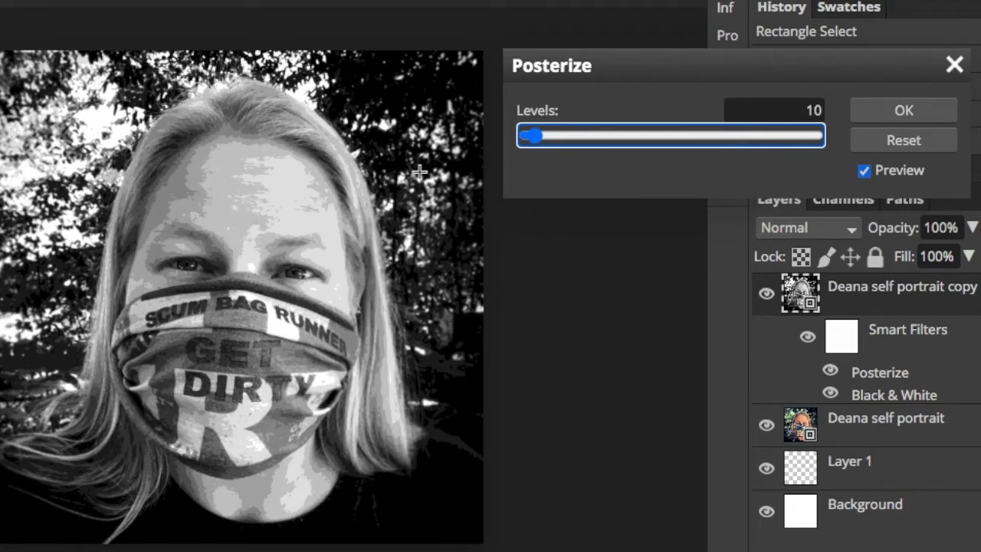
pyautogui.moveTo(529, 136); pyautogui.dragTo(537, 136)
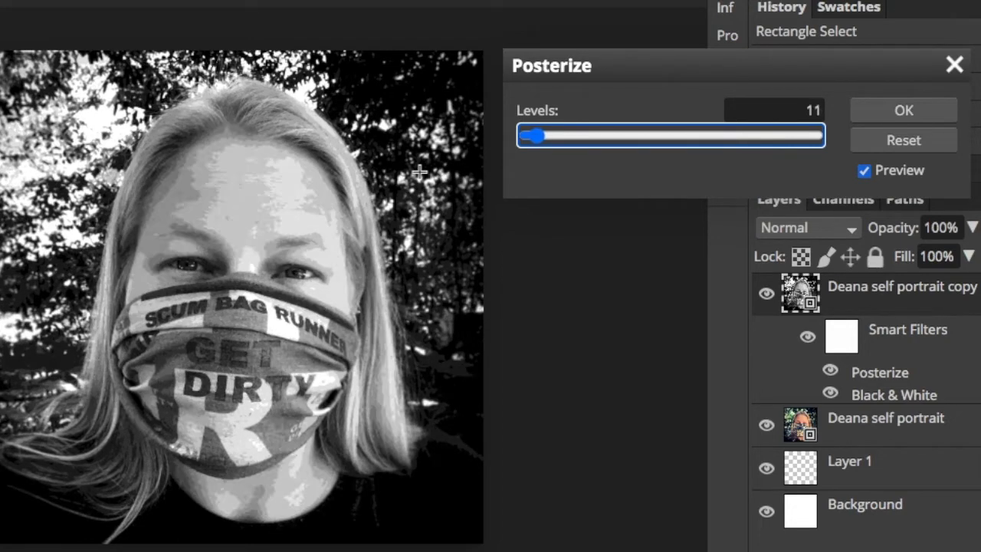
pyautogui.moveTo(535, 135); pyautogui.dragTo(529, 136)
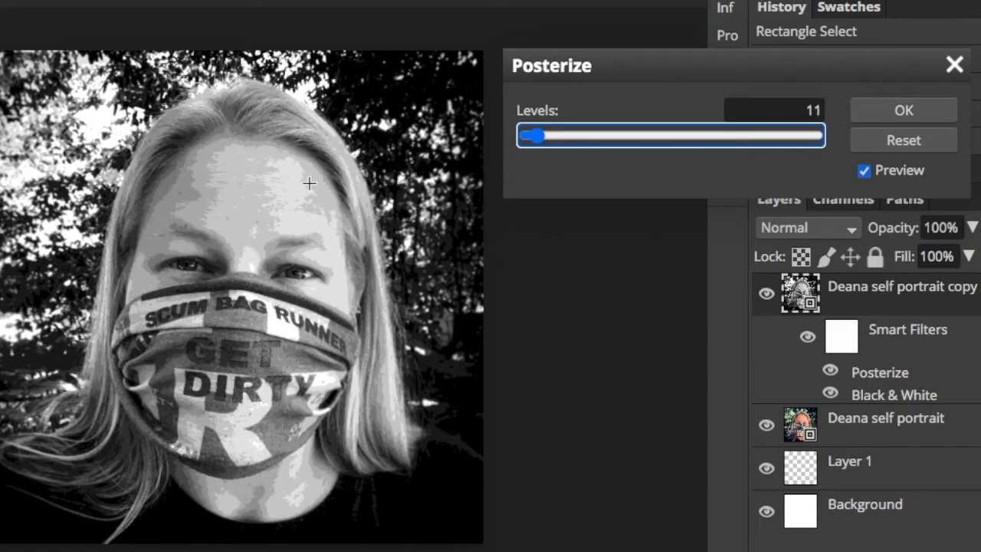
pyautogui.moveTo(338, 232)
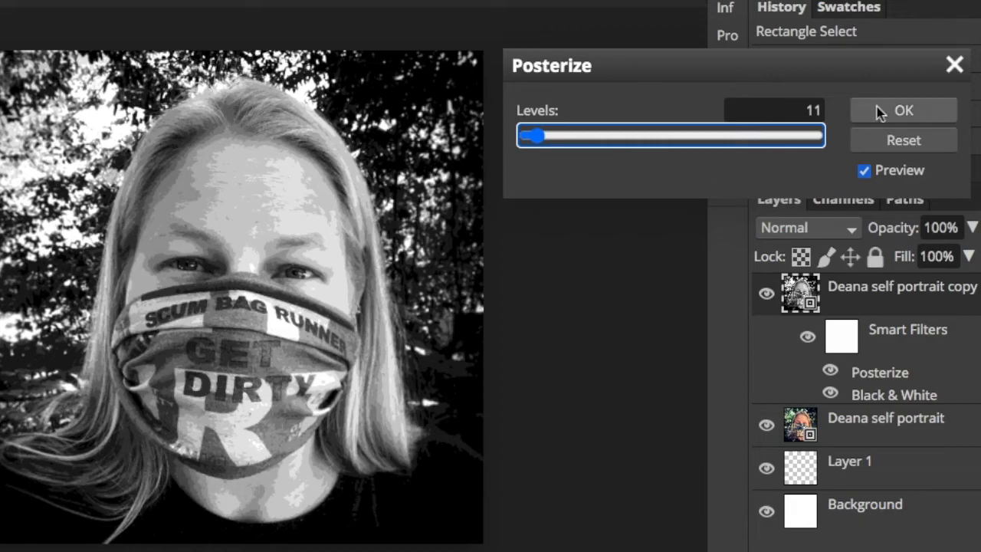
pyautogui.click(903, 109)
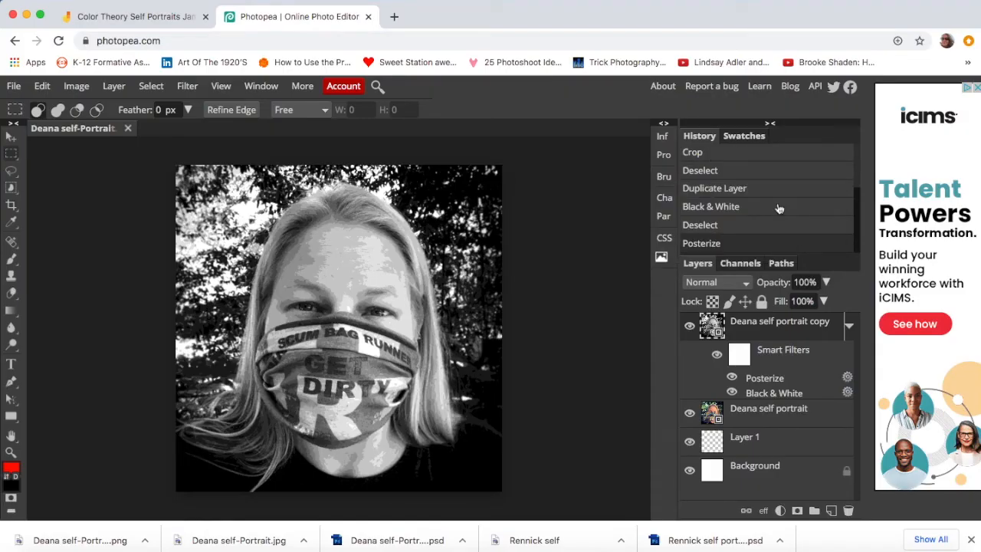
pyautogui.moveTo(580, 285)
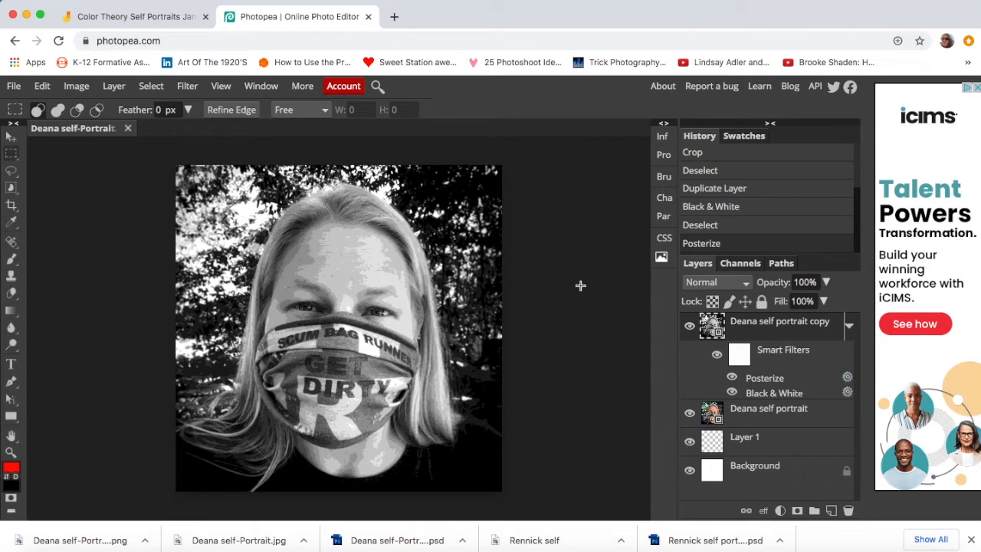
pyautogui.moveTo(12, 264)
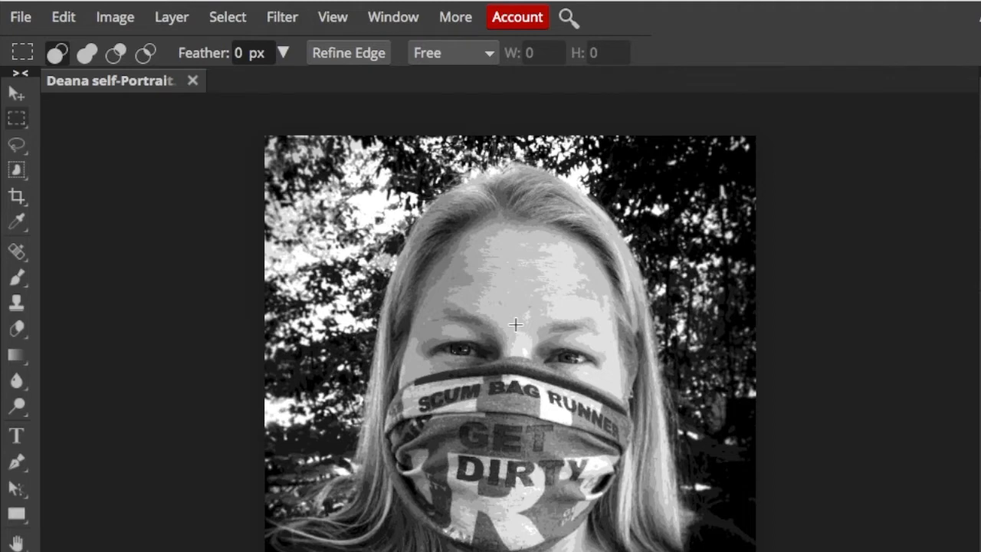
pyautogui.moveTo(171, 237)
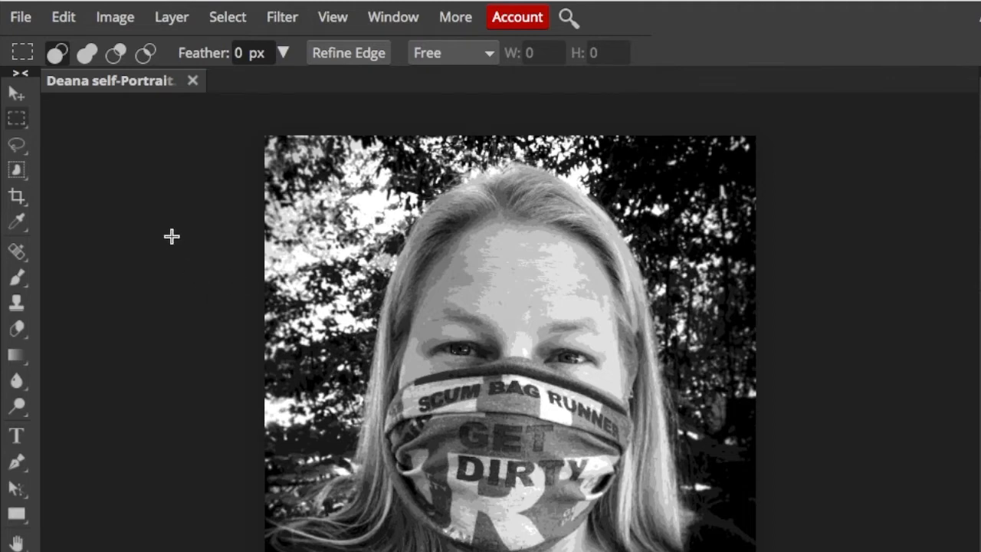
# Open the Image menu over the 11-level posterized portrait.
pyautogui.click(114, 17)
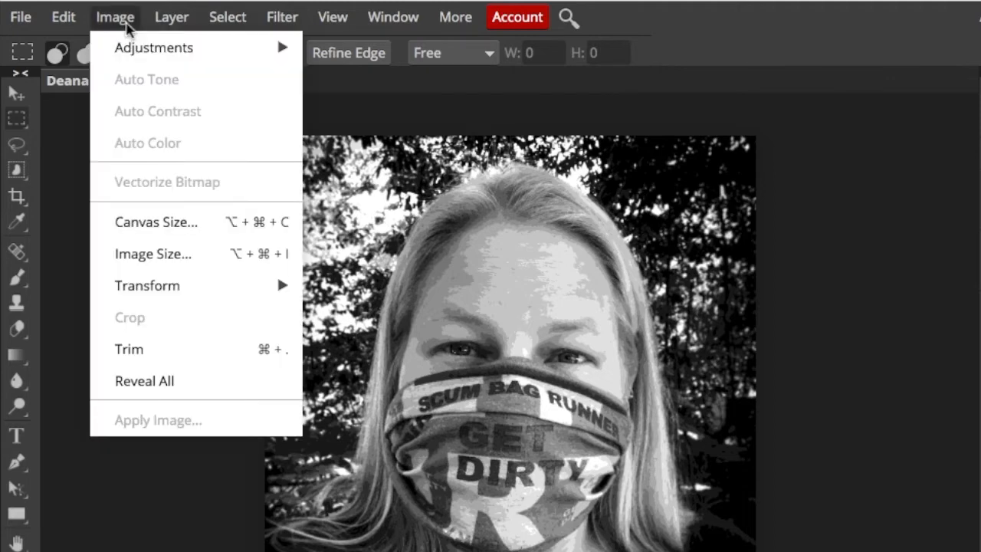
pyautogui.moveTo(153, 47)
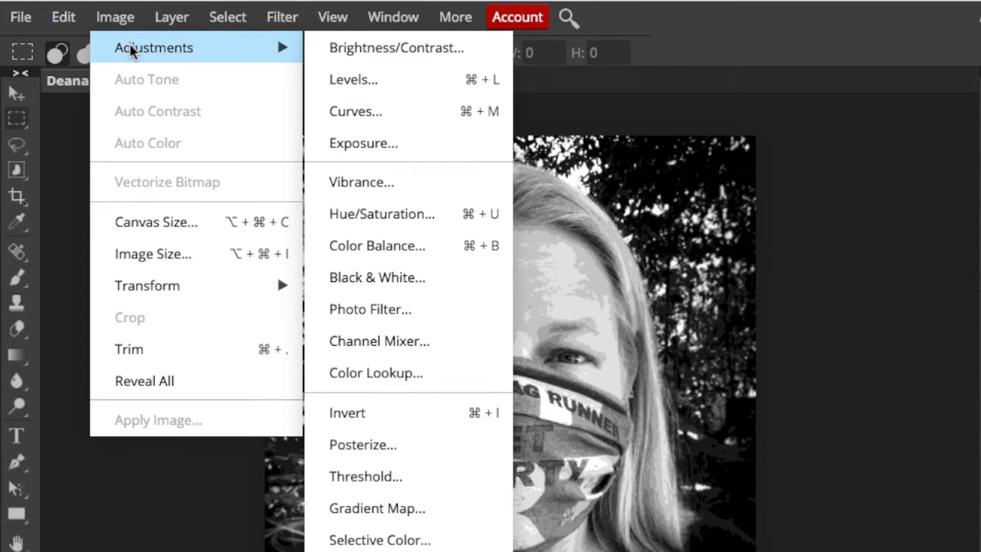
pyautogui.moveTo(368, 53)
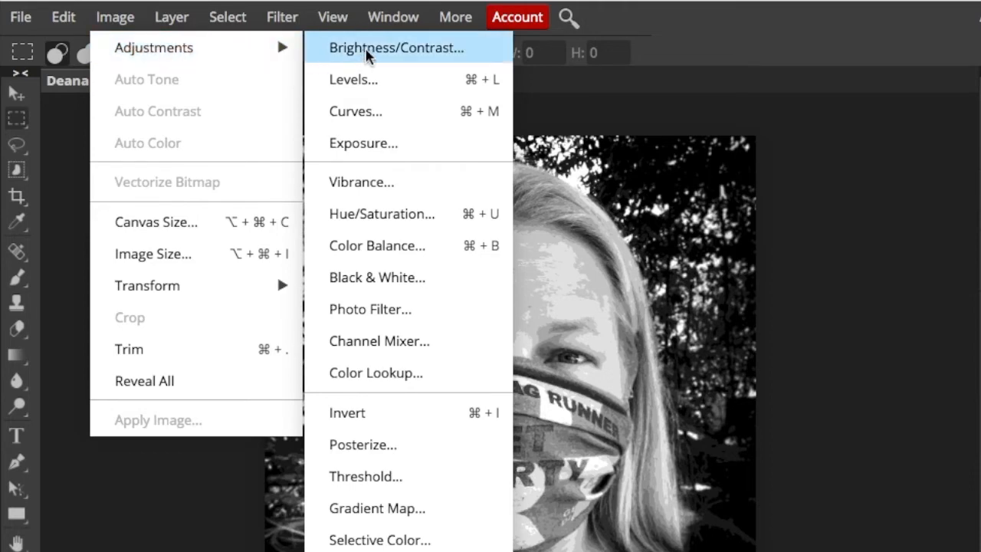
# Add a Brightness/Contrast adjustment above Posterize on the portrait copy.
pyautogui.click(394, 47)
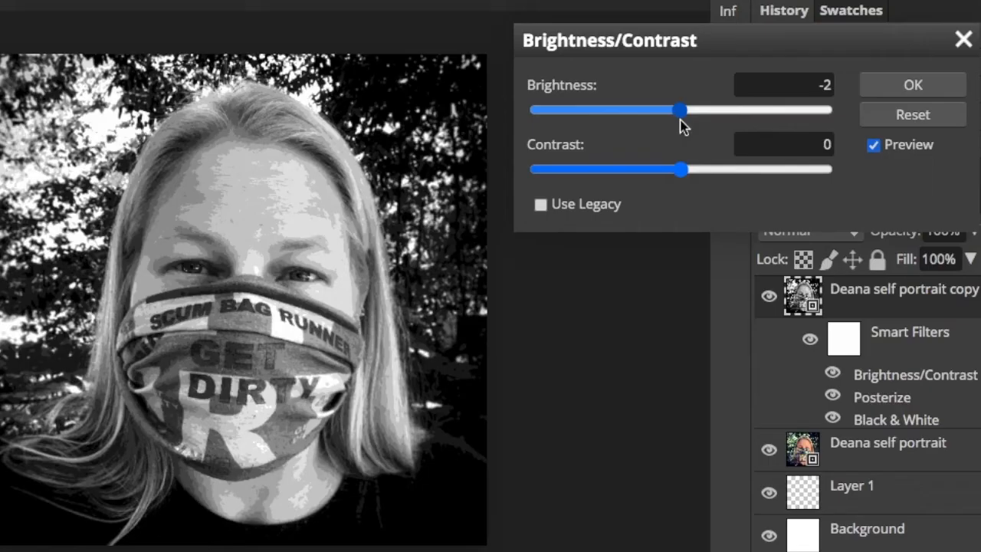
# Set Brightness/Contrast to brightness -62 and contrast 36, then apply it.
pyautogui.moveTo(682, 109); pyautogui.dragTo(621, 110)
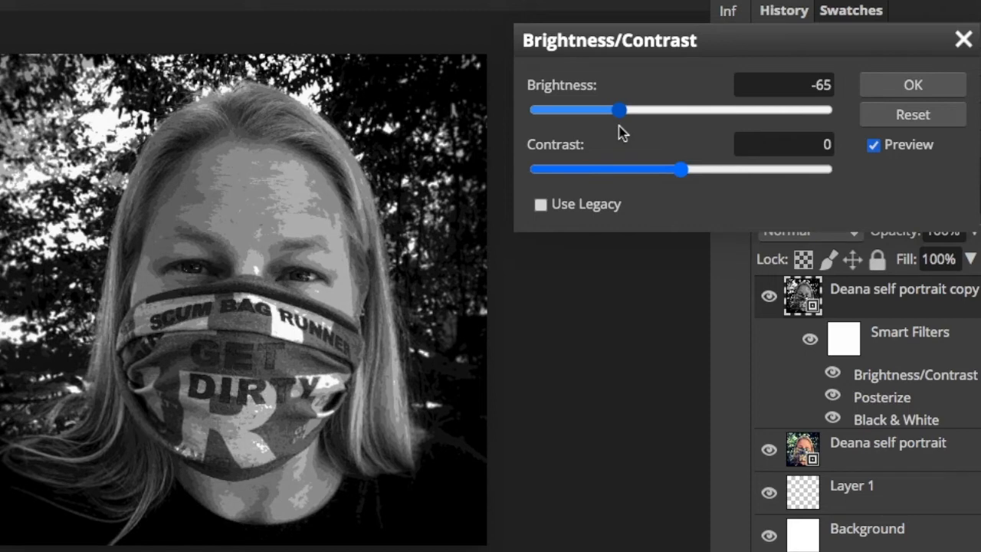
pyautogui.moveTo(634, 151)
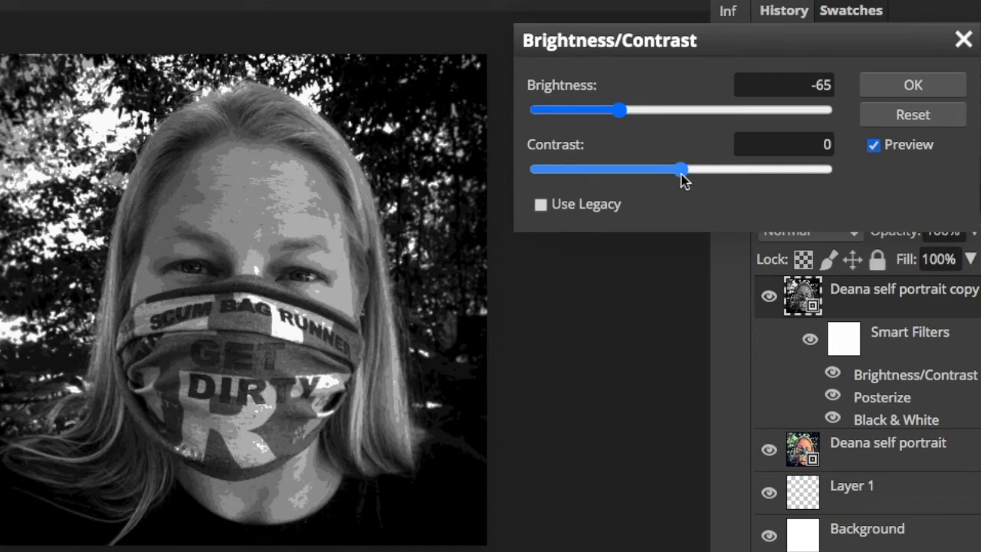
pyautogui.moveTo(684, 169); pyautogui.dragTo(696, 169)
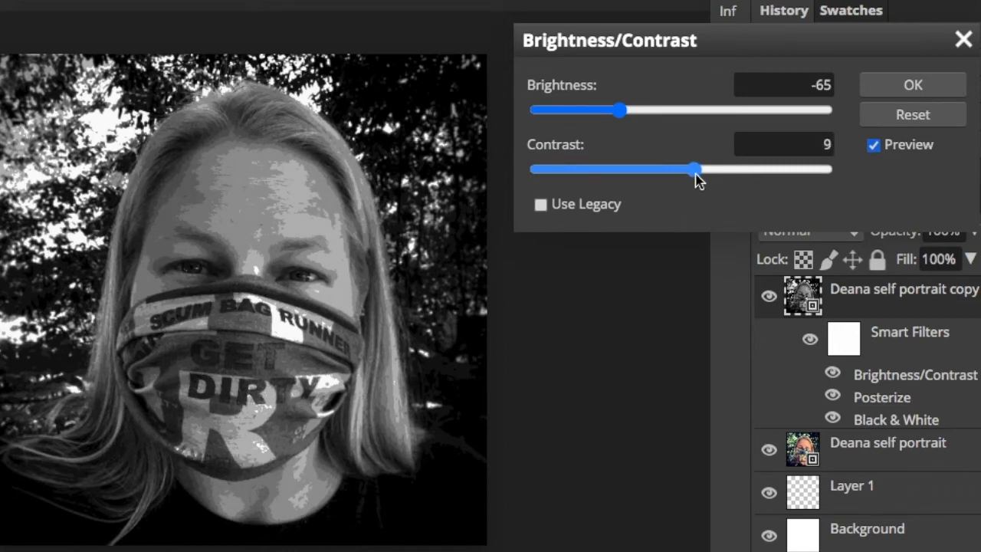
pyautogui.moveTo(695, 169); pyautogui.dragTo(728, 169)
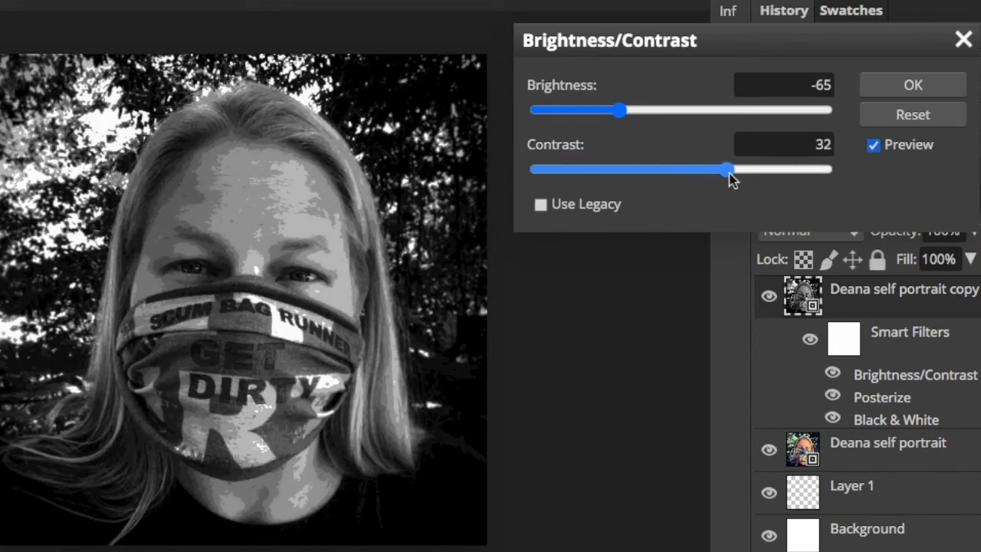
pyautogui.moveTo(707, 168); pyautogui.dragTo(778, 172)
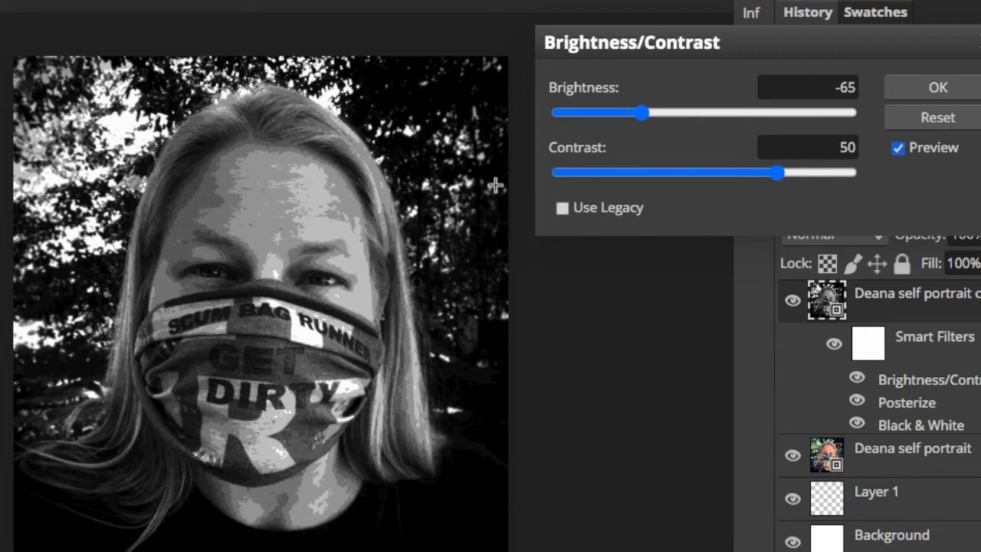
pyautogui.moveTo(237, 134)
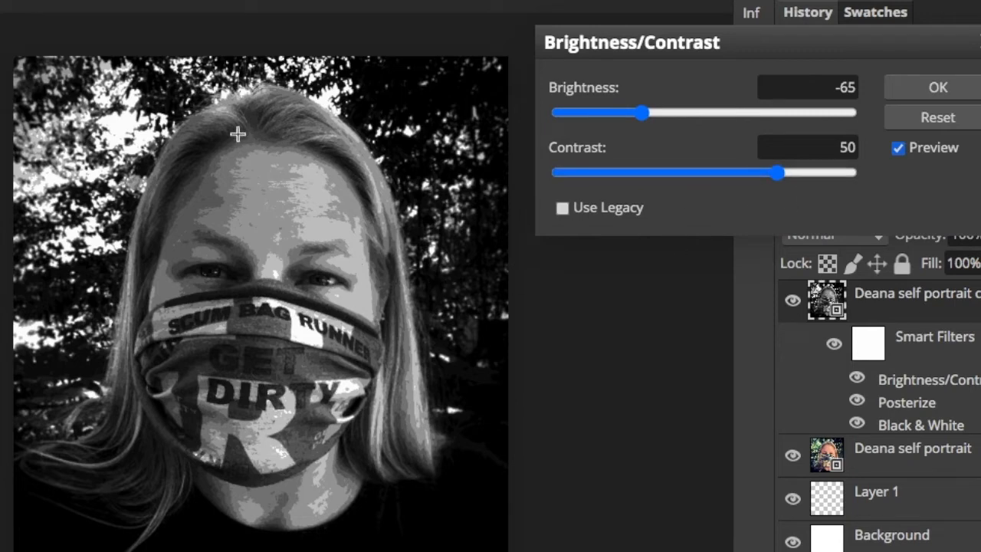
pyautogui.moveTo(328, 190)
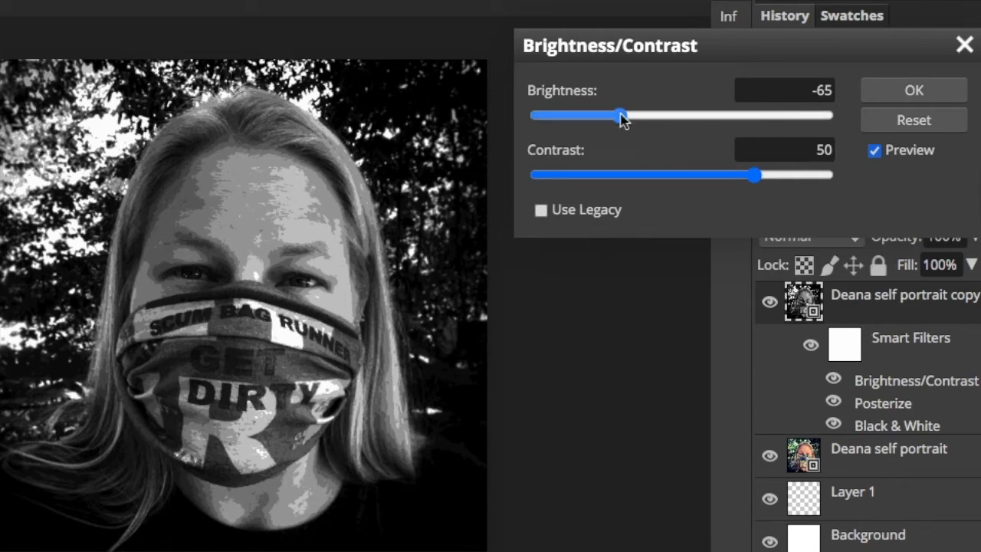
pyautogui.moveTo(621, 115); pyautogui.dragTo(608, 115)
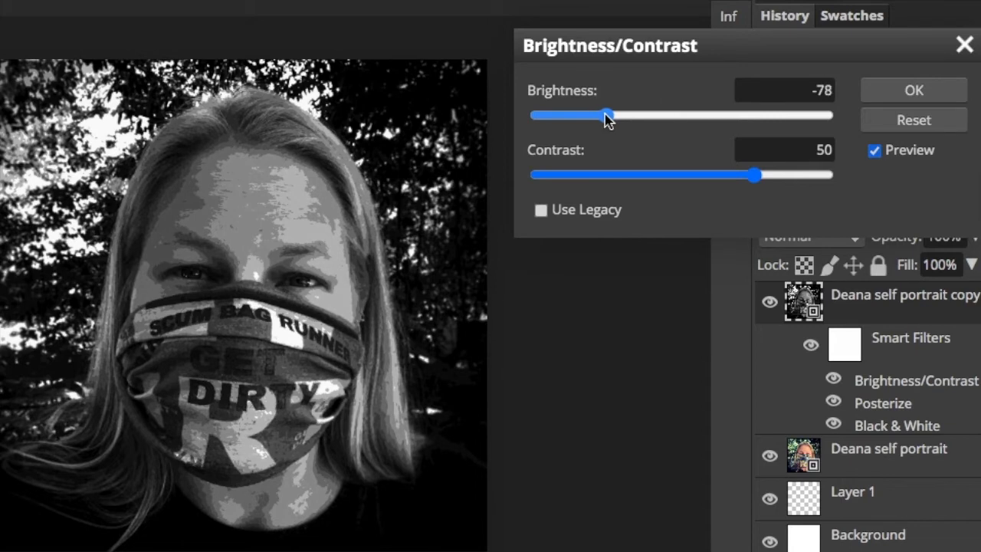
pyautogui.moveTo(584, 115); pyautogui.dragTo(618, 115)
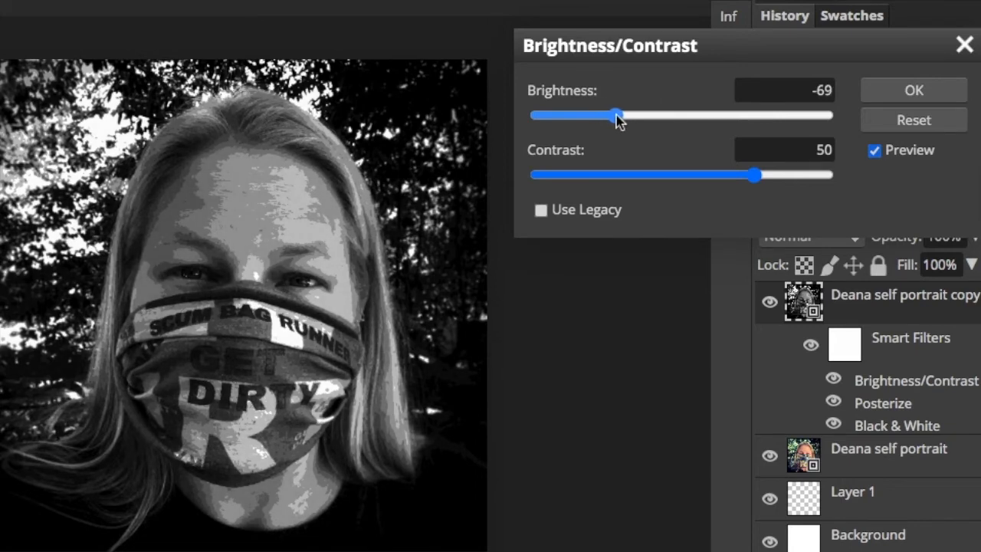
pyautogui.moveTo(617, 115); pyautogui.dragTo(586, 115)
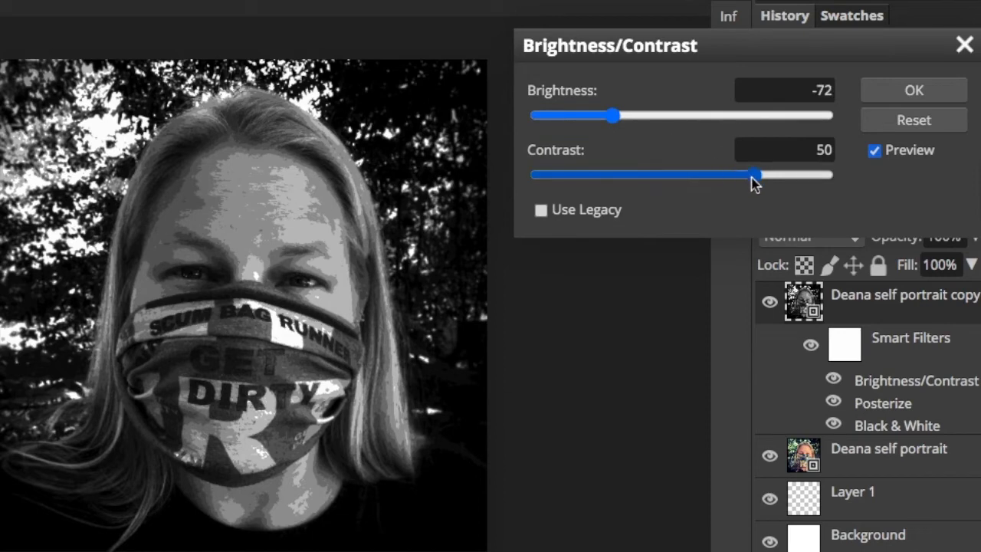
pyautogui.moveTo(758, 174); pyautogui.dragTo(726, 174)
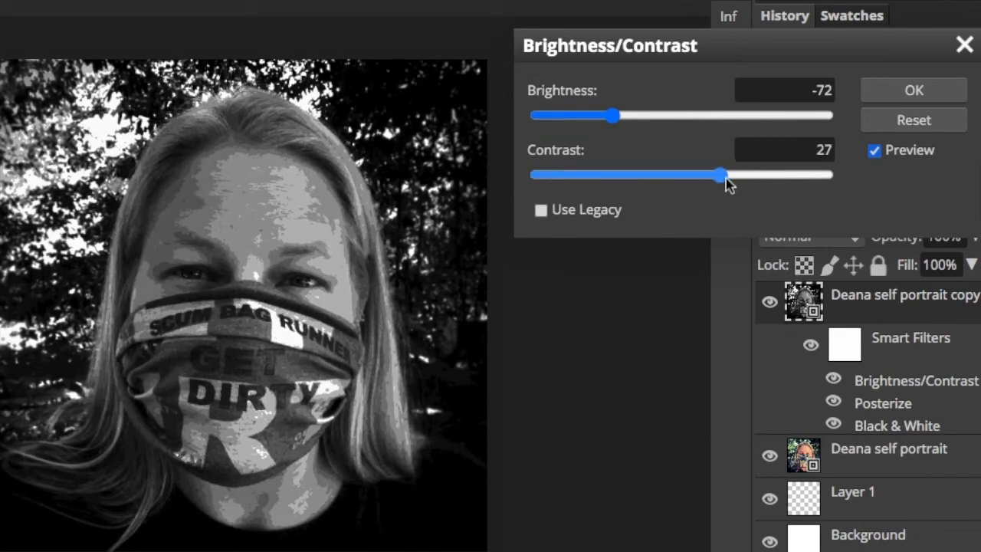
pyautogui.moveTo(727, 175); pyautogui.dragTo(735, 175)
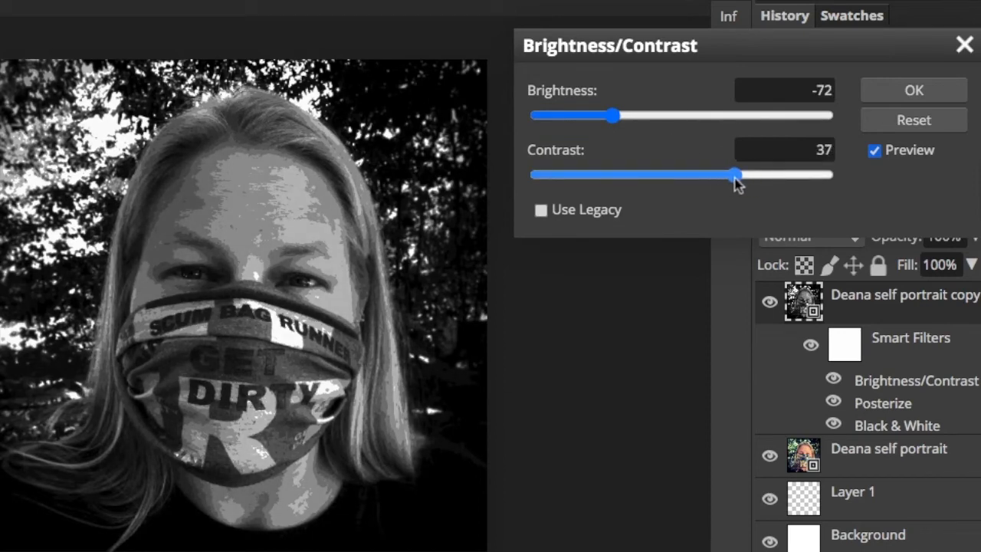
pyautogui.moveTo(736, 174); pyautogui.dragTo(731, 174)
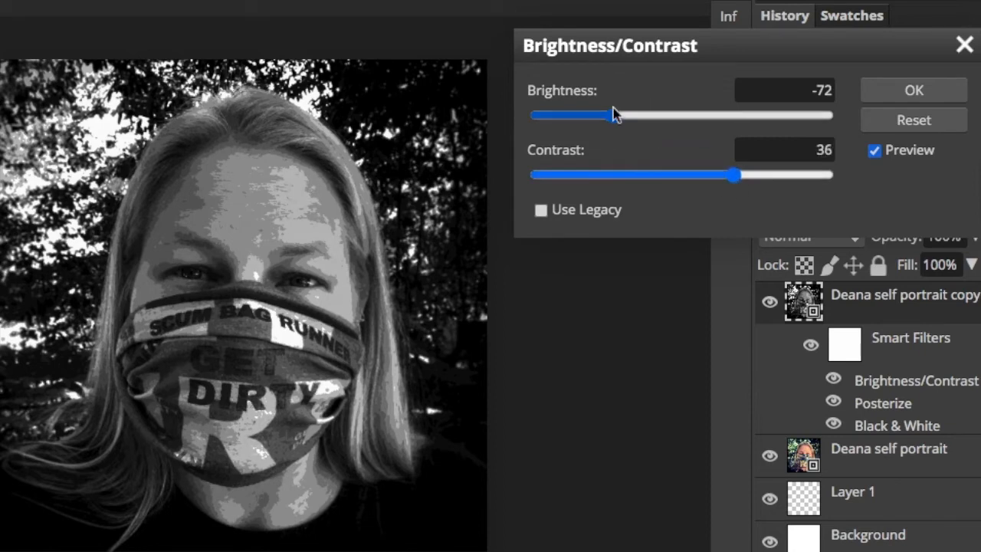
pyautogui.moveTo(609, 115); pyautogui.dragTo(628, 115)
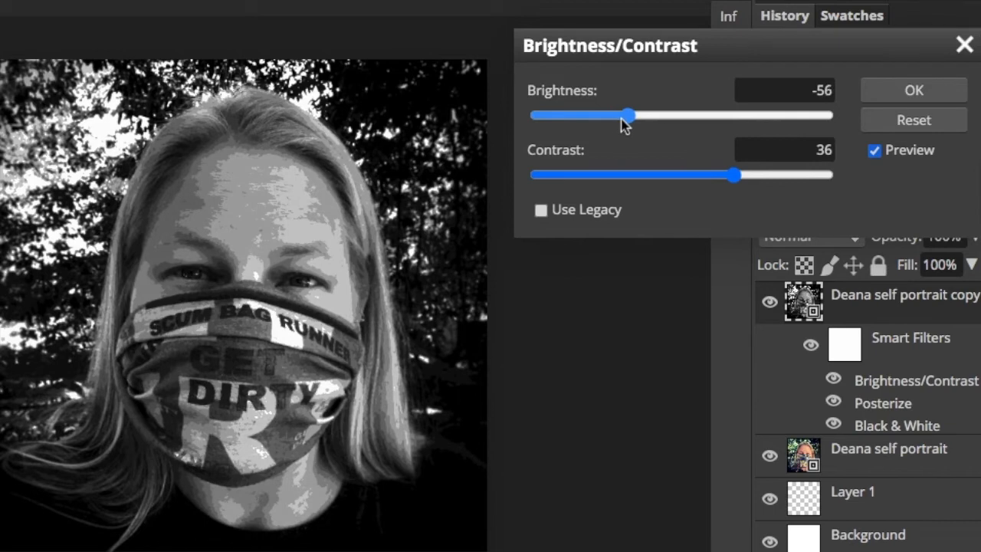
pyautogui.moveTo(628, 115); pyautogui.dragTo(621, 115)
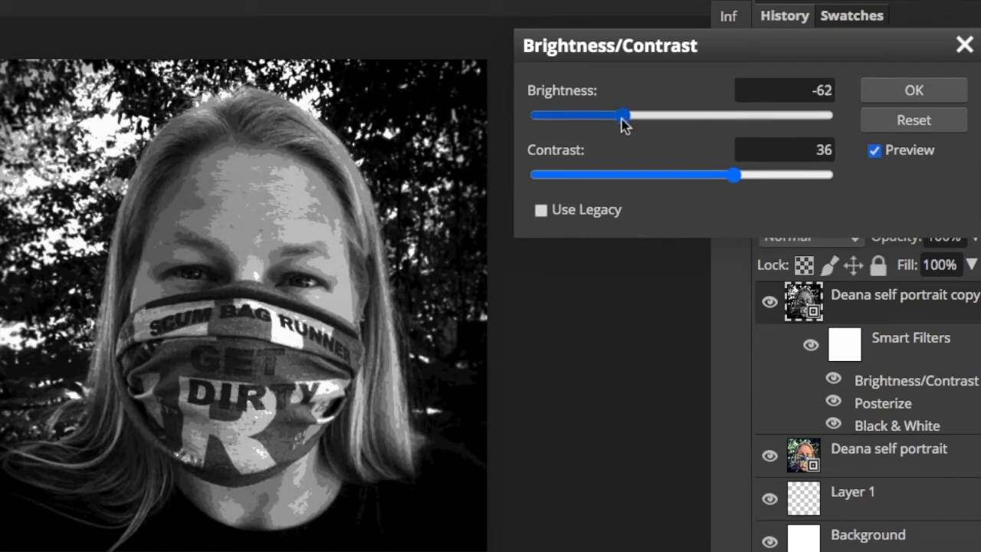
pyautogui.click(912, 90)
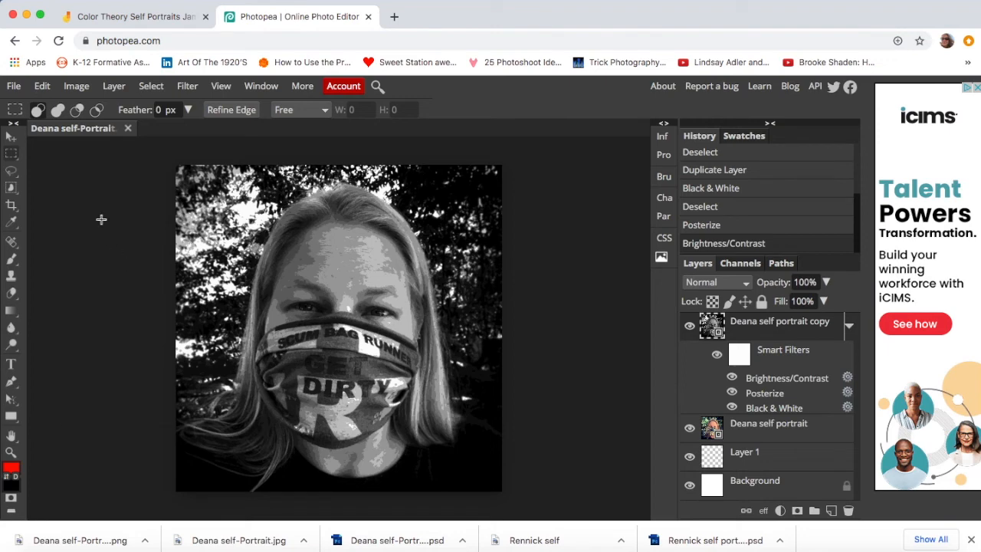
# Save the posterized portrait as a PSD and export it as a JPG.
pyautogui.click(13, 85)
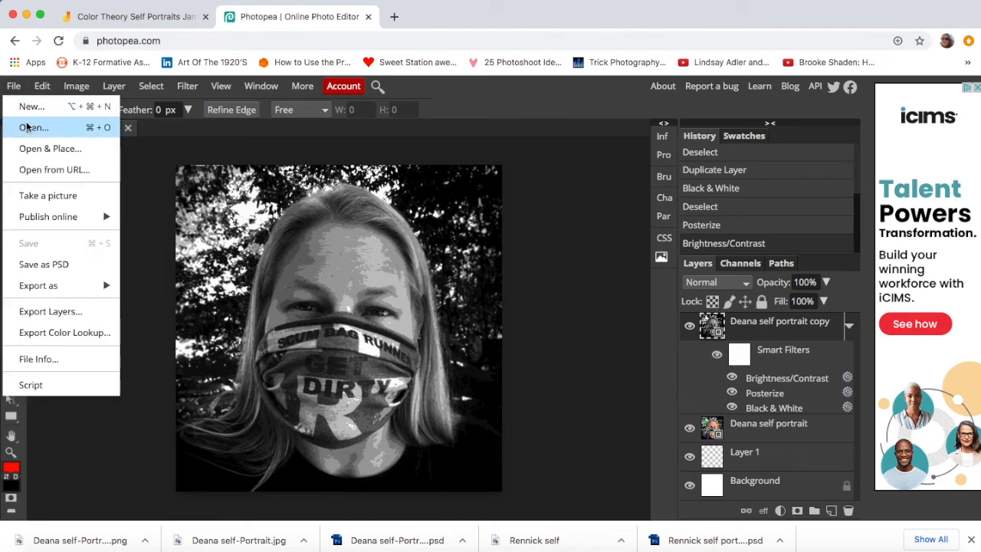
pyautogui.moveTo(43, 264)
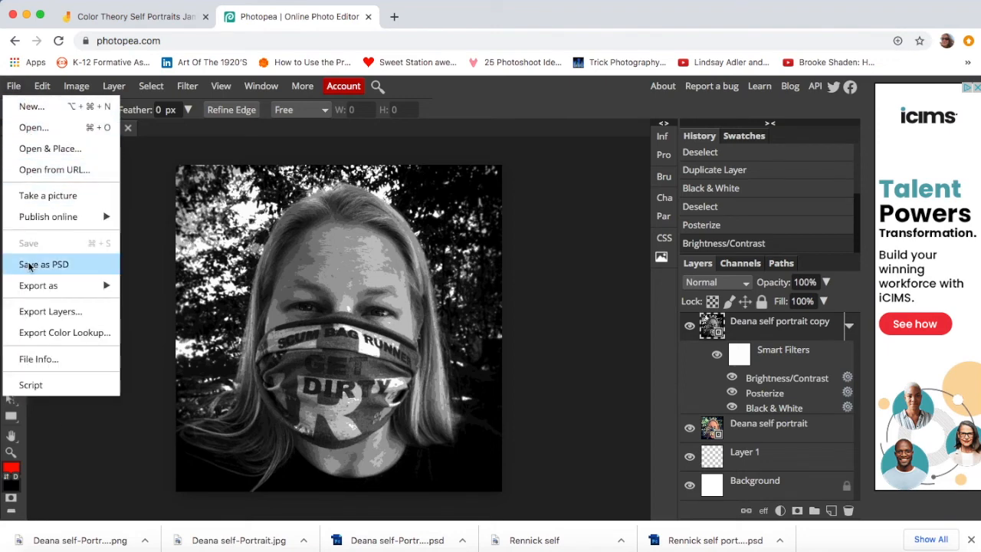
pyautogui.click(44, 263)
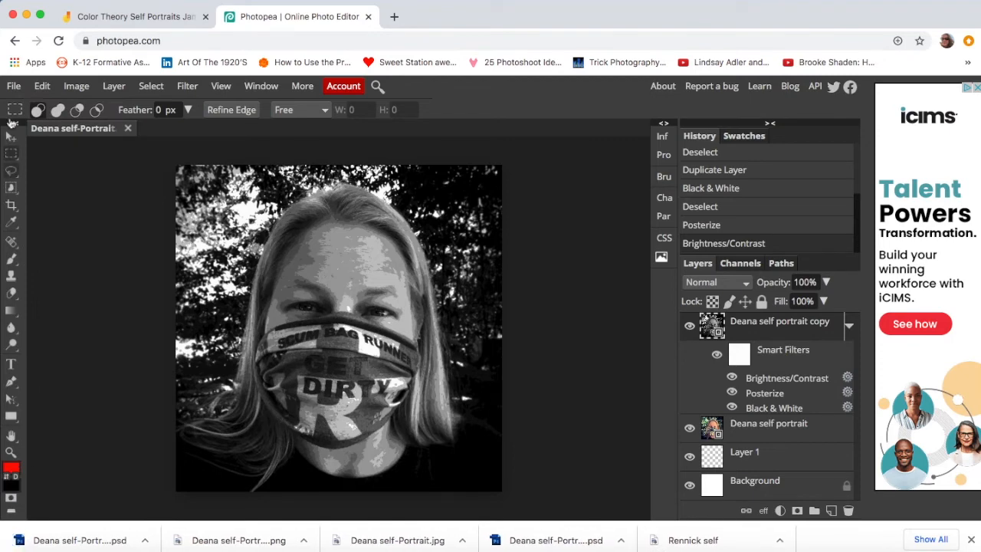
pyautogui.click(13, 86)
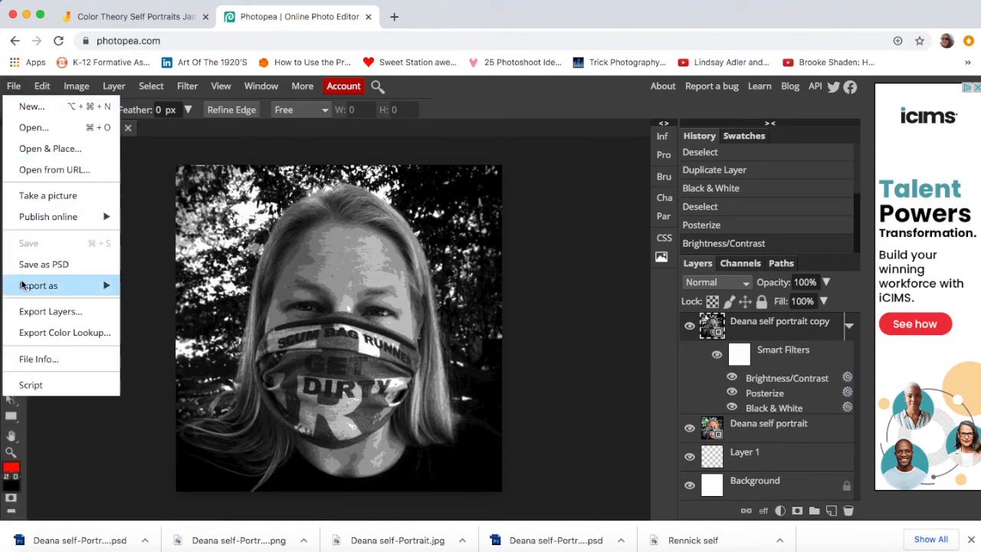
pyautogui.click(38, 286)
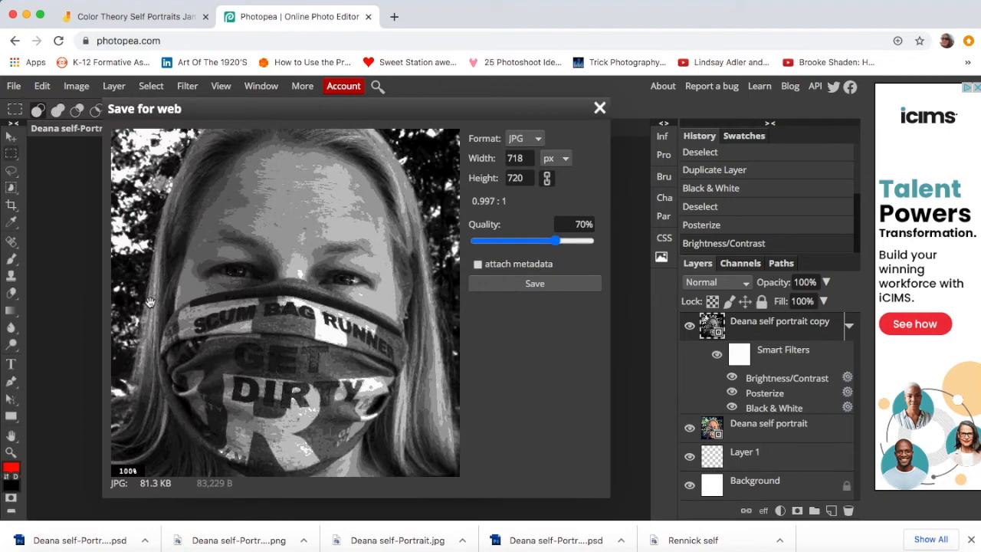
pyautogui.click(535, 283)
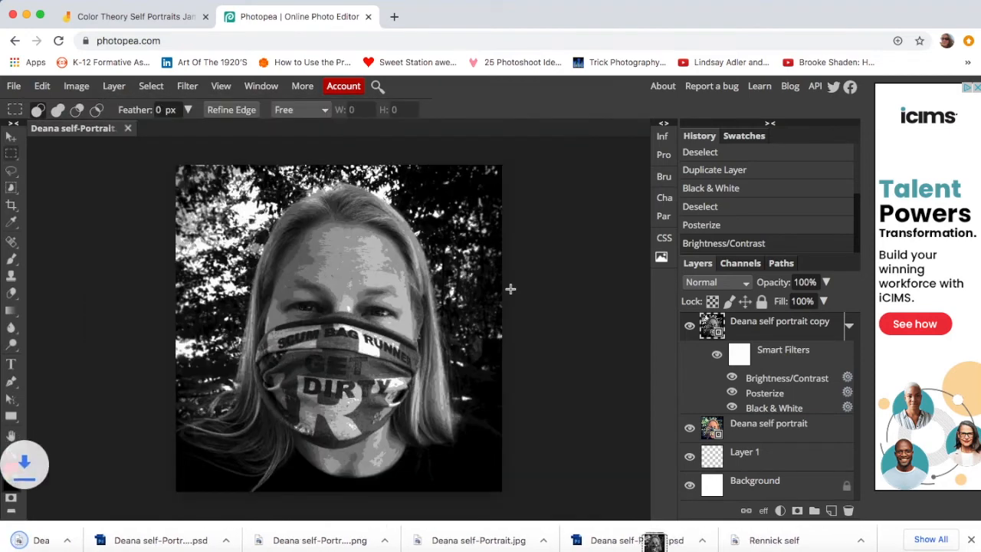
# Export the posterized portrait as a PNG and return to Jamboard.
pyautogui.click(13, 85)
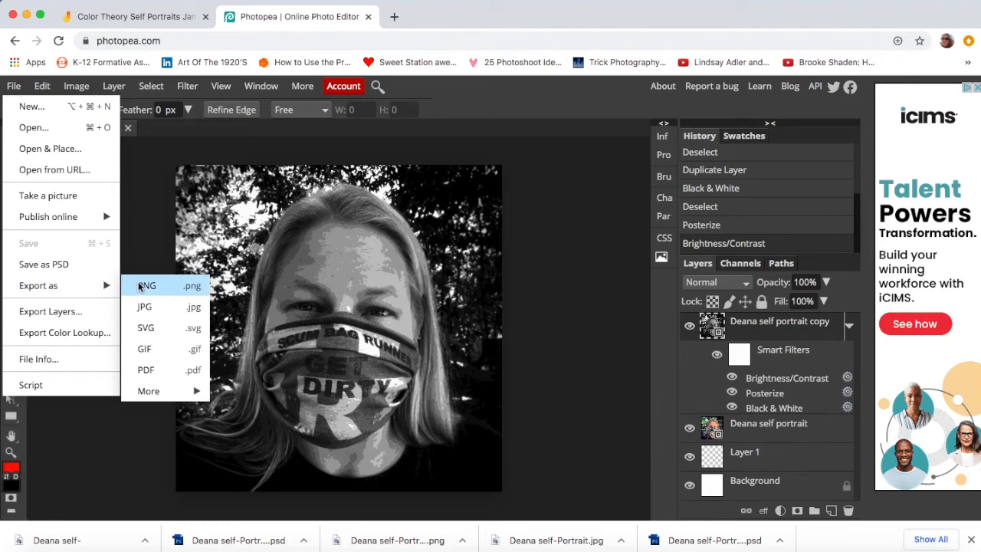
pyautogui.click(145, 286)
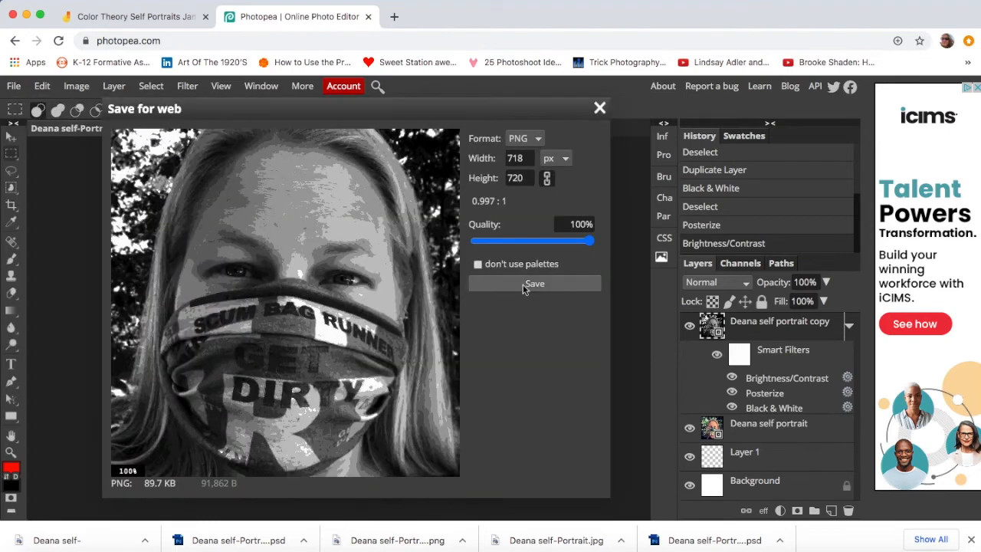
pyautogui.click(534, 283)
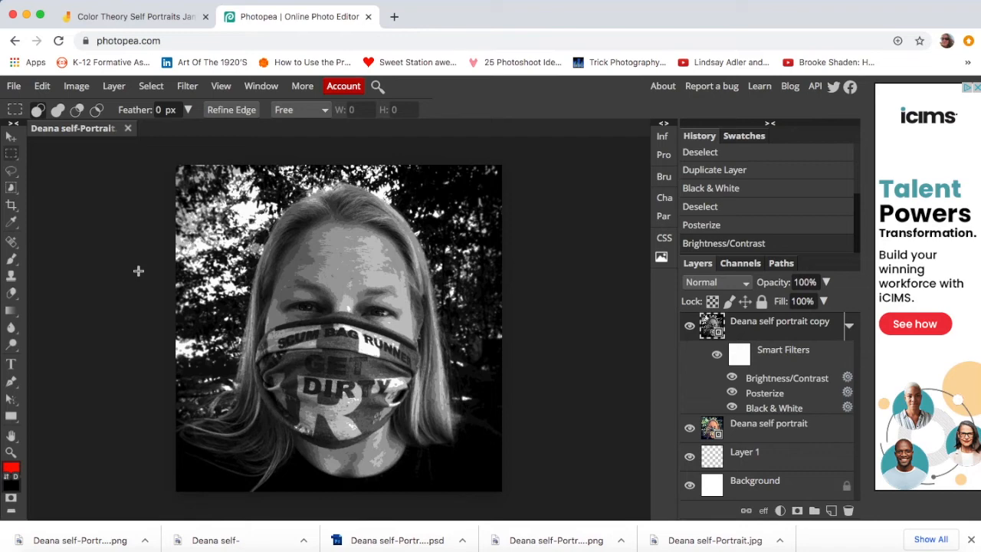
pyautogui.moveTo(134, 207)
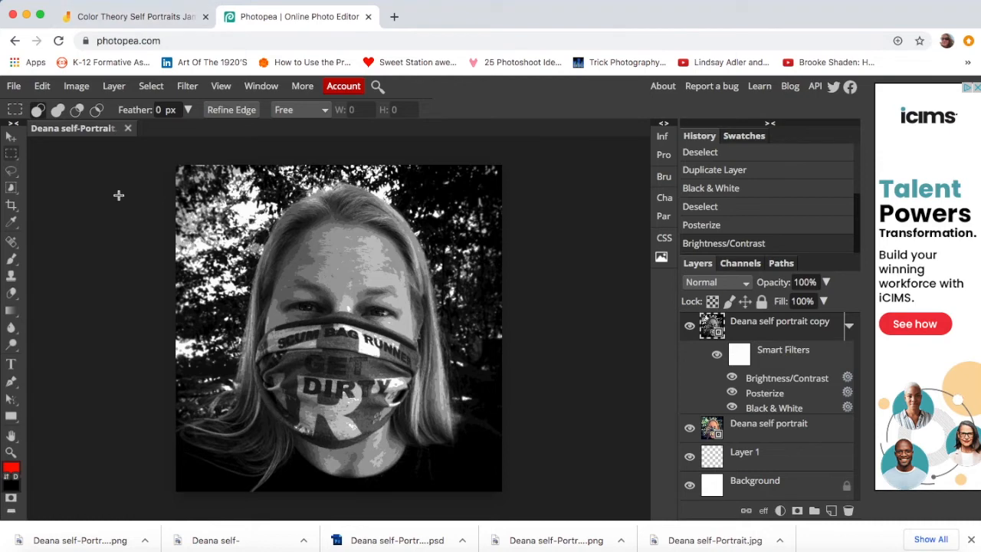
pyautogui.click(138, 16)
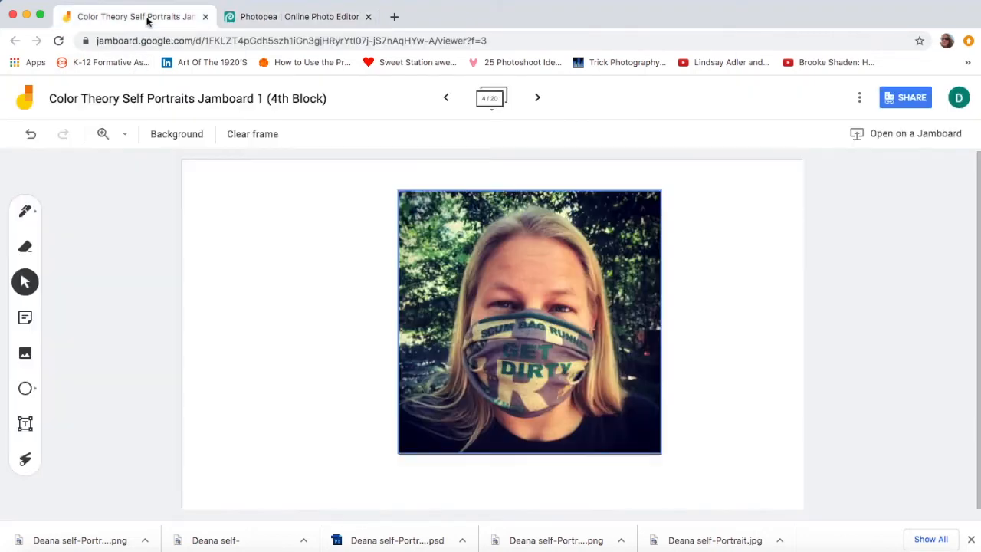
# Upload the black-and-white portrait to frame 4 and position it beside the color photo.
pyautogui.click(529, 322)
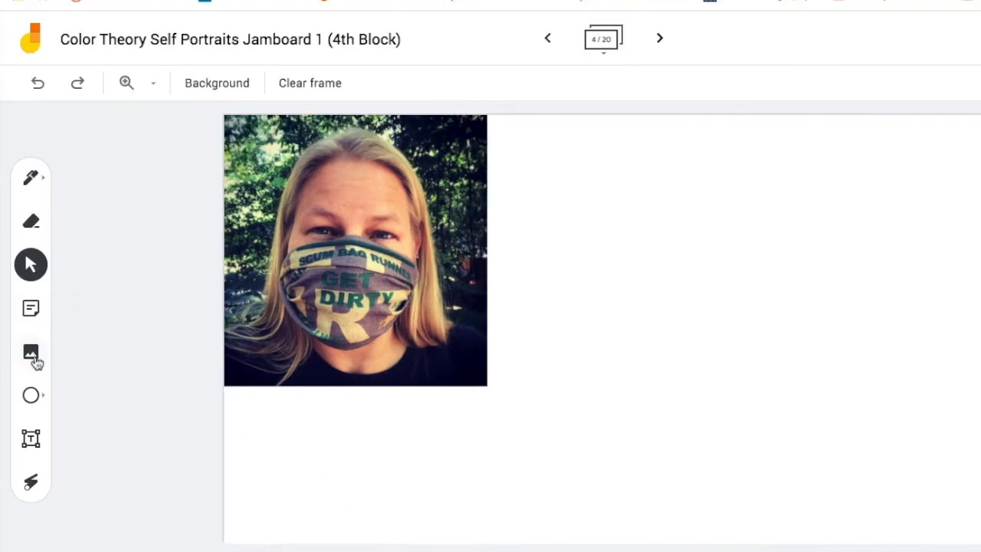
pyautogui.click(31, 349)
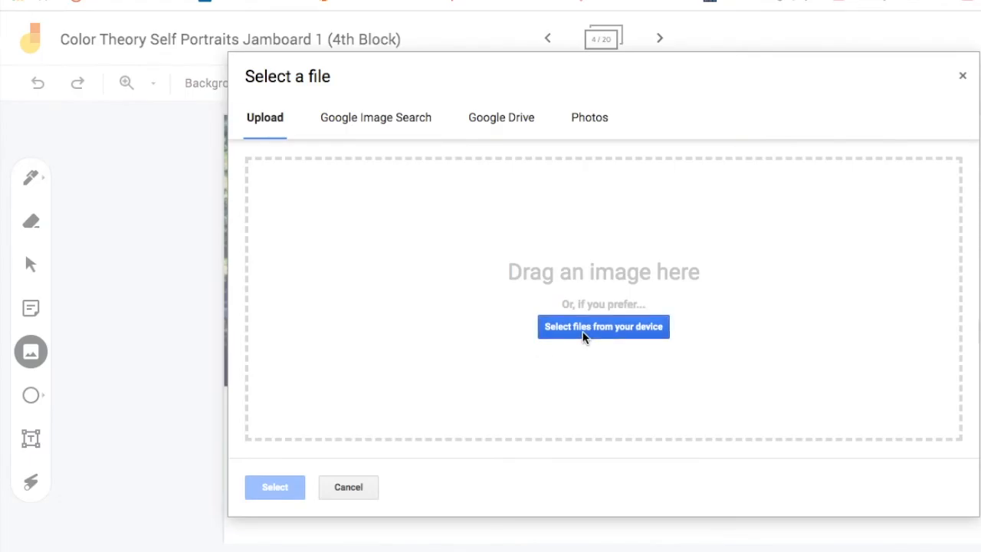
pyautogui.click(604, 327)
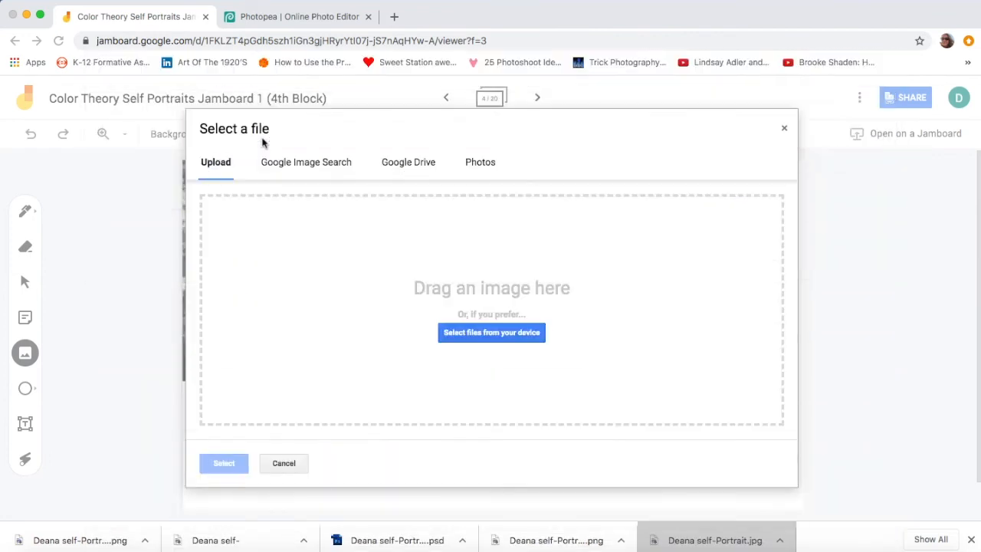
pyautogui.click(491, 333)
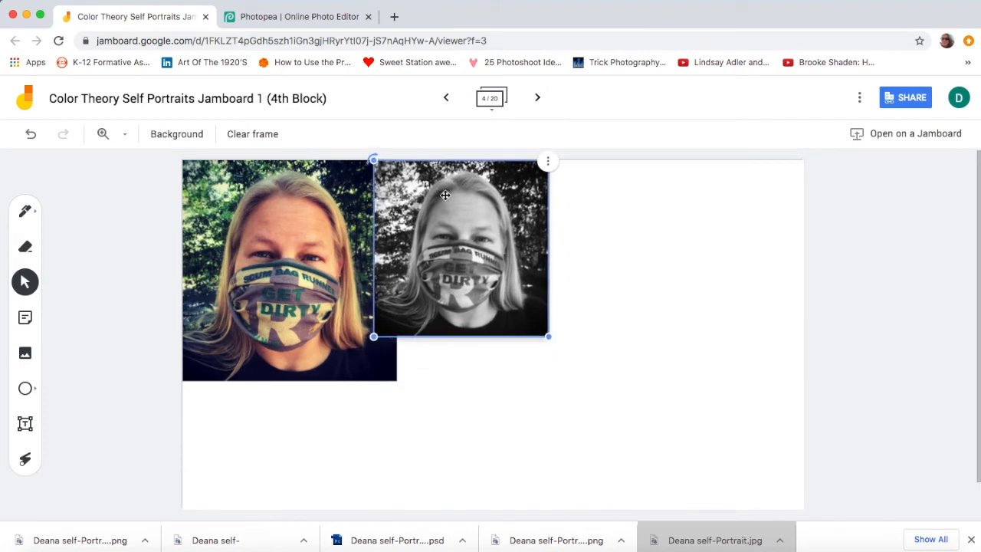
pyautogui.moveTo(549, 337); pyautogui.dragTo(592, 380)
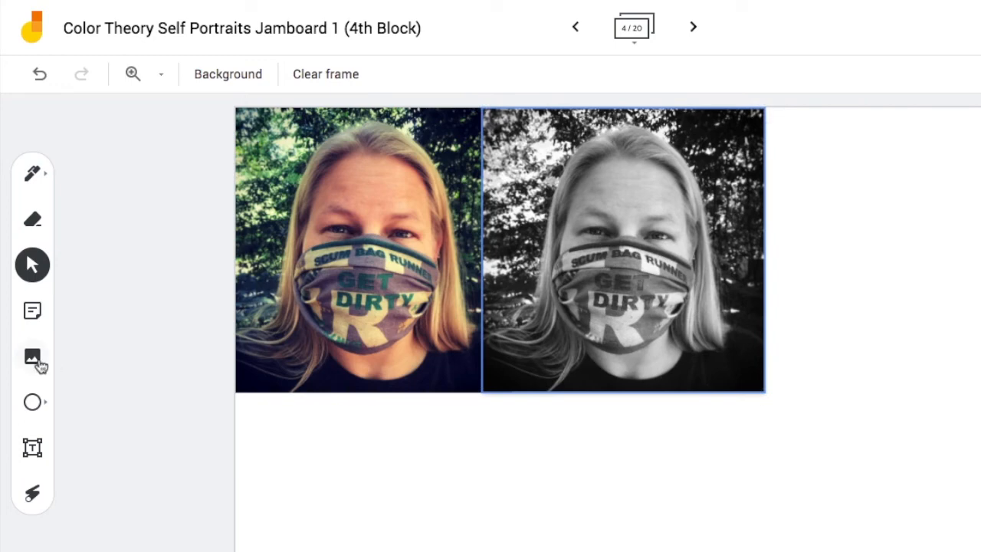
# Upload the posterized portrait, enlarge it, and align it right of the other two.
pyautogui.click(32, 357)
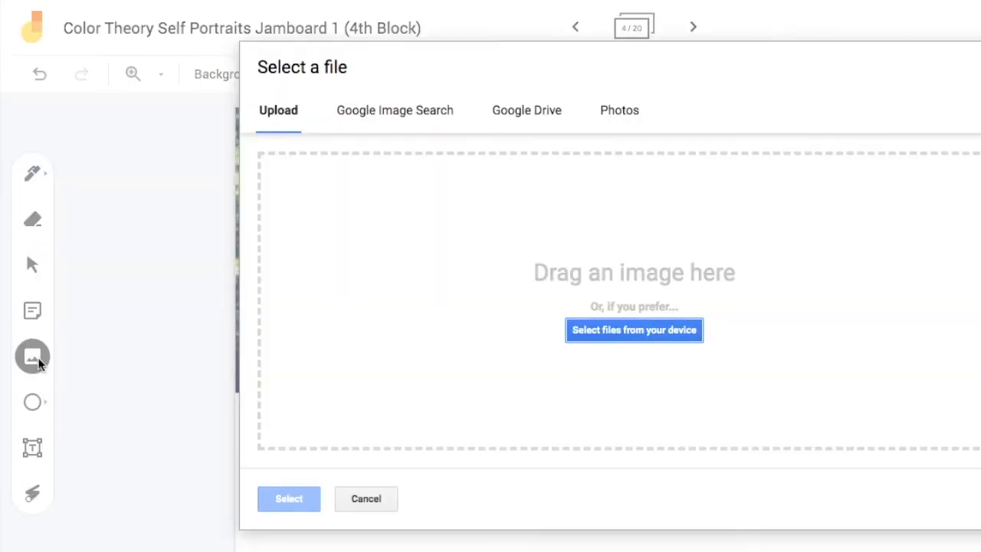
pyautogui.click(633, 331)
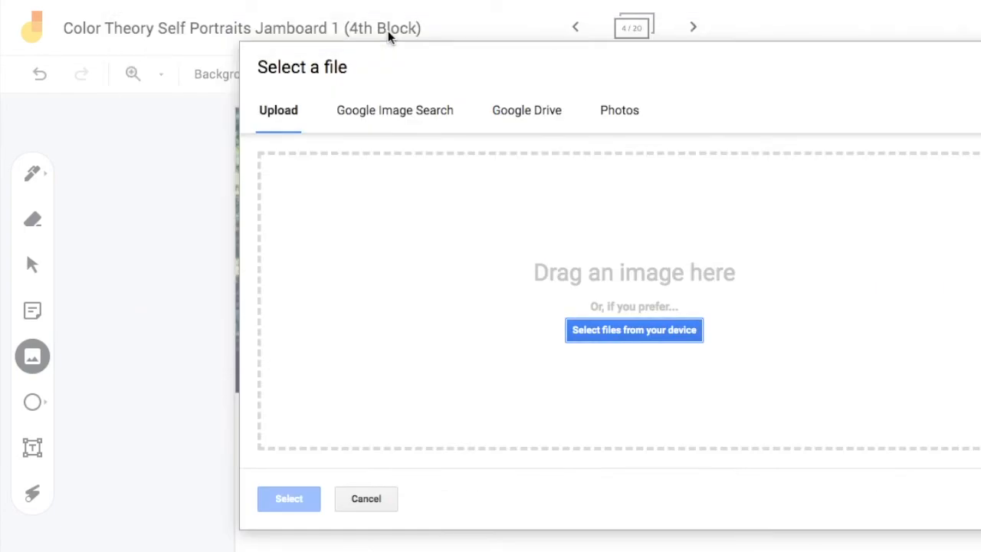
pyautogui.click(634, 330)
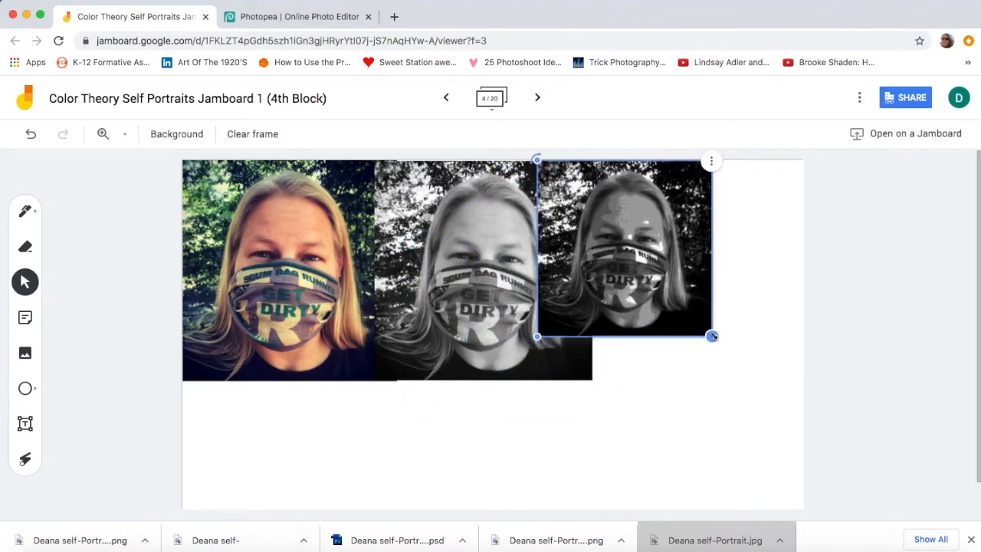
pyautogui.moveTo(712, 337); pyautogui.dragTo(791, 395)
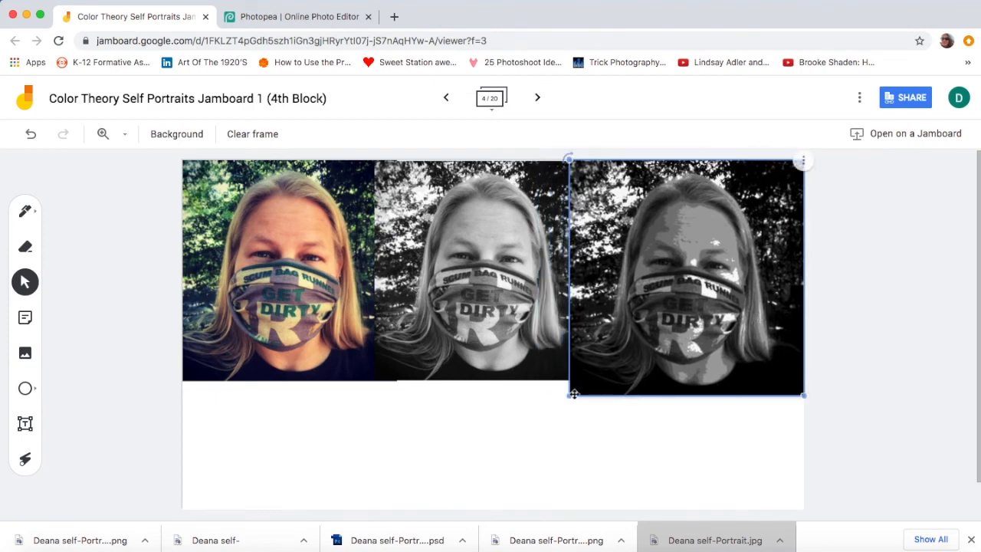
pyautogui.moveTo(573, 394); pyautogui.dragTo(582, 381)
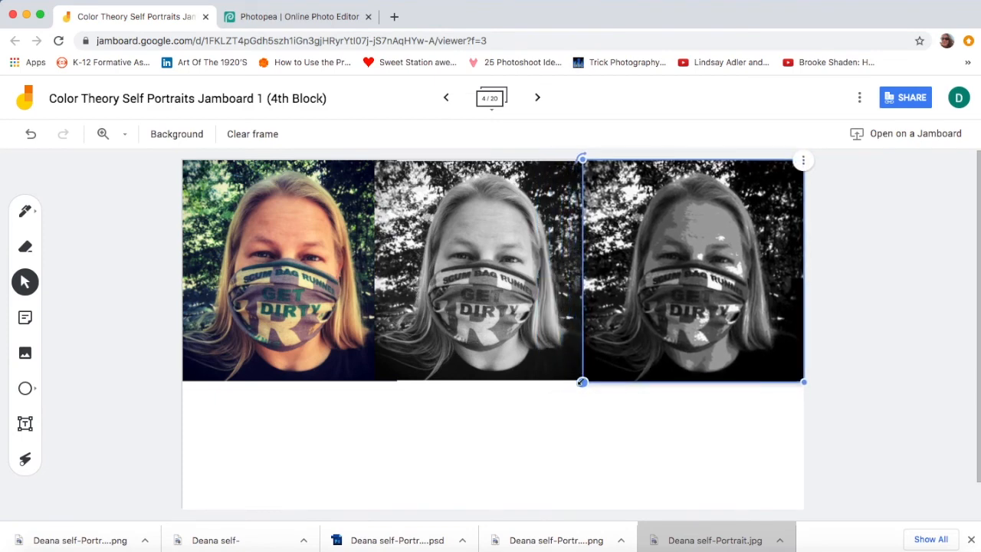
pyautogui.click(124, 133)
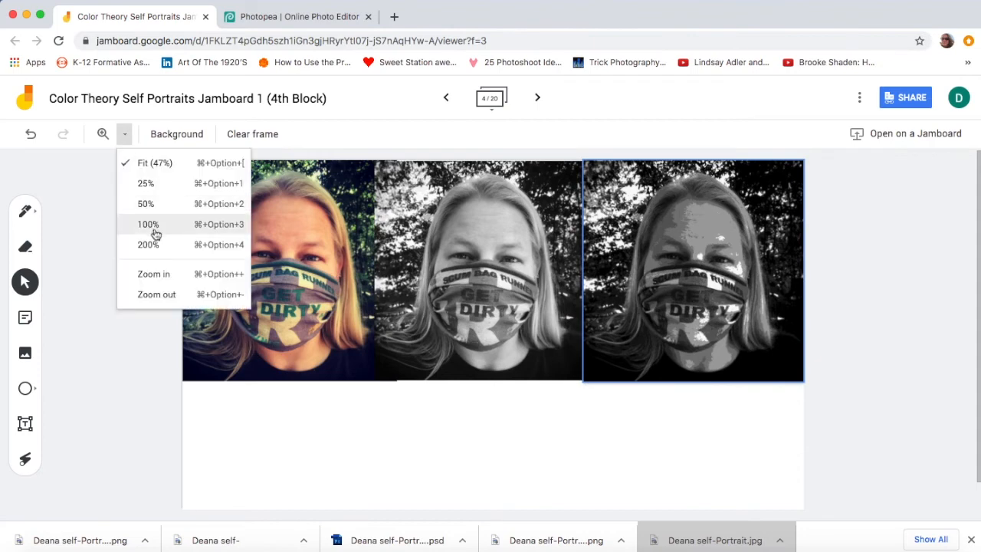
pyautogui.click(148, 224)
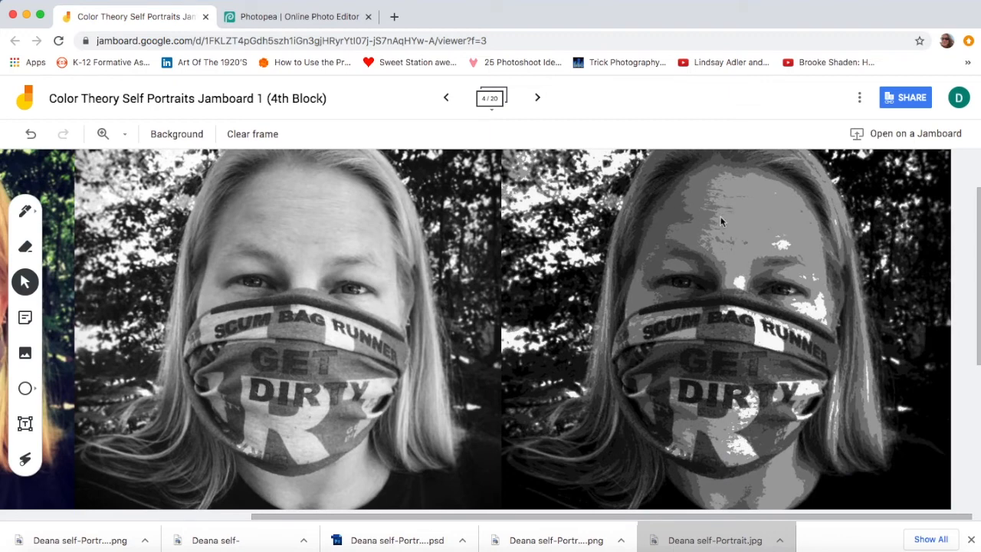
pyautogui.moveTo(785, 316)
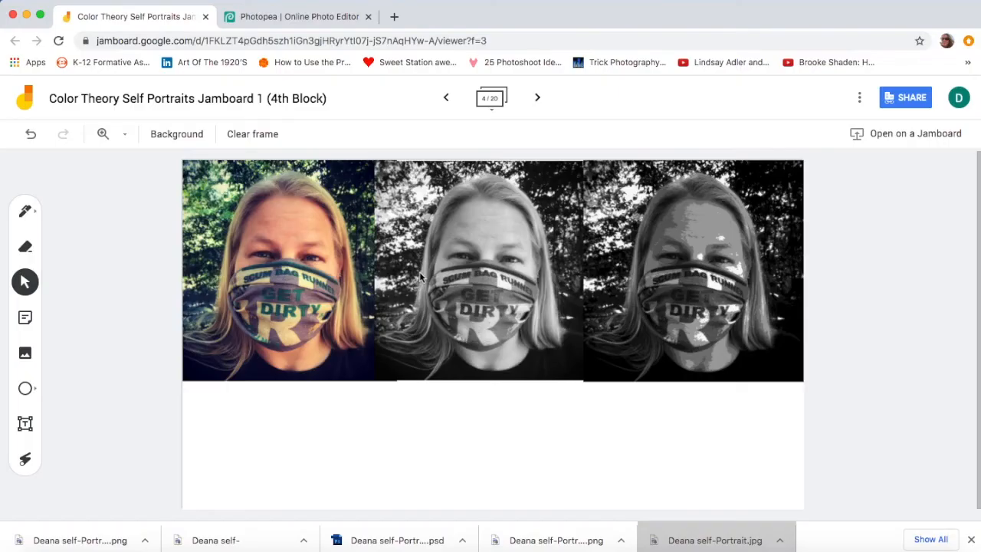
pyautogui.moveTo(646, 397)
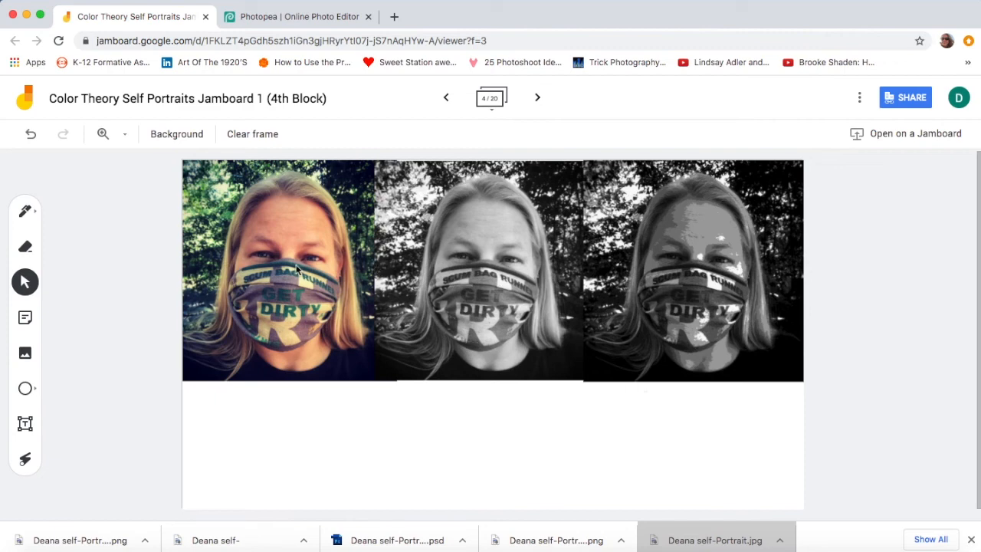
pyautogui.moveTo(709, 301)
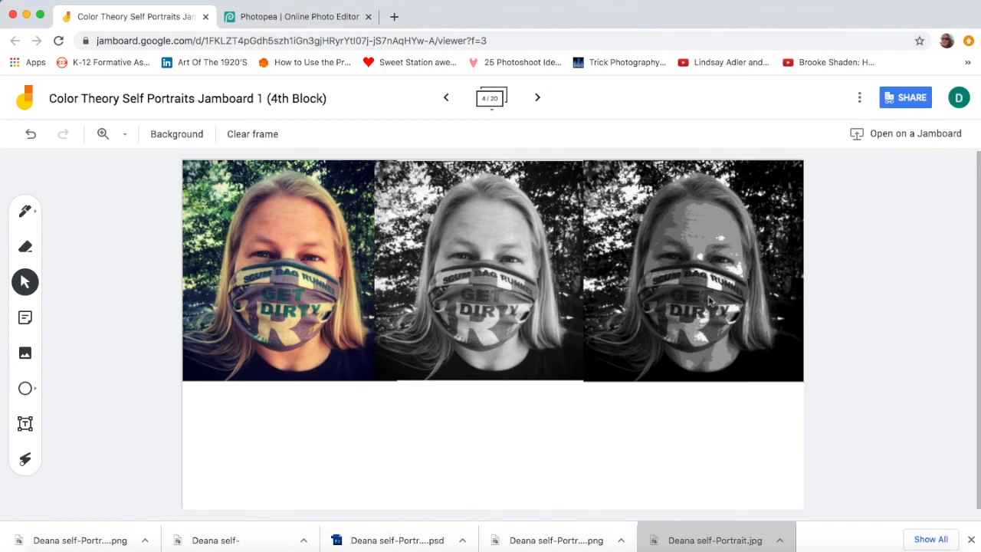
pyautogui.moveTo(735, 295)
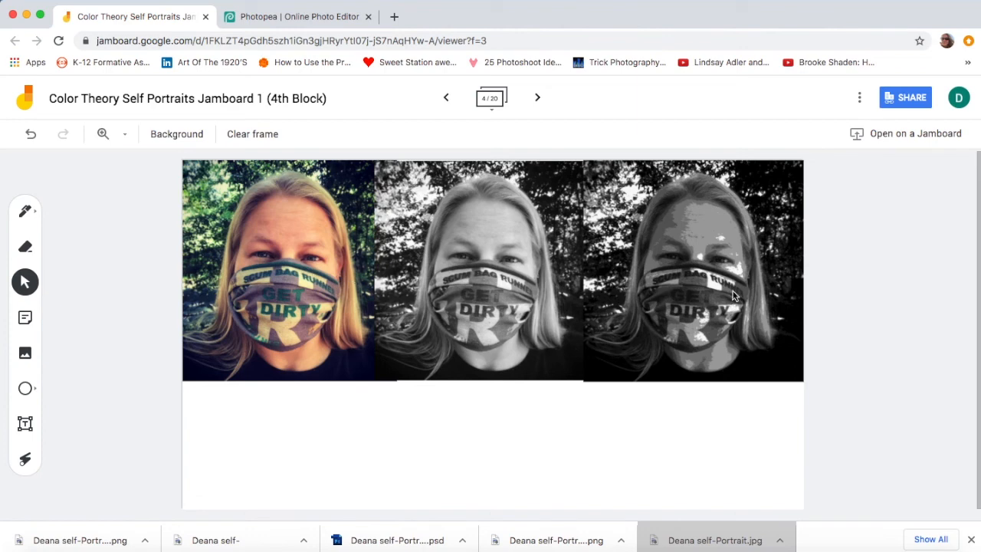